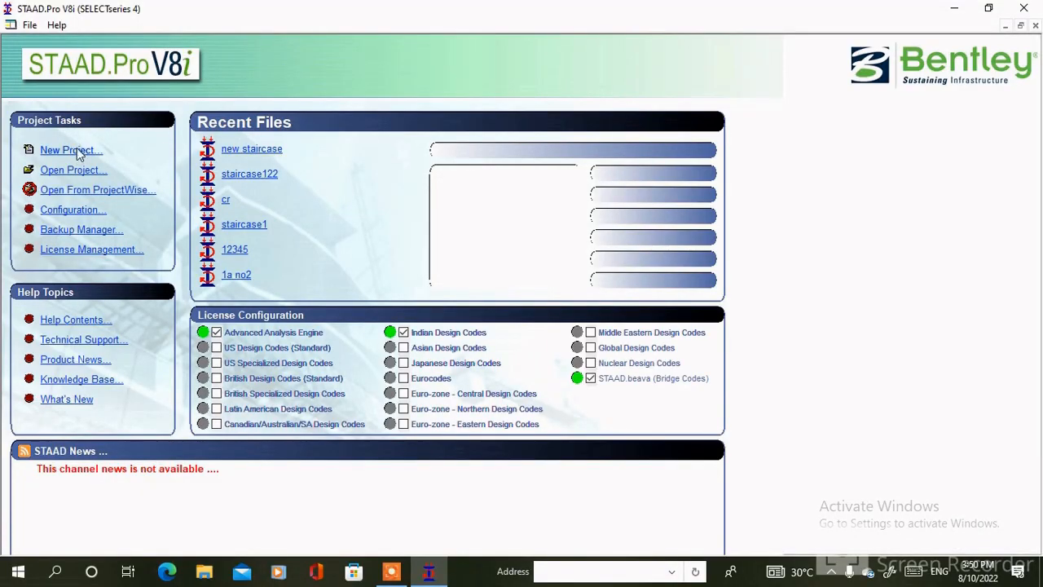
# Create a new Space structure project in metres and kilonewtons
pyautogui.click(68, 150)
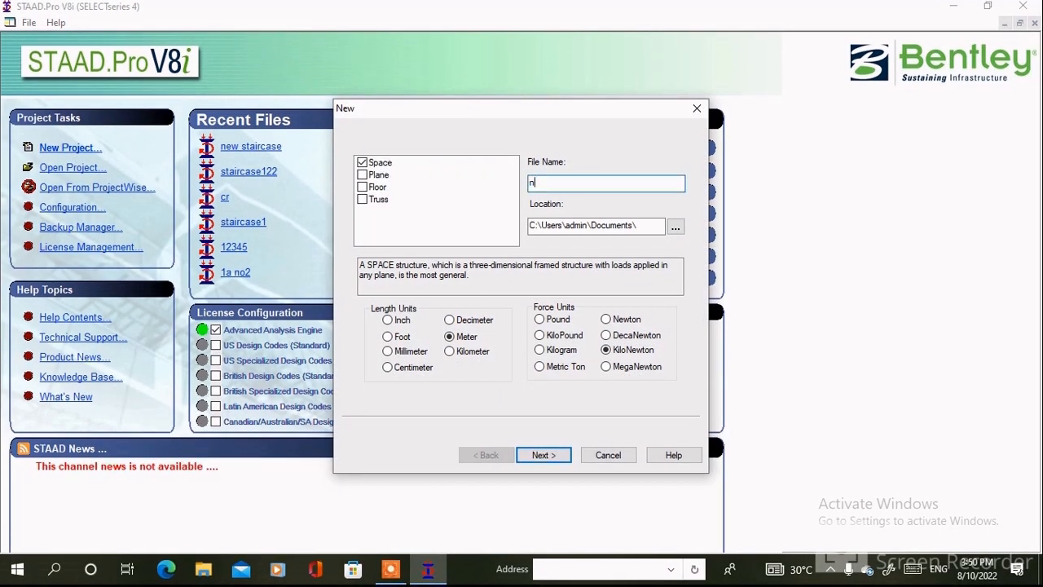
pyautogui.click(543, 455)
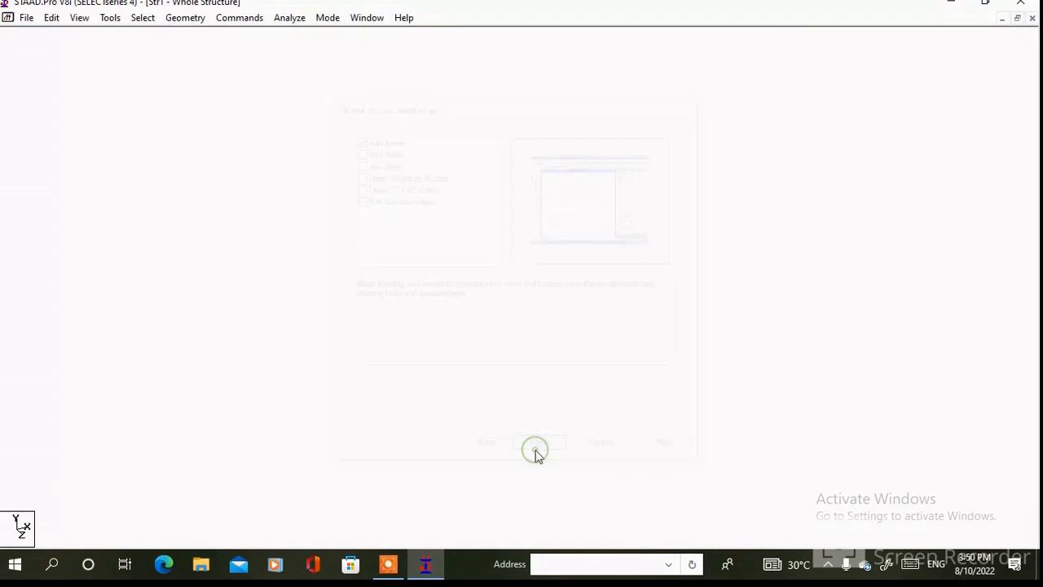
pyautogui.click(534, 443)
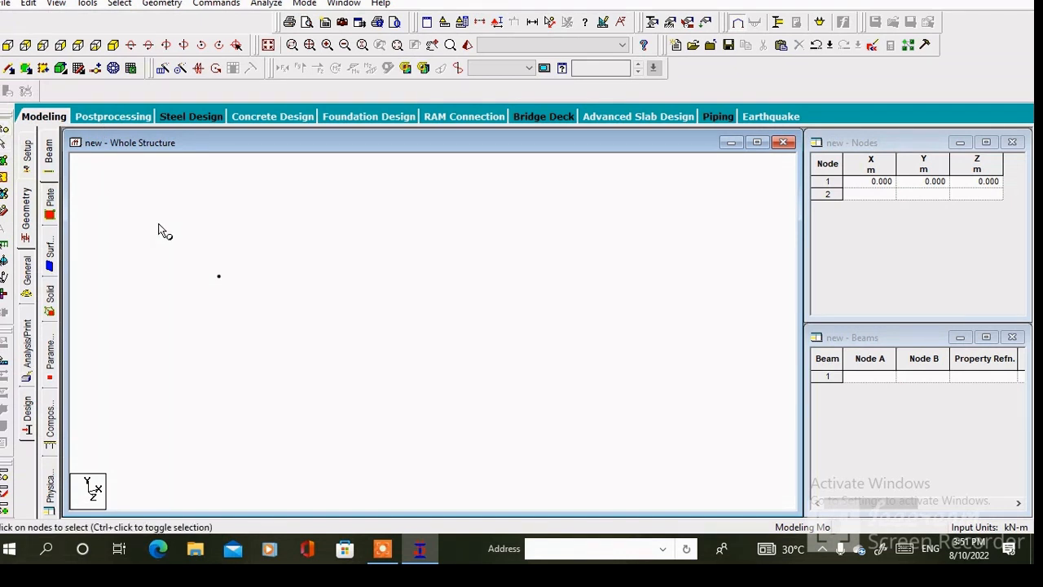
# Paste node copies 1.5 m along Z, then both nodes 3.5 m along X, giving four nodes
pyautogui.rightClick(219, 275)
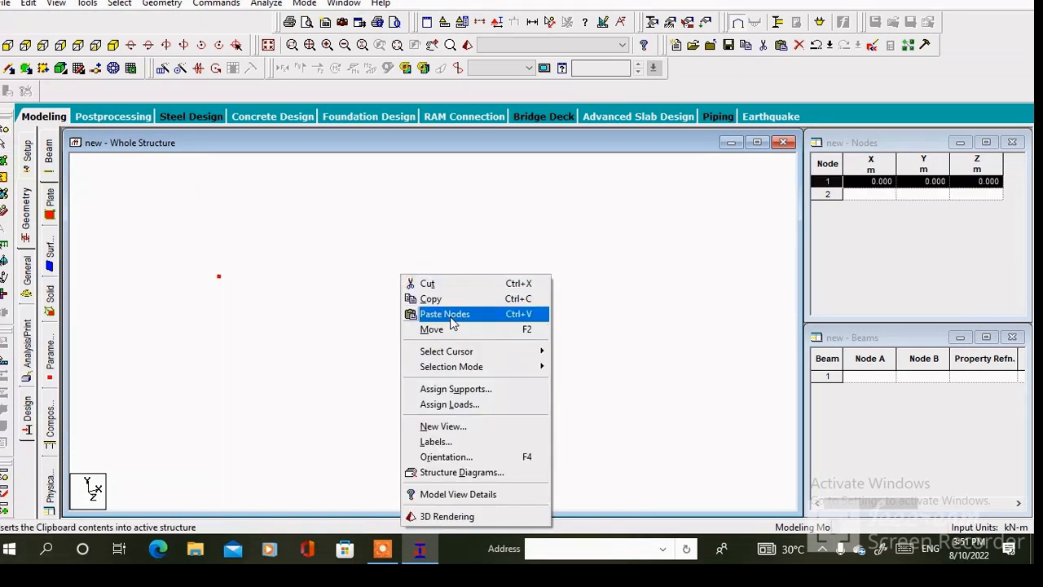
pyautogui.click(444, 313)
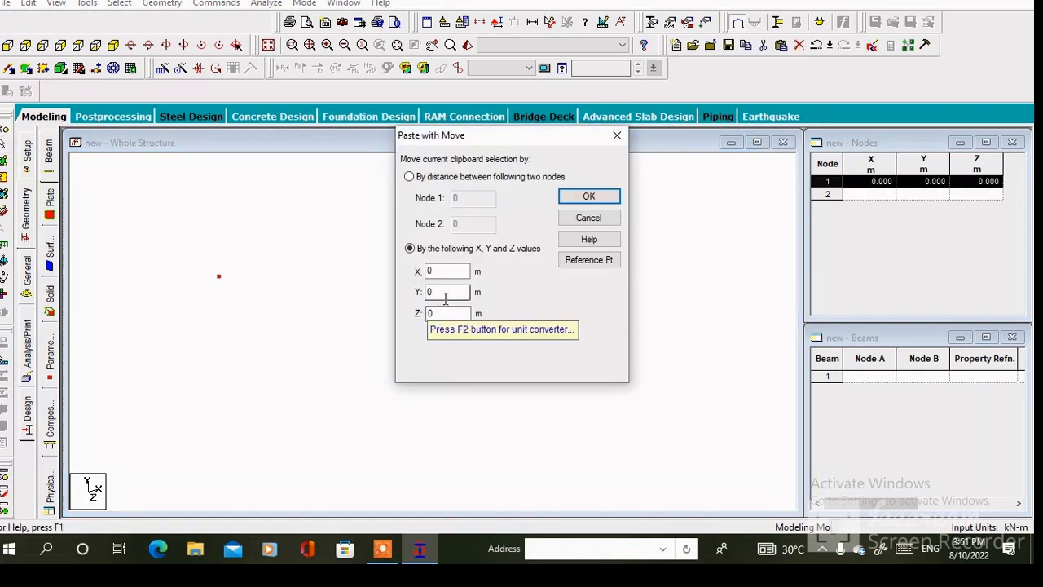
pyautogui.write('1')
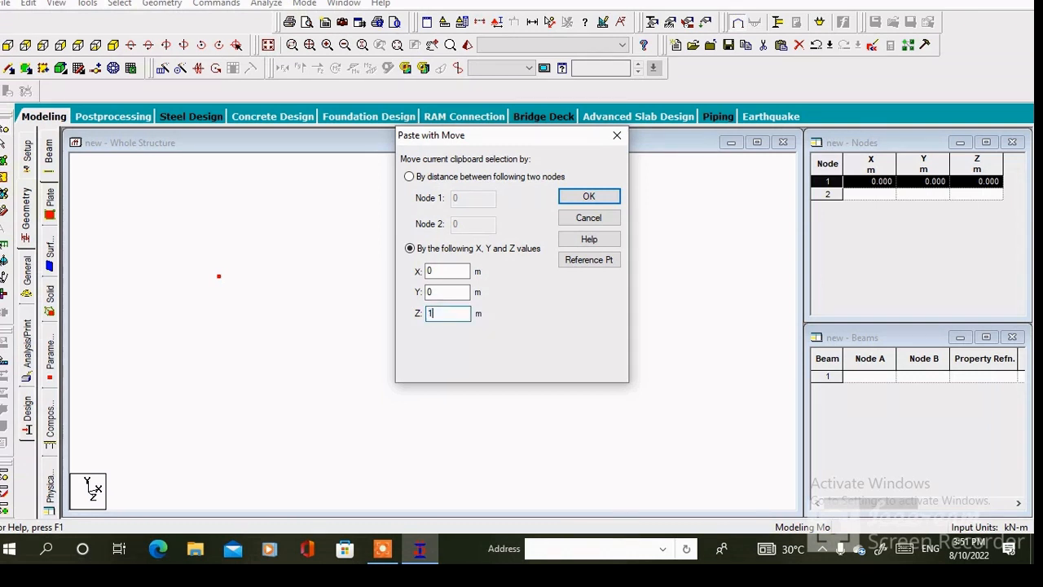
pyautogui.click(589, 196)
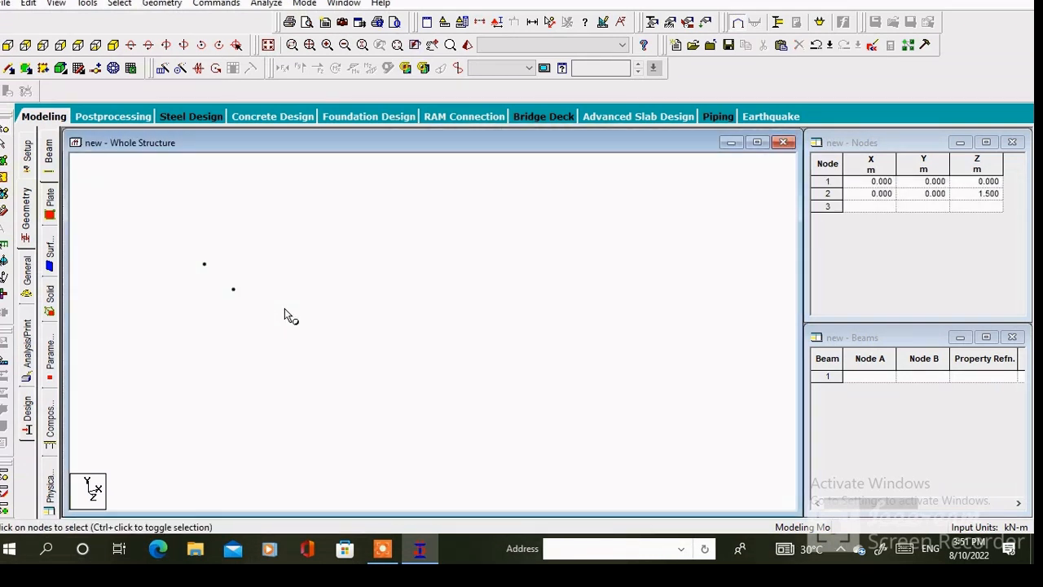
pyautogui.rightClick(285, 316)
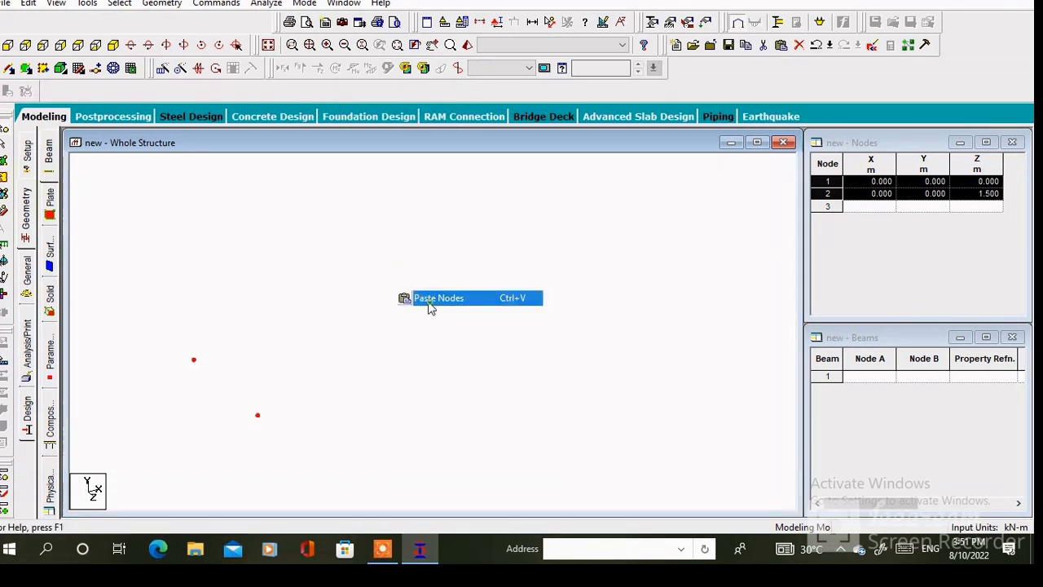
pyautogui.click(439, 297)
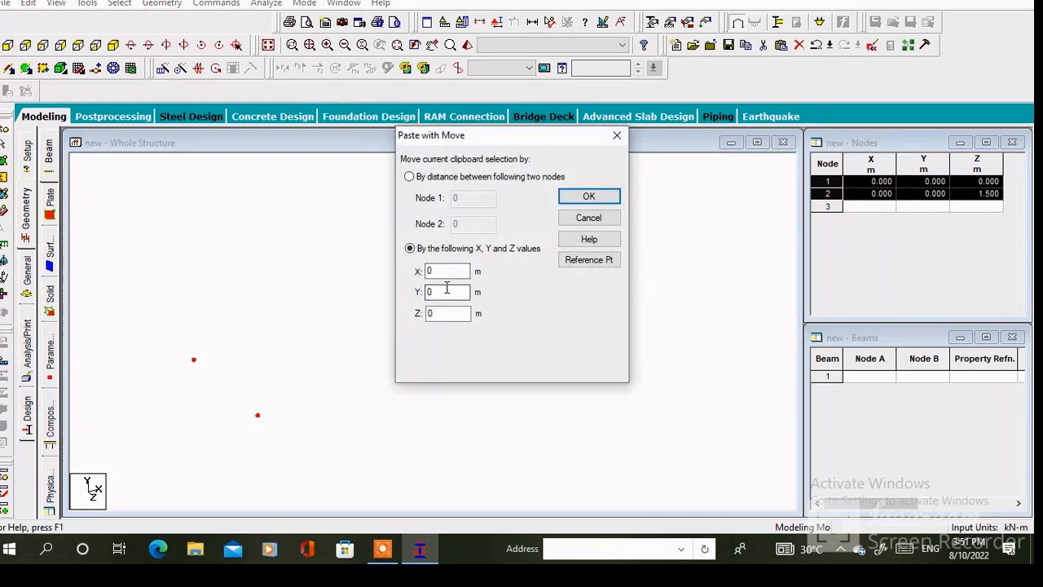
pyautogui.click(447, 271)
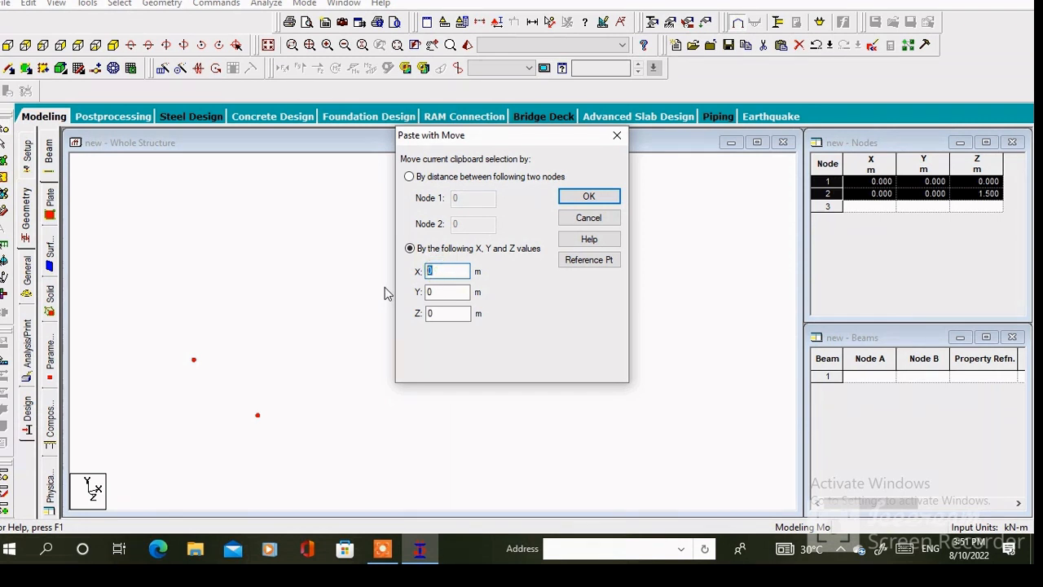
pyautogui.click(588, 195)
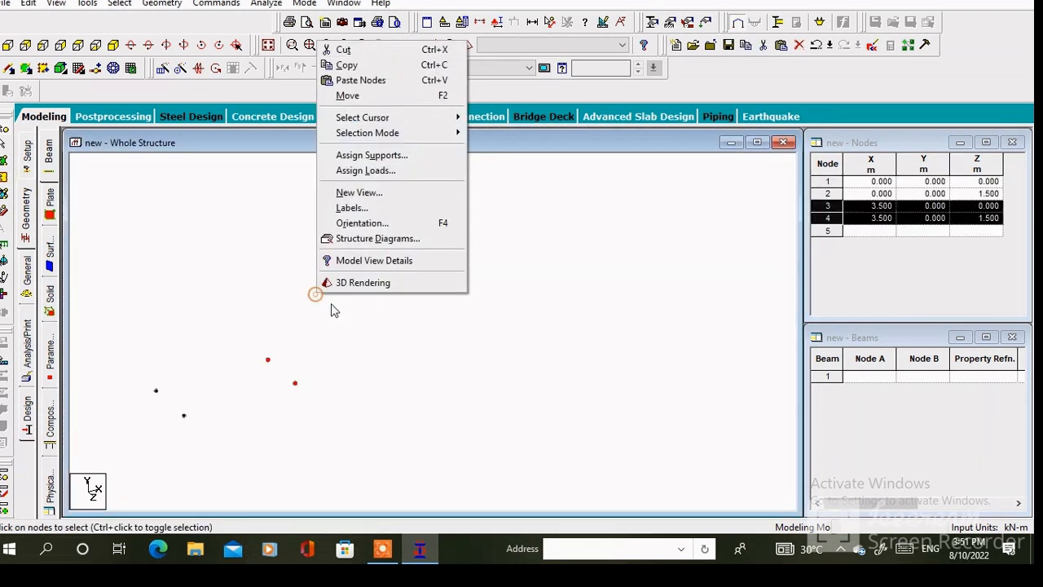
pyautogui.moveTo(349, 95)
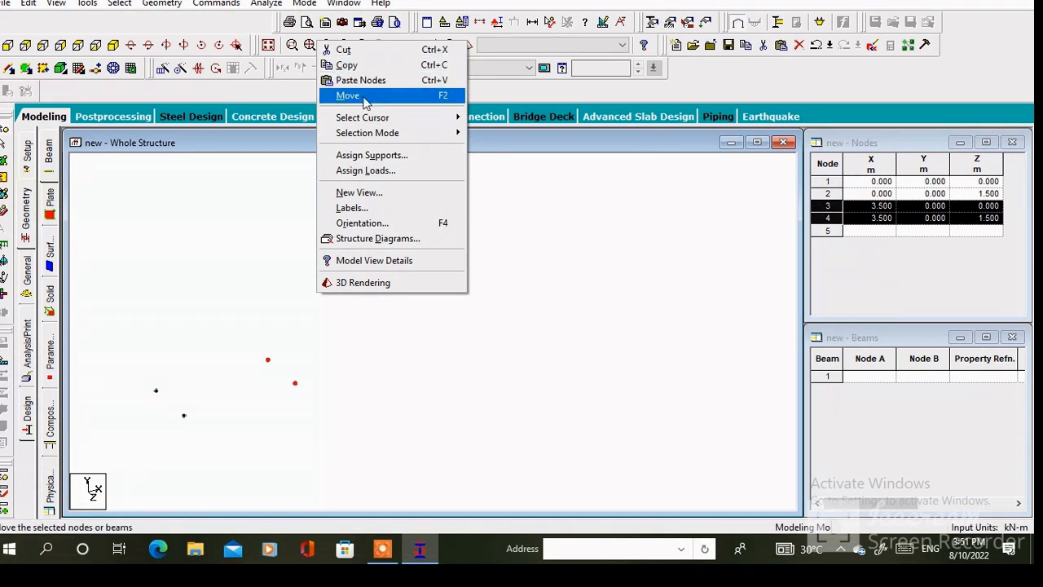
# Move nodes 3 and 4 up by 1.5 m in Y, accepting the member-splitting prompt
pyautogui.click(347, 95)
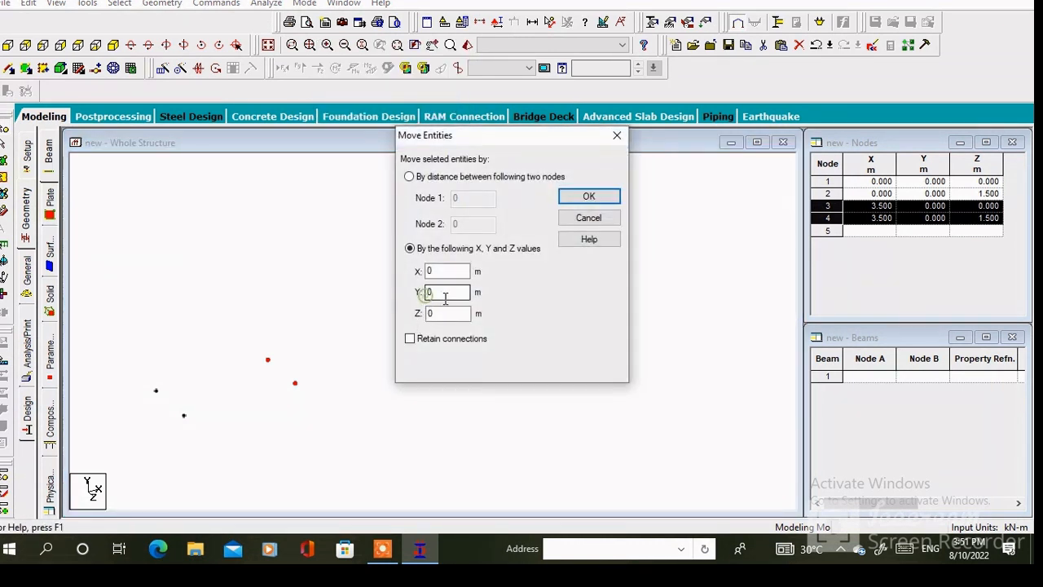
pyautogui.write('1')
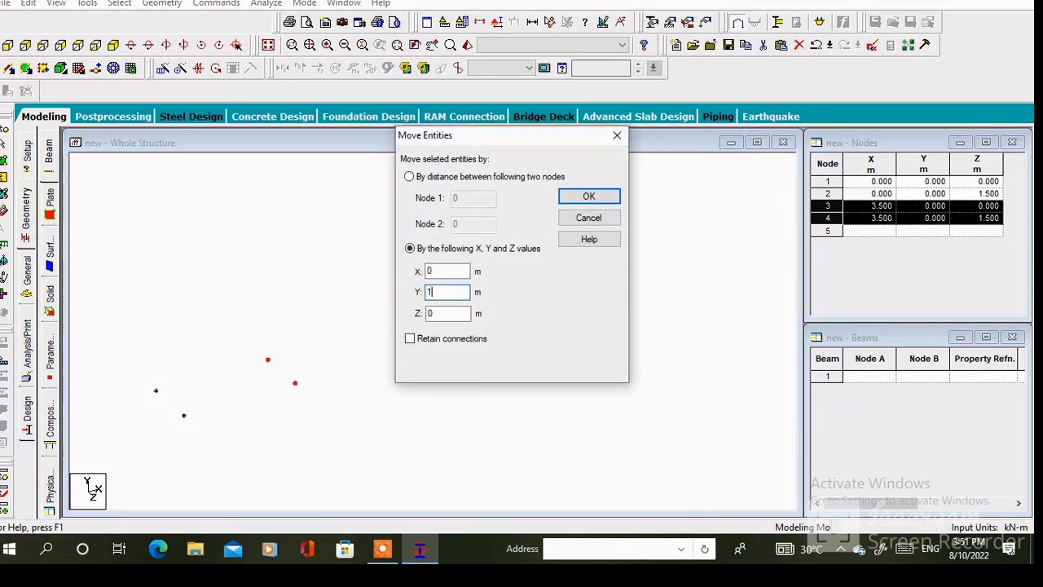
pyautogui.click(588, 195)
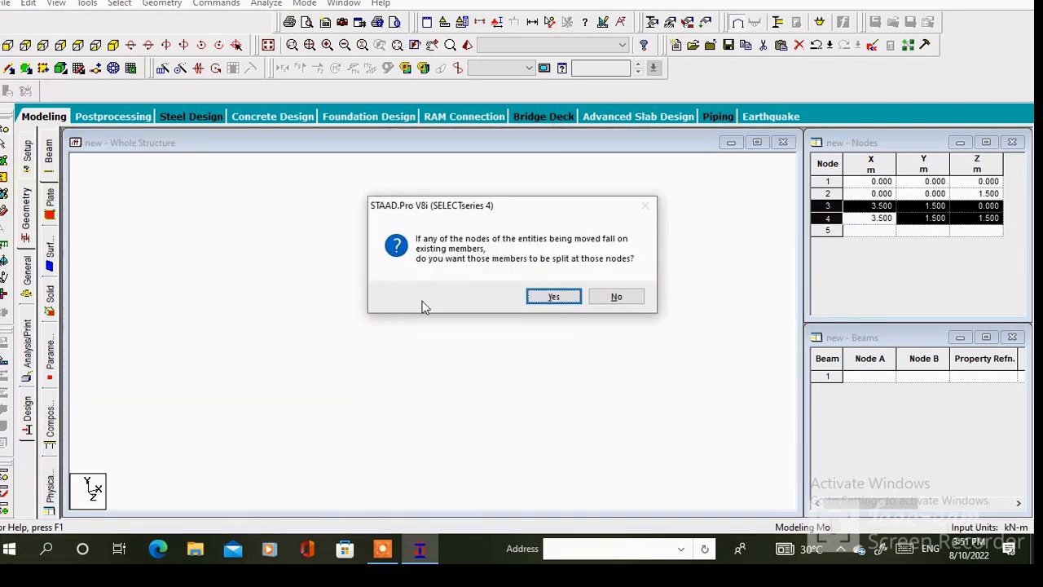
pyautogui.click(554, 297)
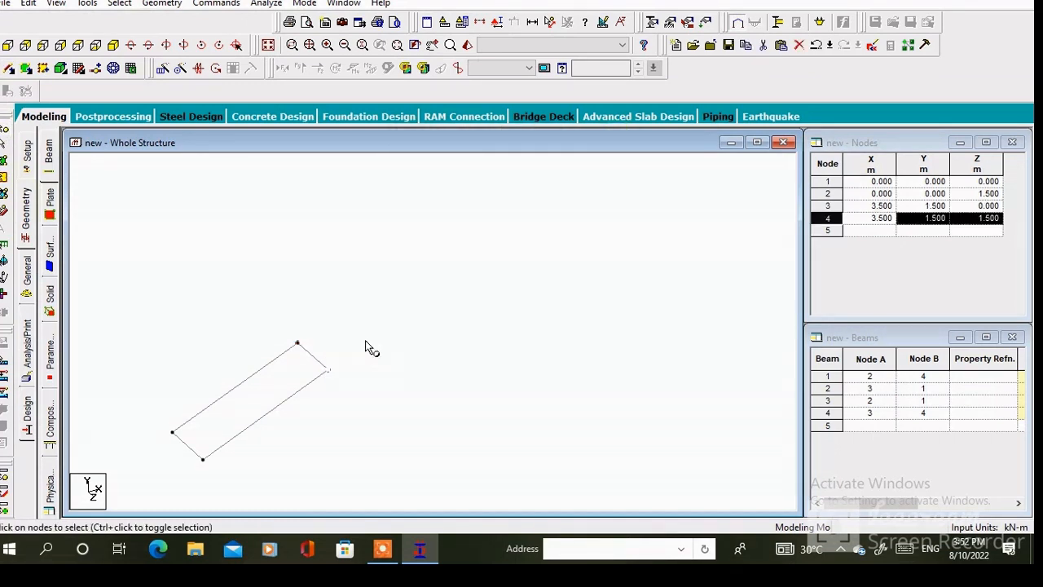
# Add landing node 5 at 1.5 m past node 4, then copy nodes 4–5 back 1.7 m along Z
pyautogui.click(329, 368)
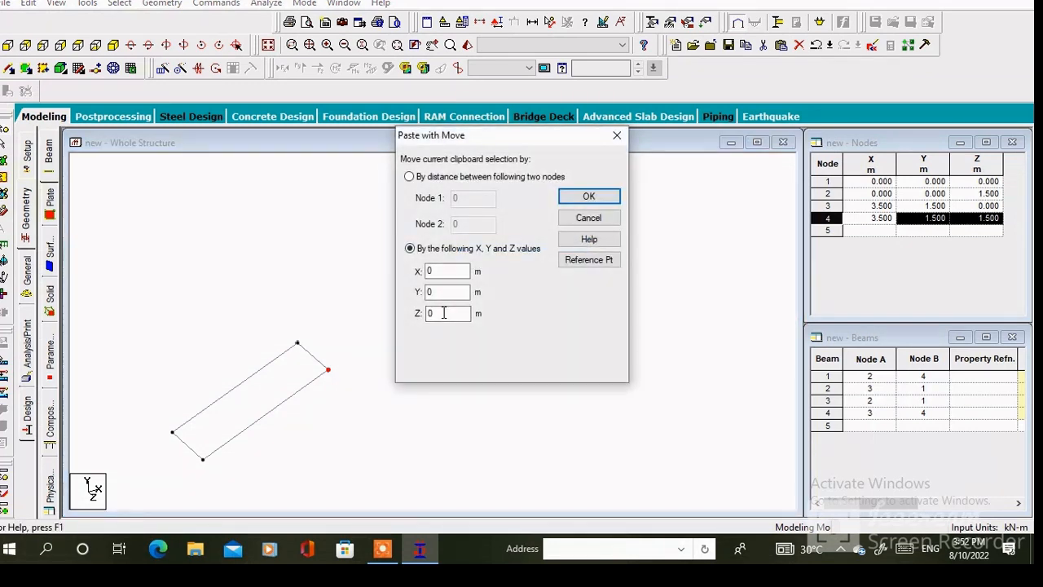
pyautogui.write('1.5')
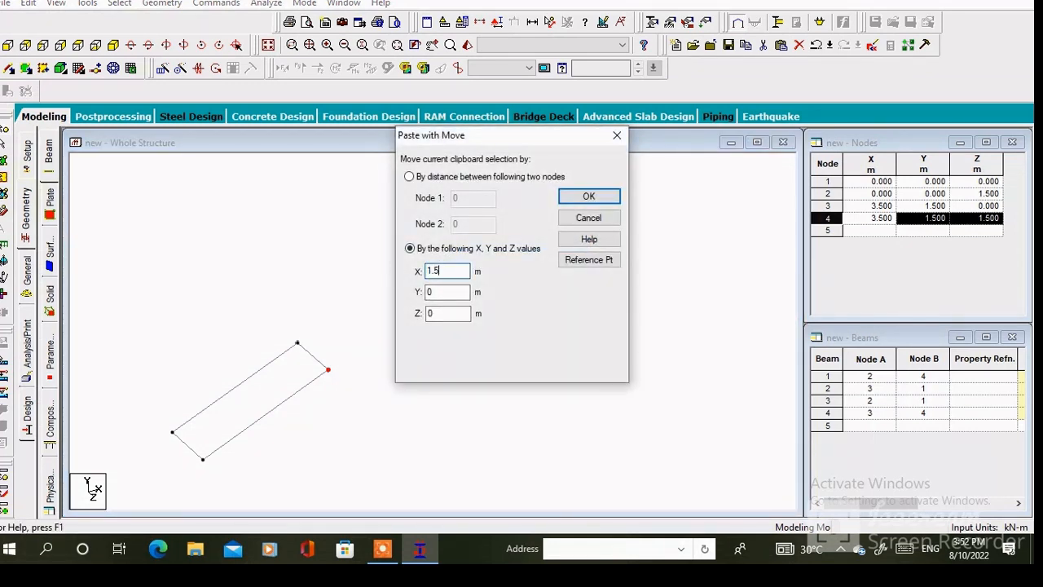
pyautogui.click(588, 195)
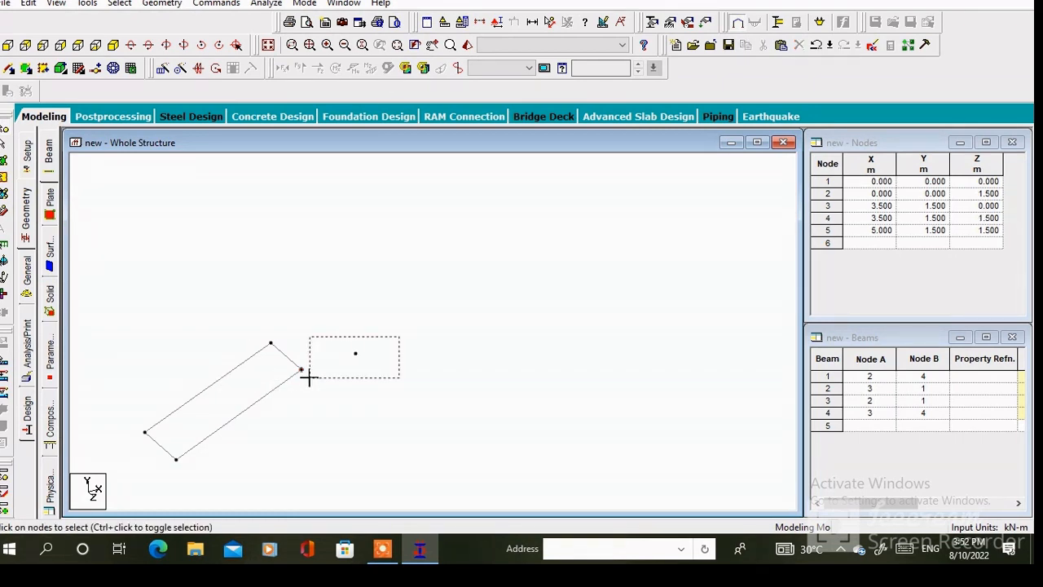
pyautogui.rightClick(308, 378)
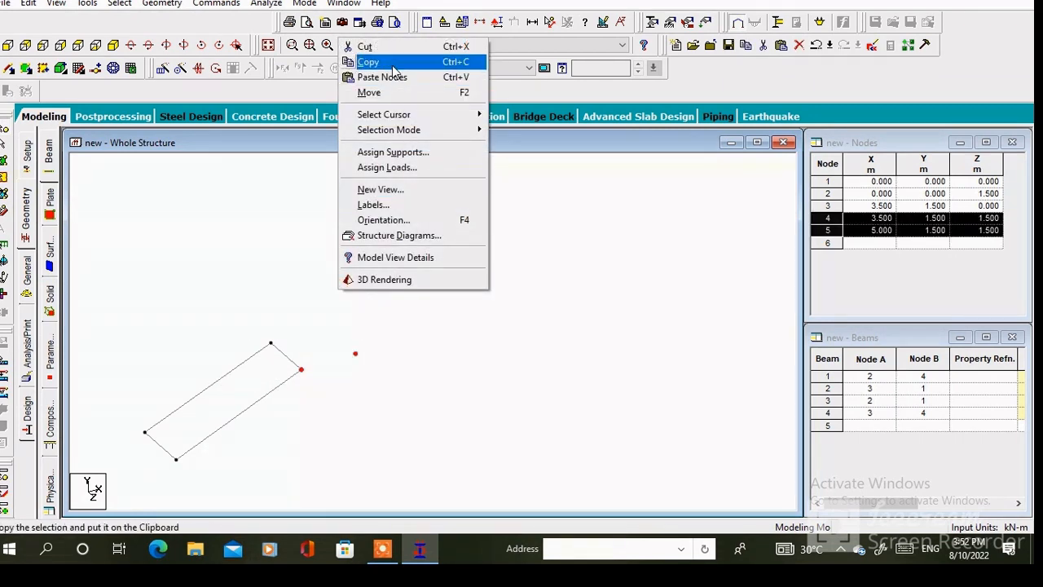
pyautogui.click(381, 77)
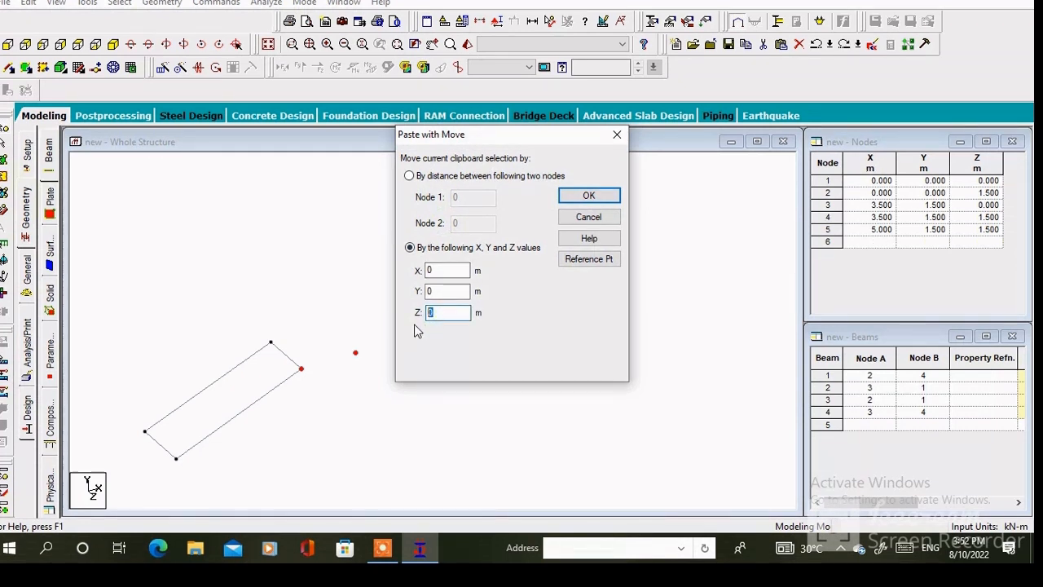
pyautogui.click(589, 196)
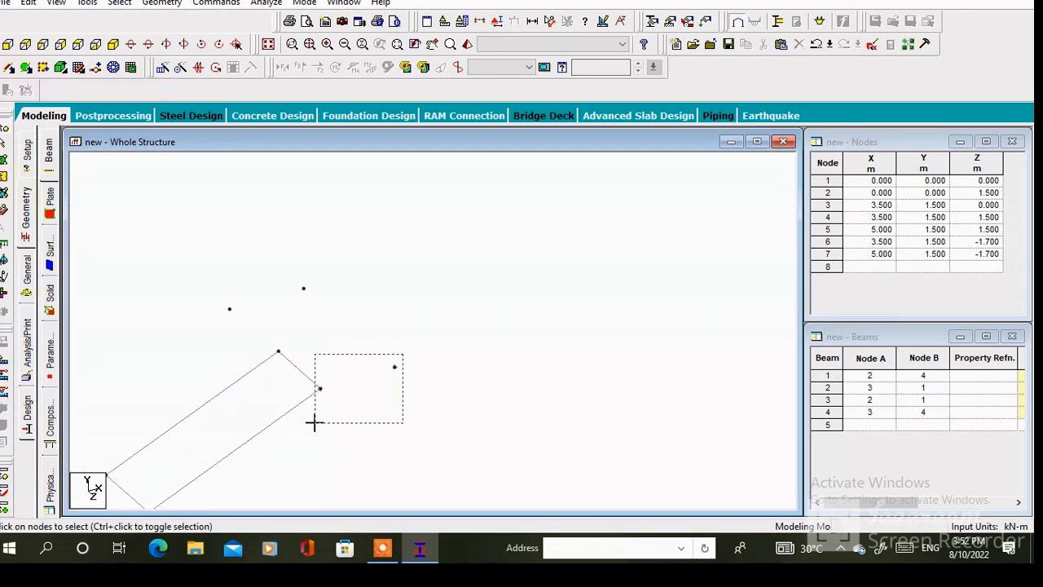
# Paste node 3 as node 8, then copy nodes 3 and 8 back 2 m along Z
pyautogui.moveTo(318, 355); pyautogui.dragTo(405, 428)
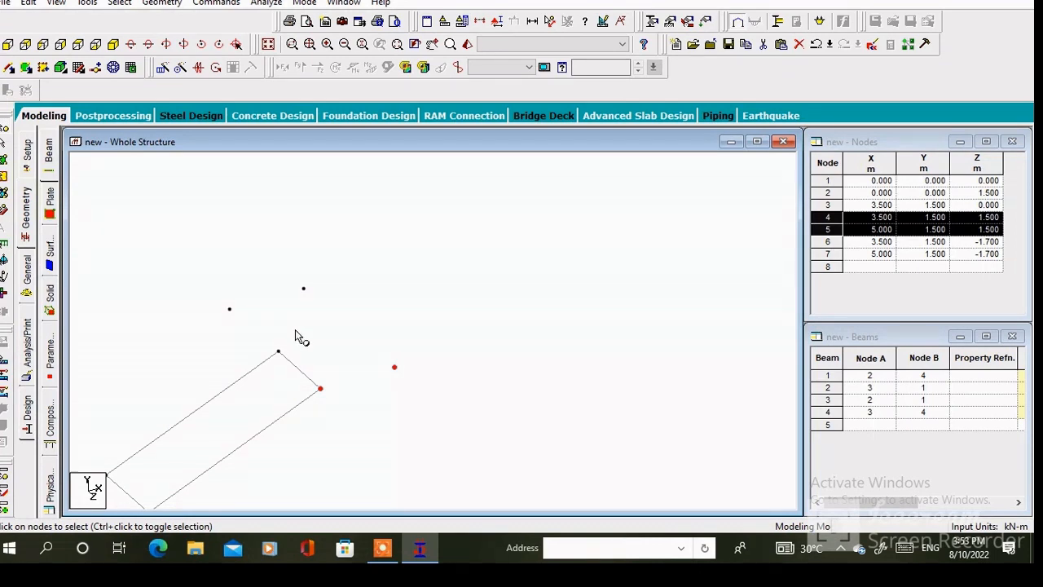
pyautogui.rightClick(302, 334)
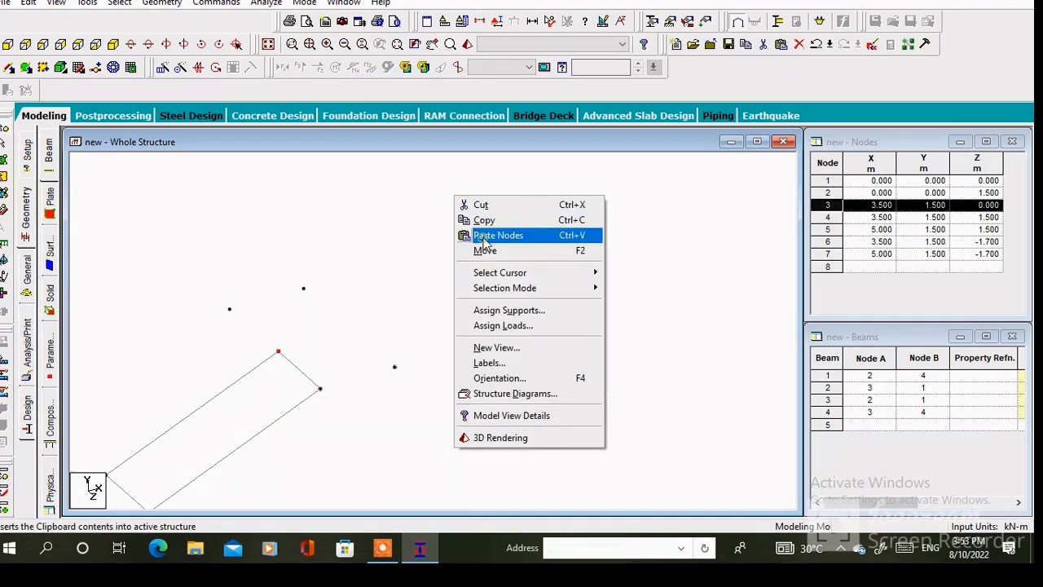
pyautogui.click(499, 235)
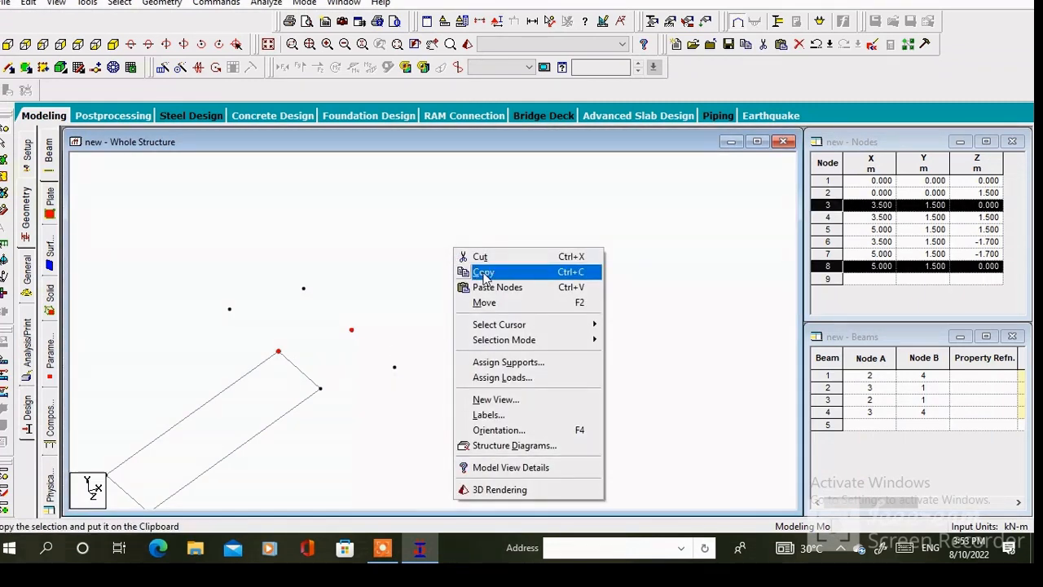
pyautogui.click(498, 287)
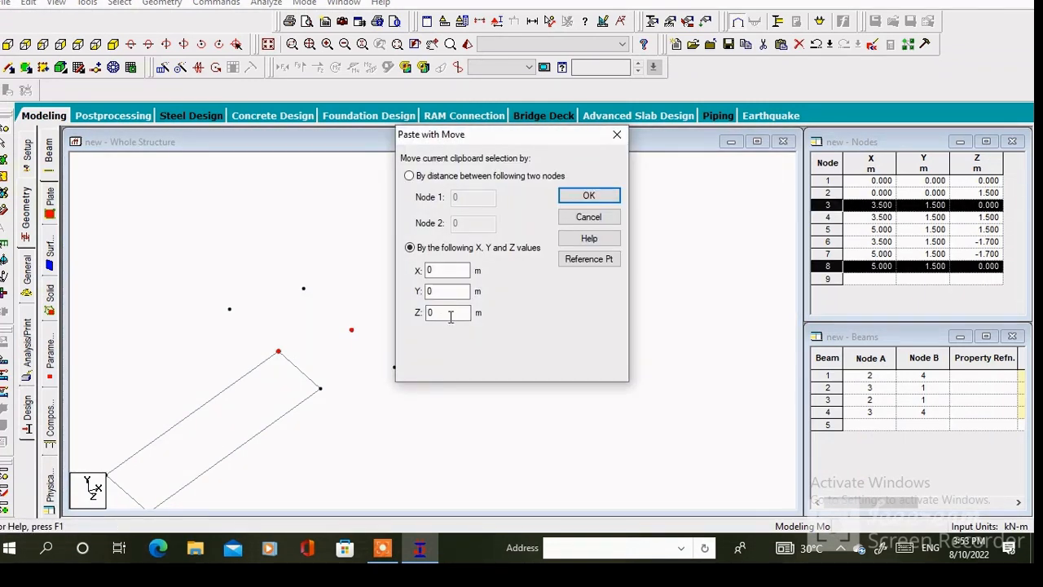
pyautogui.write('-2')
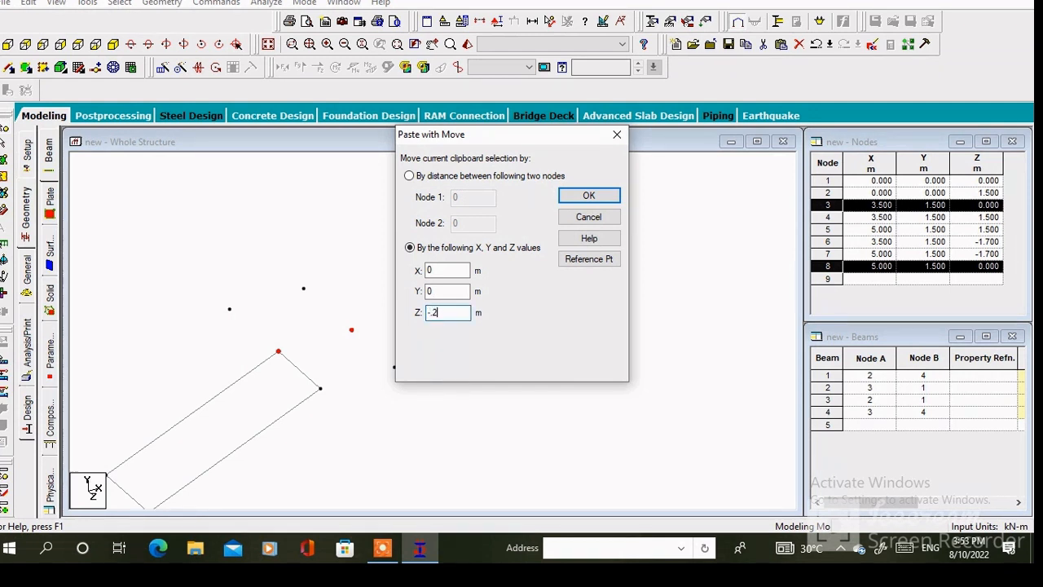
pyautogui.click(588, 196)
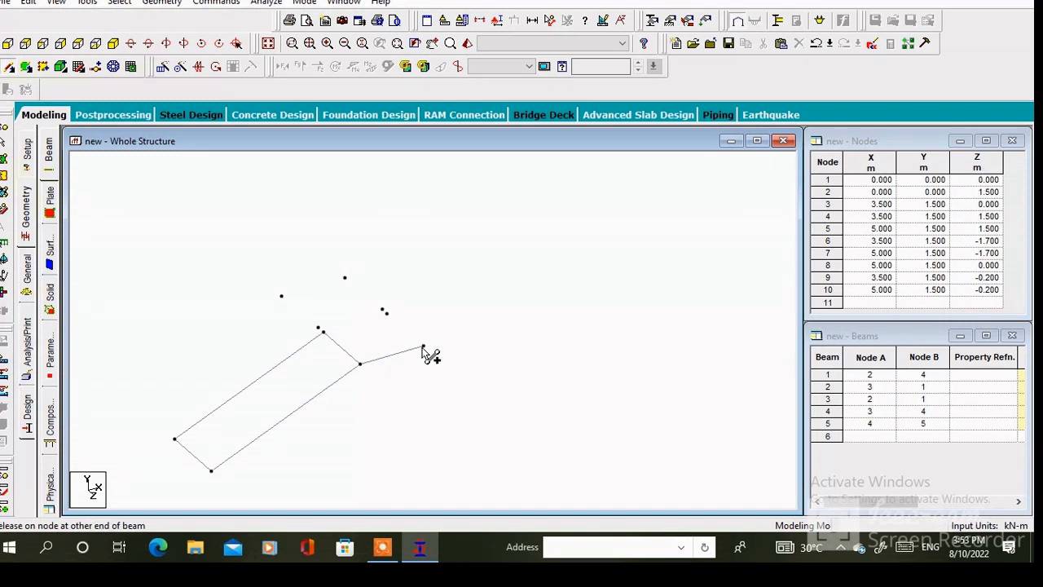
# Finish the landing beam and paste the copied landing nodes with a negative X offset
pyautogui.click(422, 352)
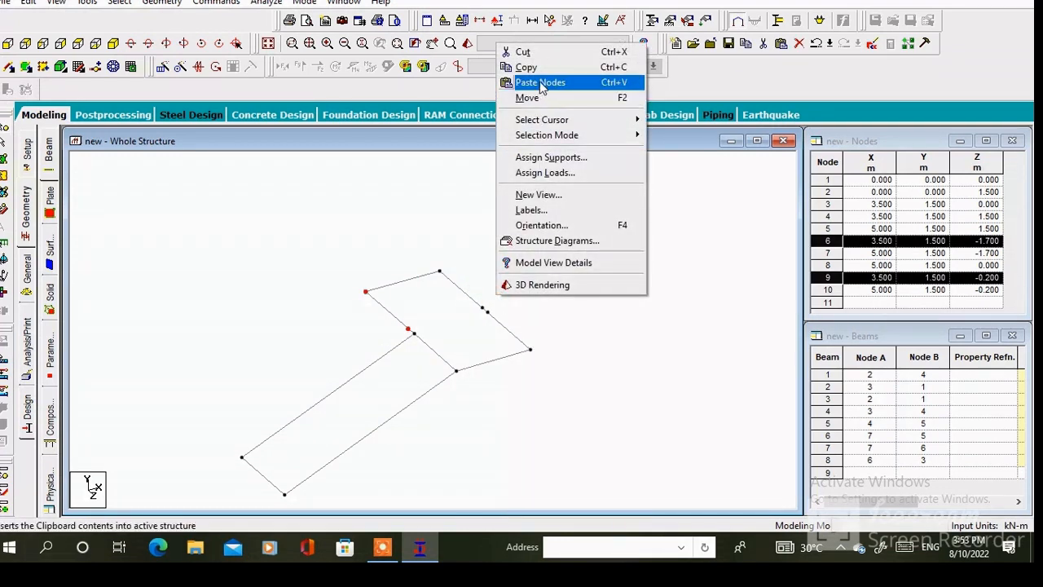
pyautogui.click(541, 81)
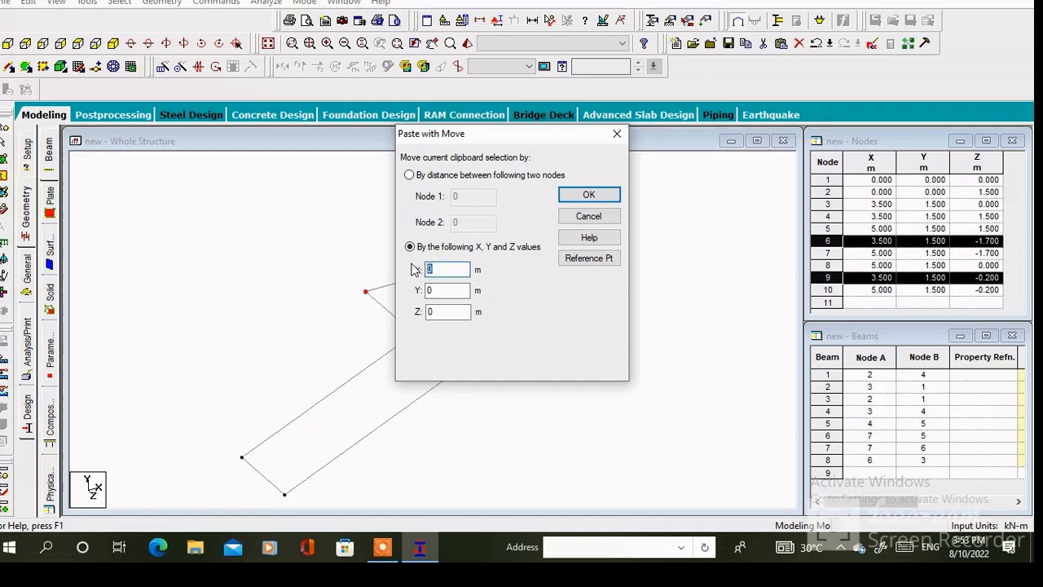
pyautogui.write('-')
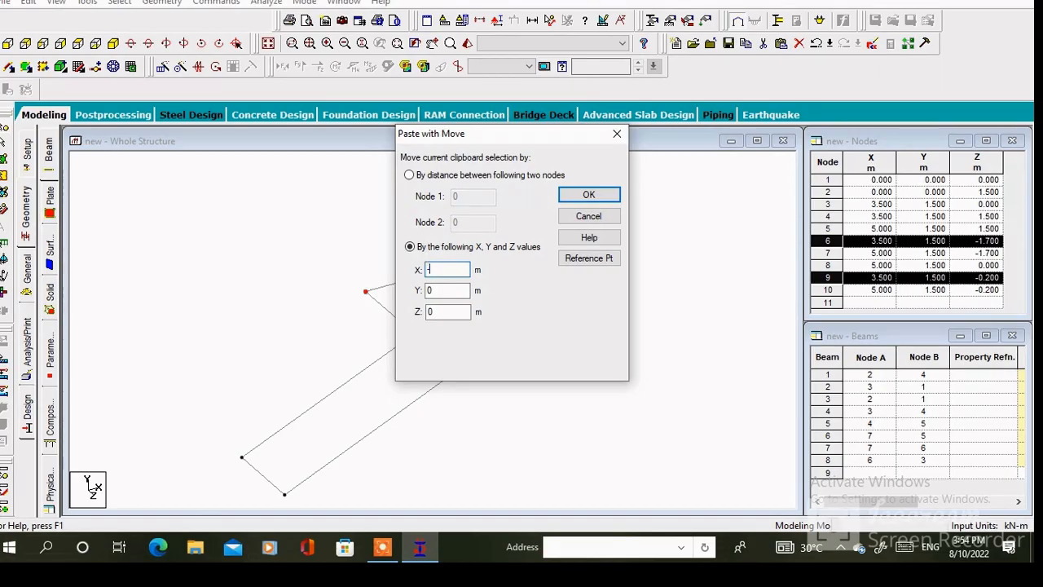
pyautogui.click(589, 194)
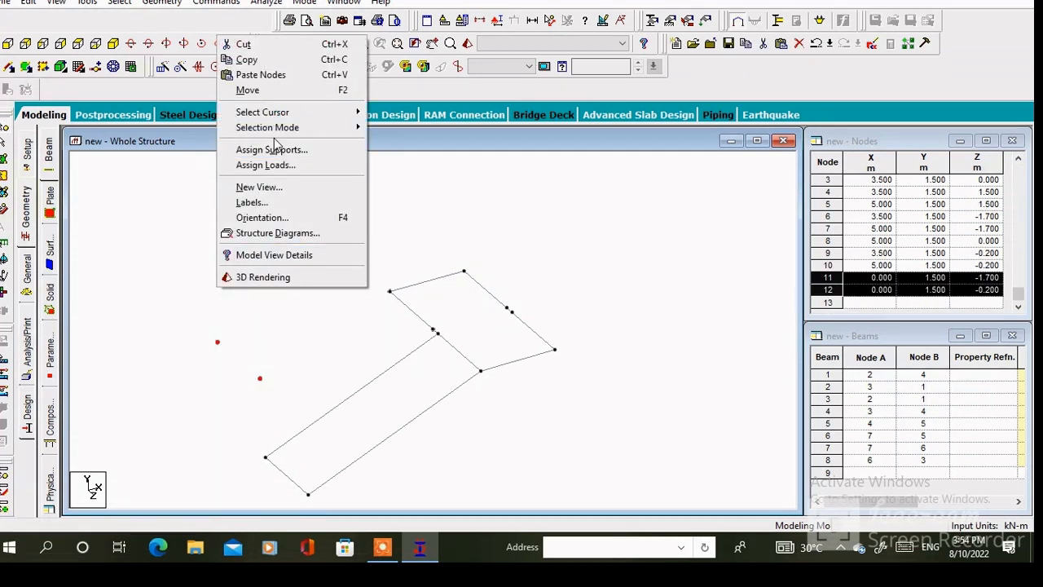
pyautogui.moveTo(253, 90)
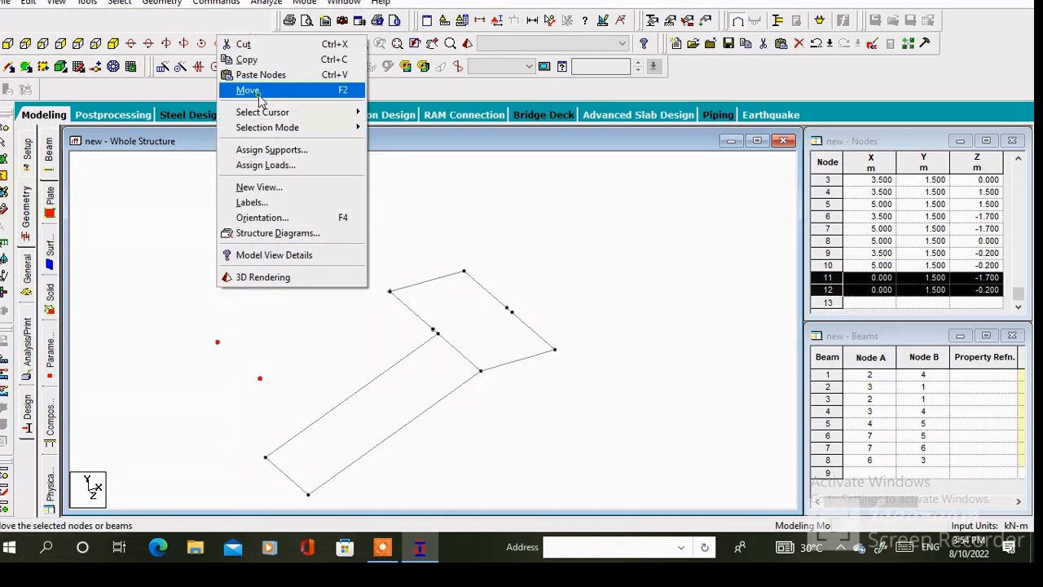
# Move the new nodes 11–12 up 1.5 m to Y 3.0 m, accepting member splitting
pyautogui.click(248, 89)
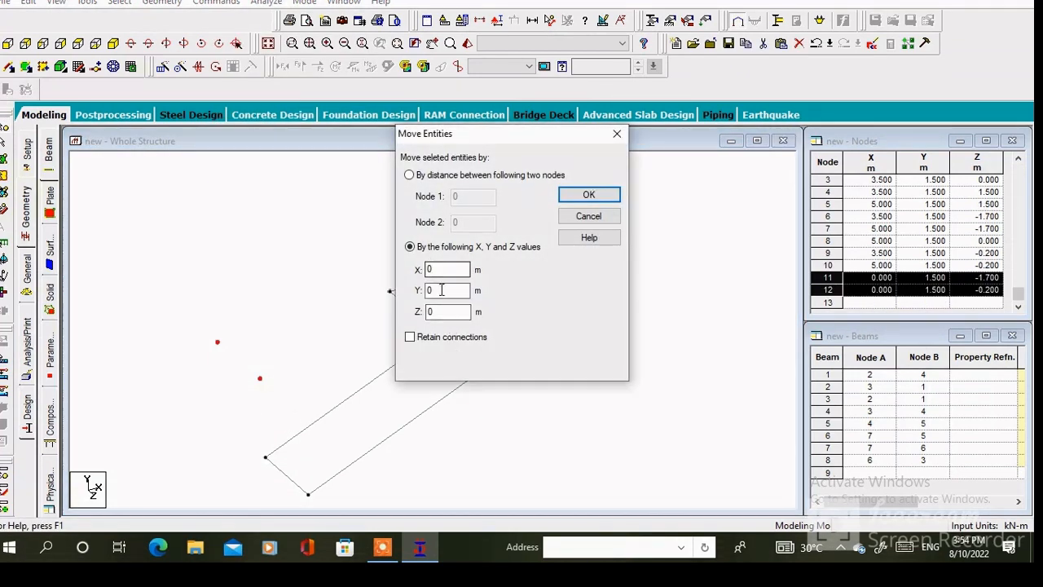
pyautogui.write('1.5')
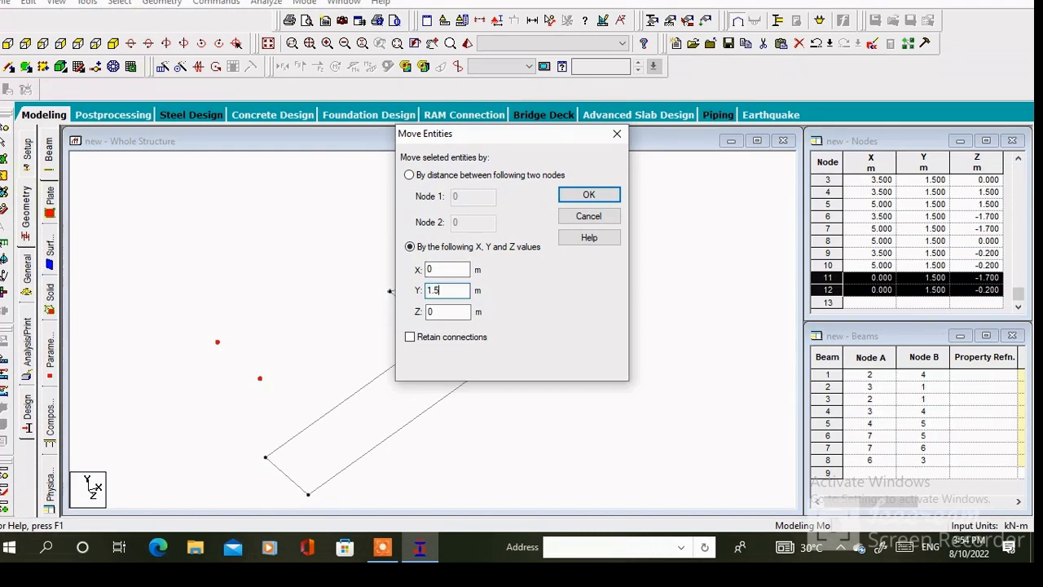
pyautogui.click(589, 194)
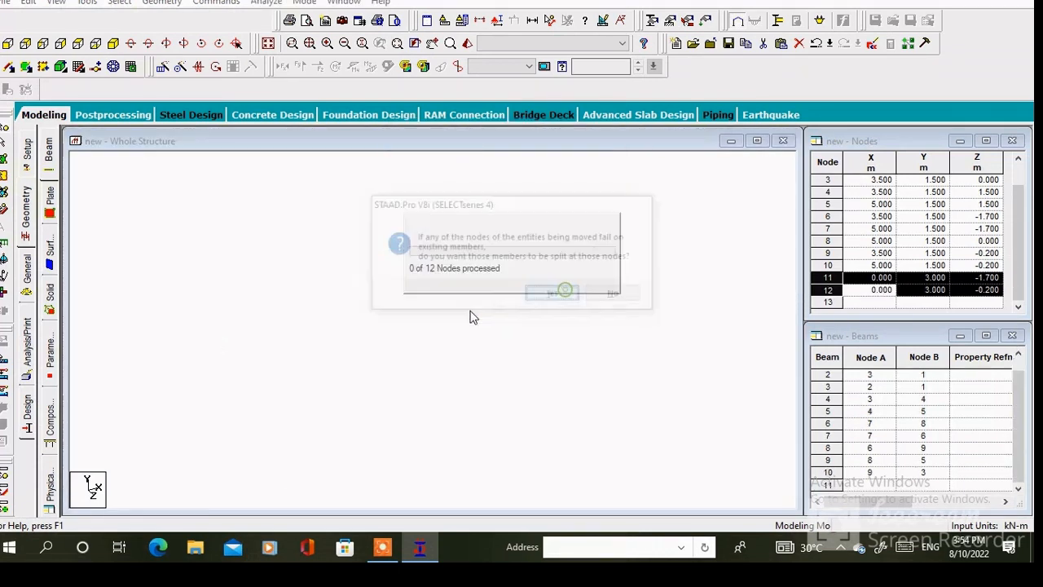
pyautogui.click(551, 294)
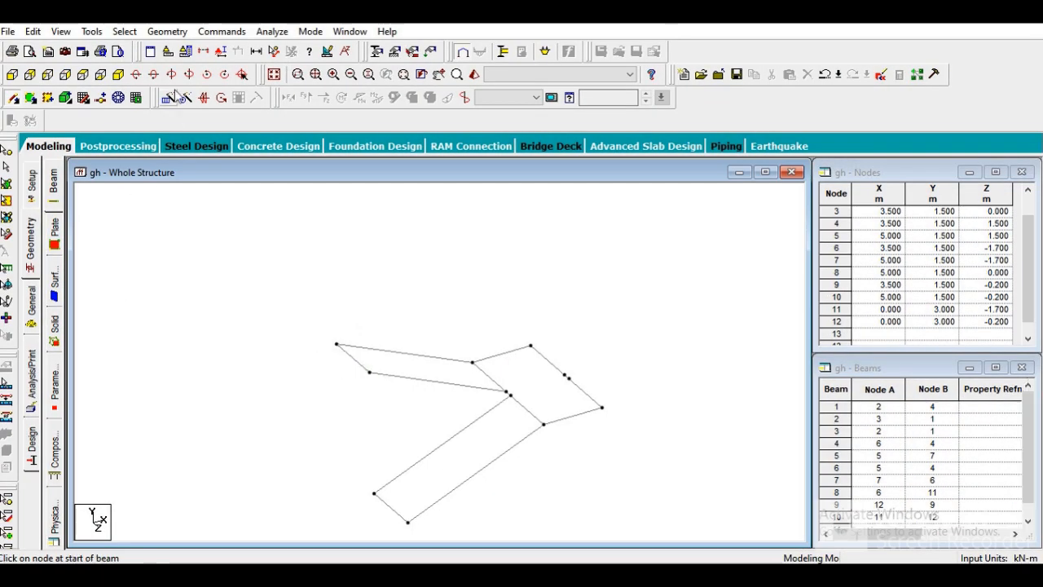
# Generate a 30 by 10 quadrilateral surface mesh over the lower flight
pyautogui.click(166, 31)
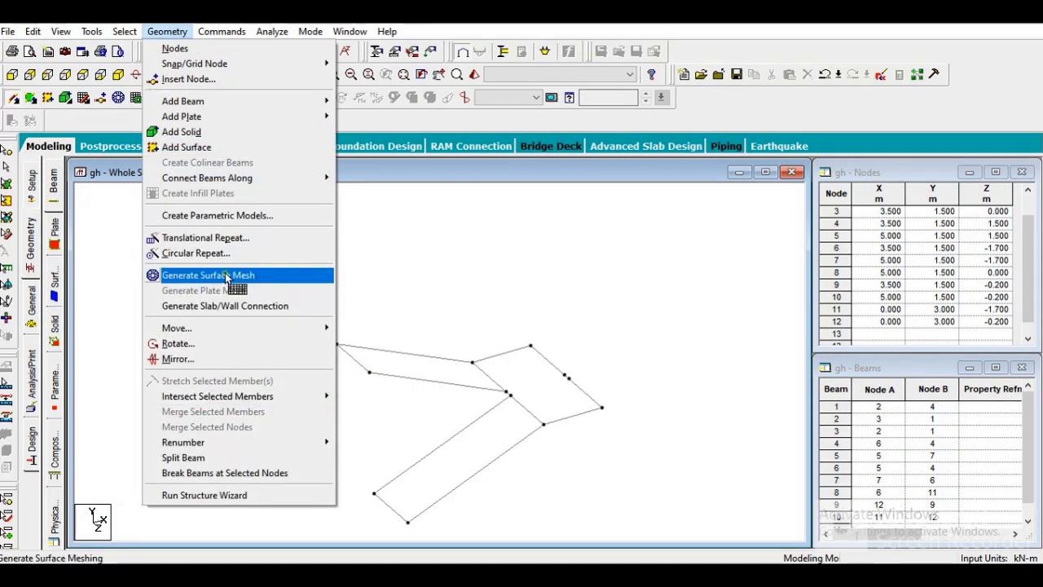
pyautogui.click(208, 274)
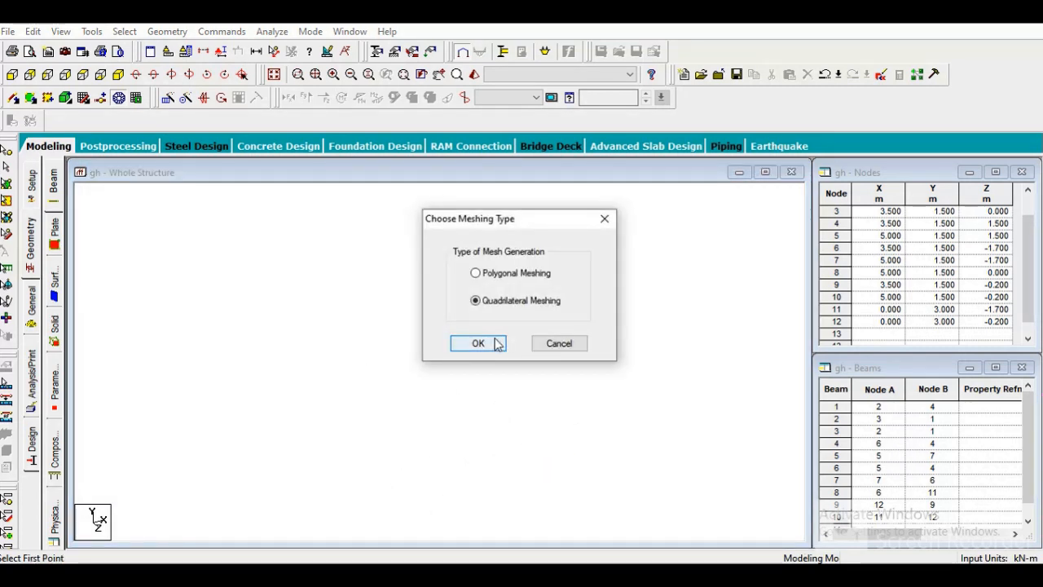
pyautogui.click(479, 342)
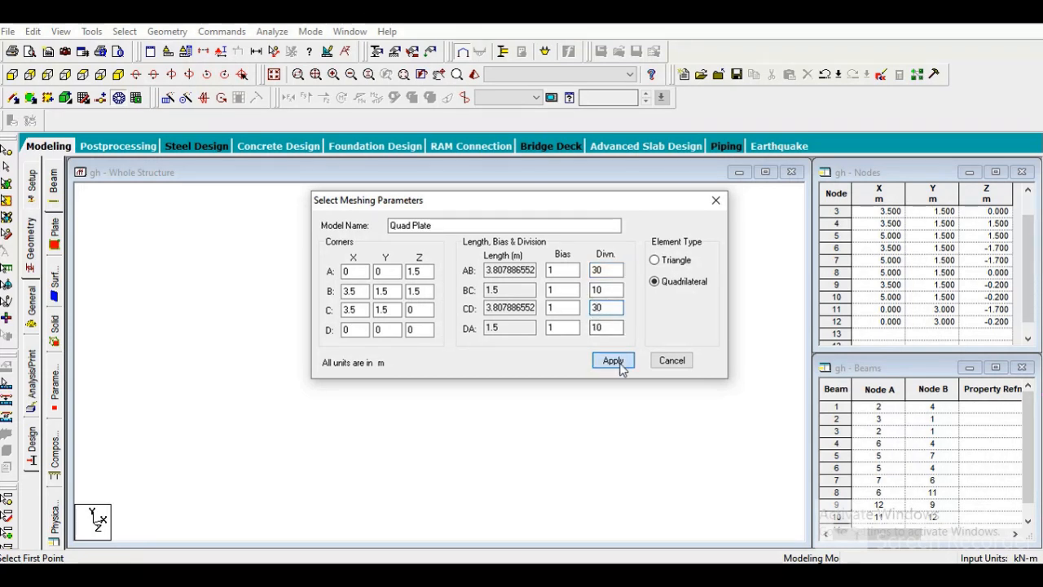
pyautogui.click(613, 360)
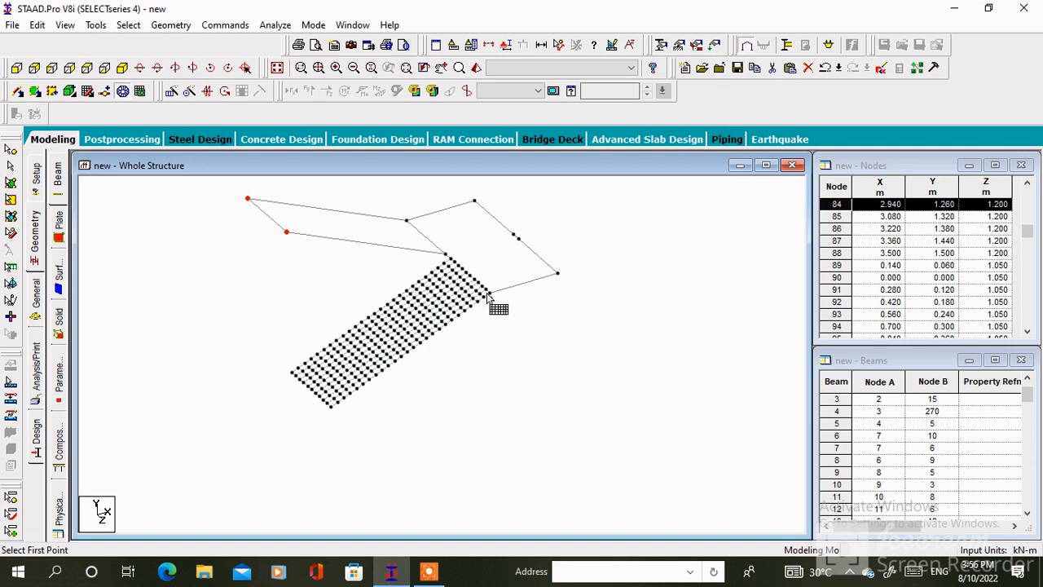
# Generate a 10 by 25 quadrilateral surface mesh over the landing
pyautogui.click(489, 295)
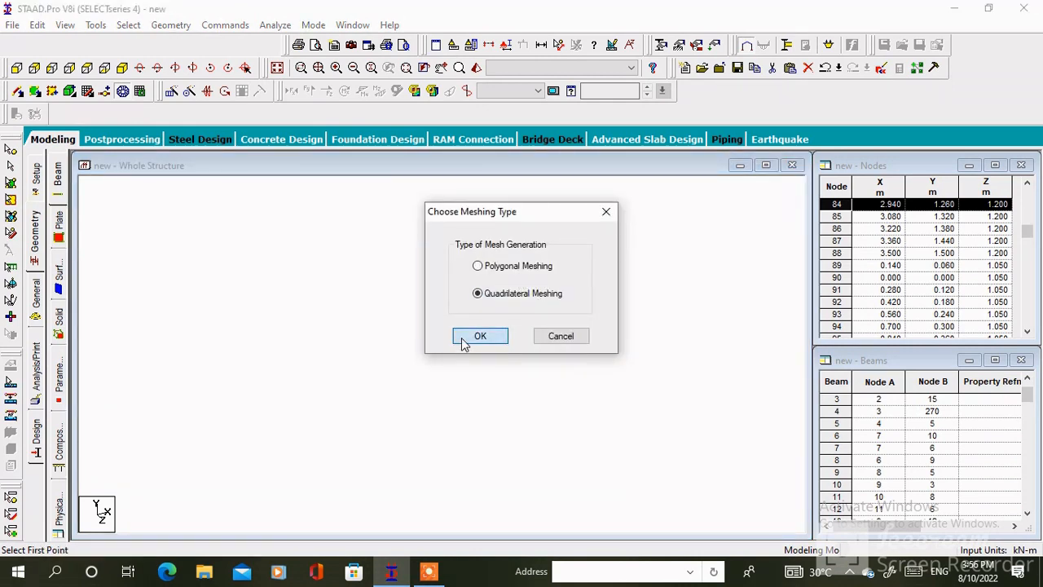
pyautogui.click(479, 335)
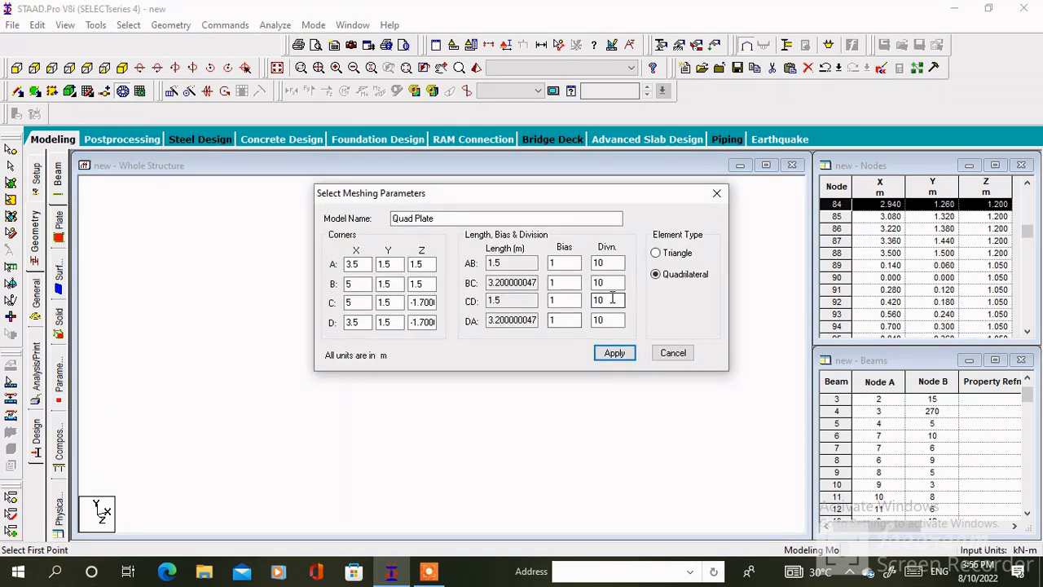
pyautogui.write('25')
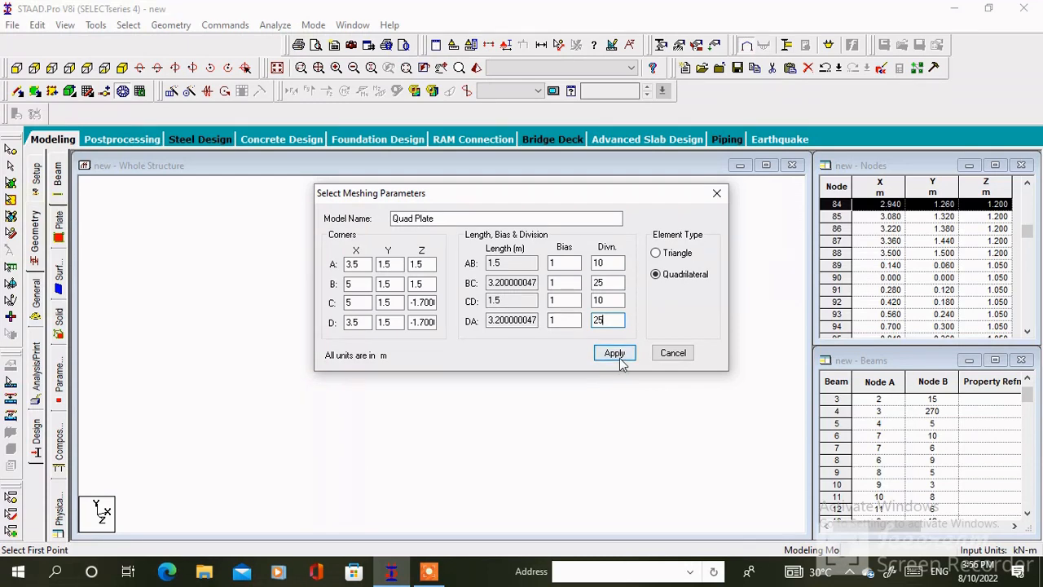
pyautogui.click(614, 353)
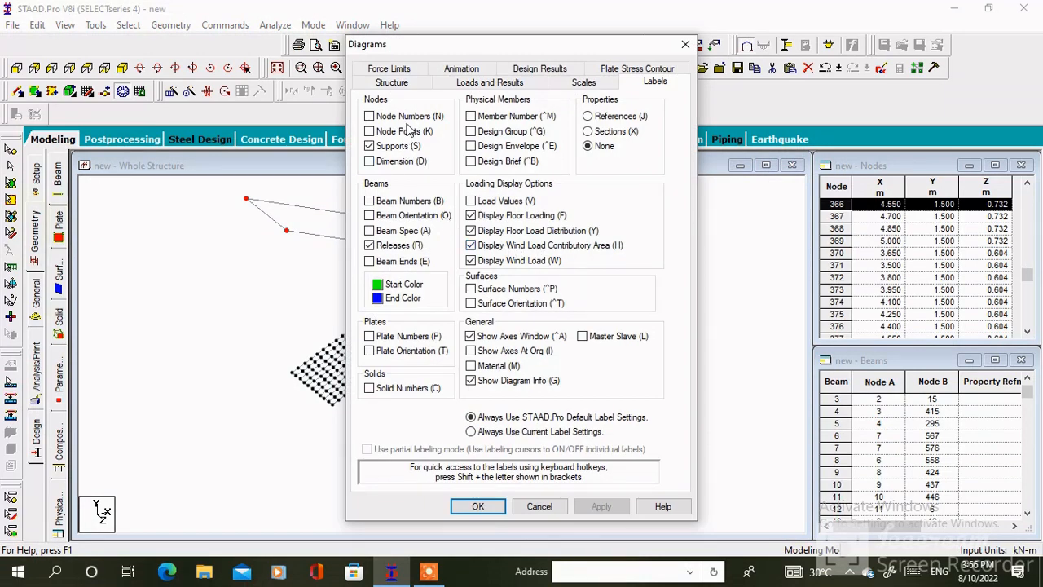
# Turn on Fill Plates/Solids/Surface in the Structure display options and apply it
pyautogui.click(391, 82)
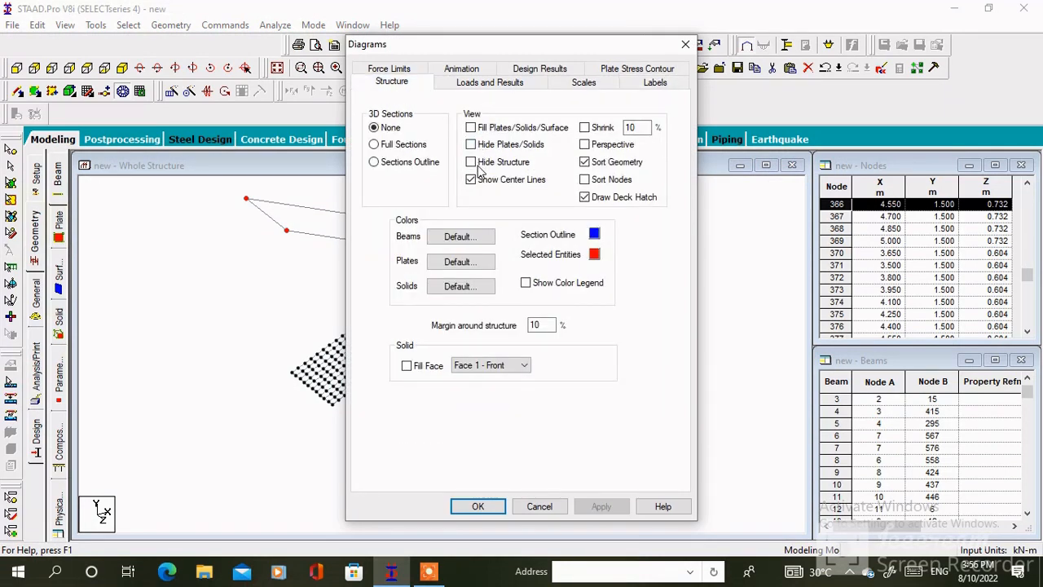
pyautogui.click(470, 127)
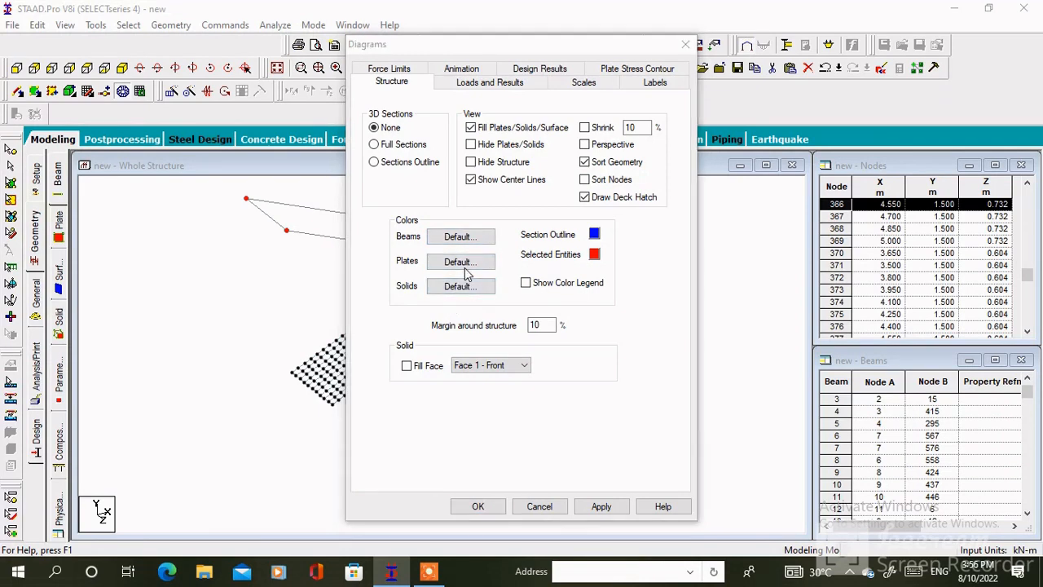
pyautogui.click(460, 261)
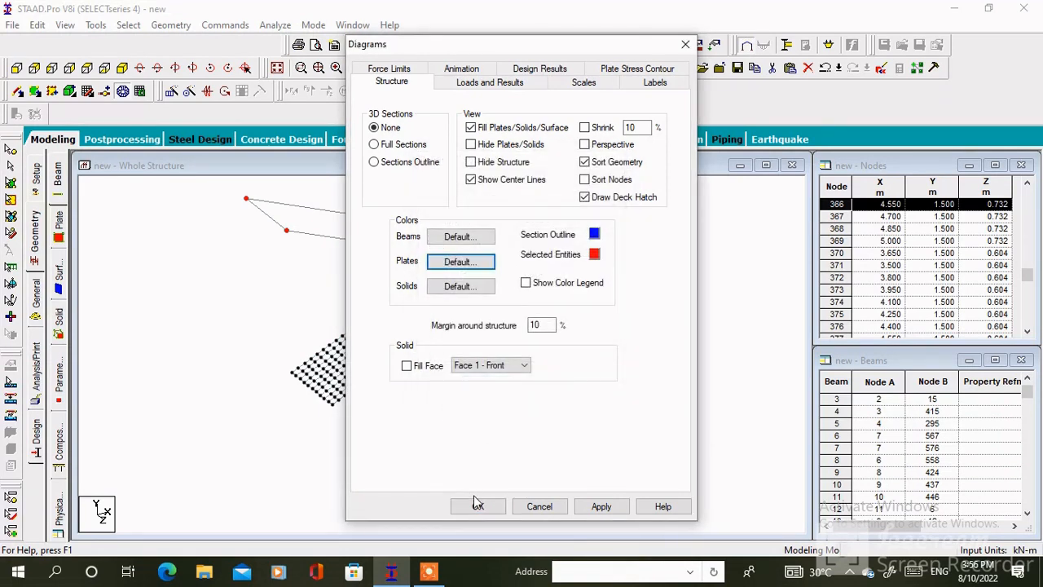
pyautogui.click(478, 505)
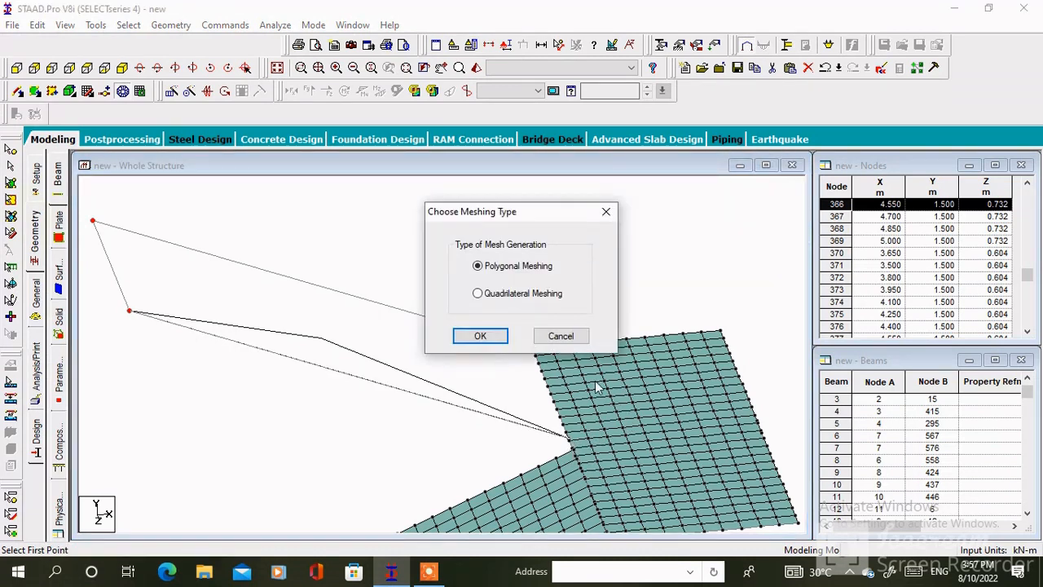
pyautogui.moveTo(502, 308)
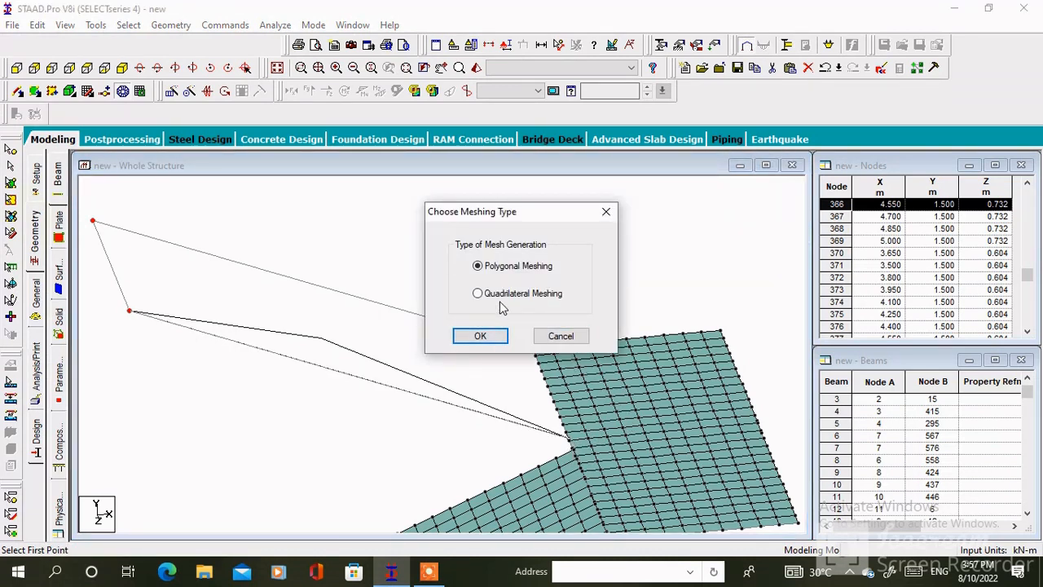
# Generate a 10 by 25 quadrilateral surface mesh over the upper flight
pyautogui.click(480, 336)
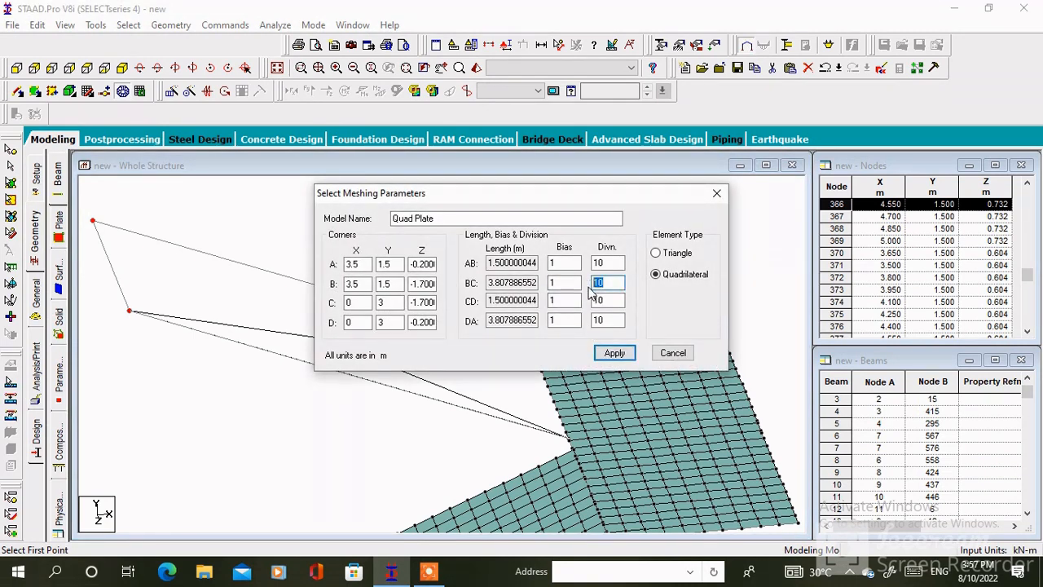
pyautogui.write('25')
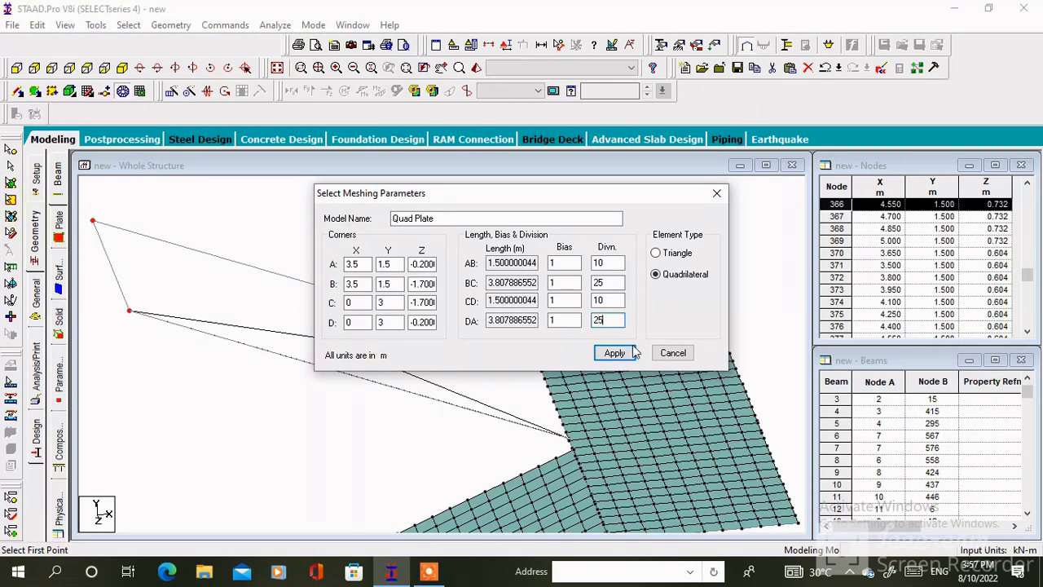
pyautogui.click(613, 352)
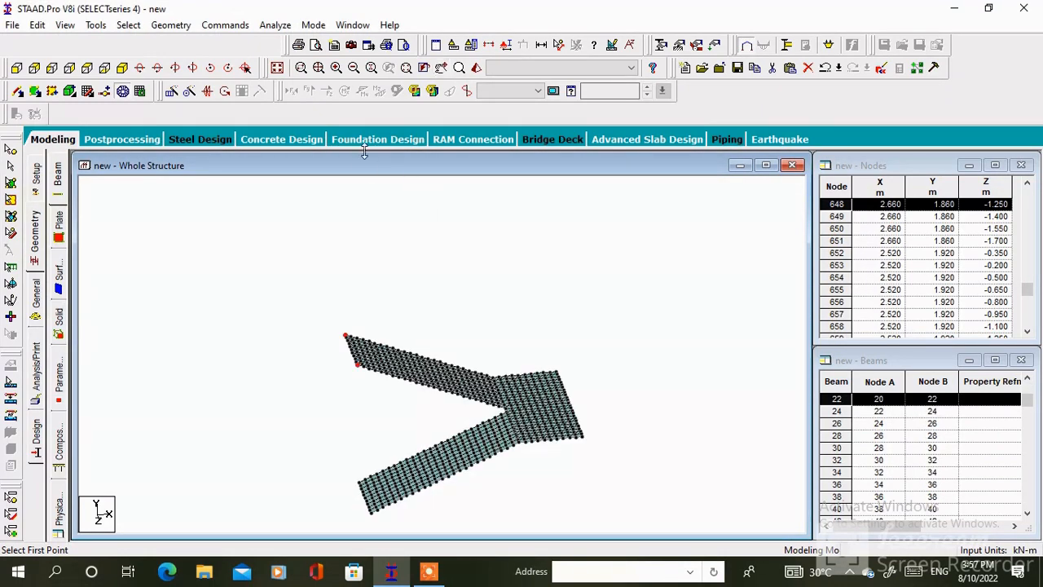
# Change Structure Diagrams options so plates show as an unfilled mesh grid
pyautogui.rightClick(366, 326)
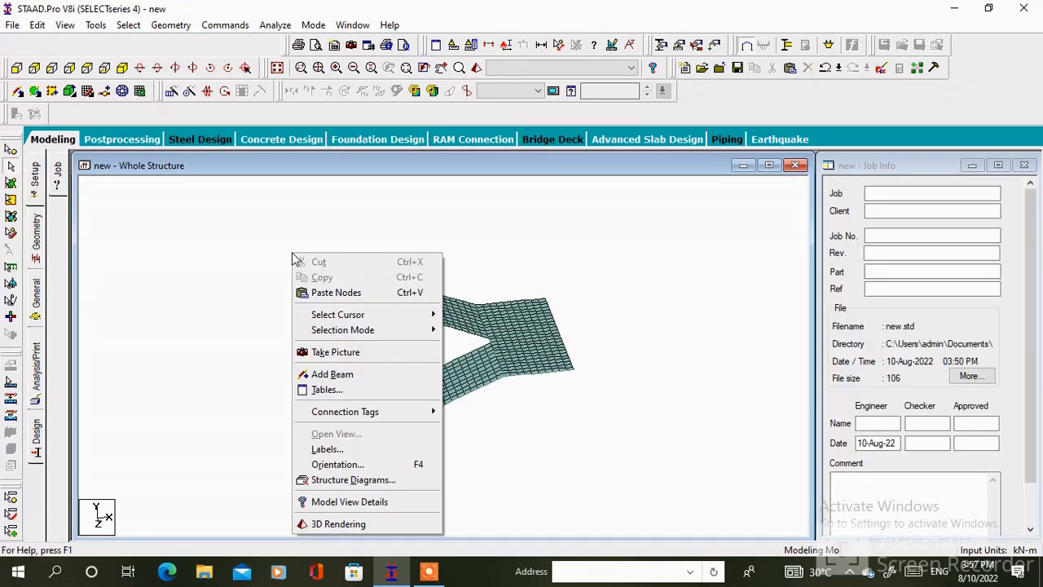
pyautogui.moveTo(342, 277)
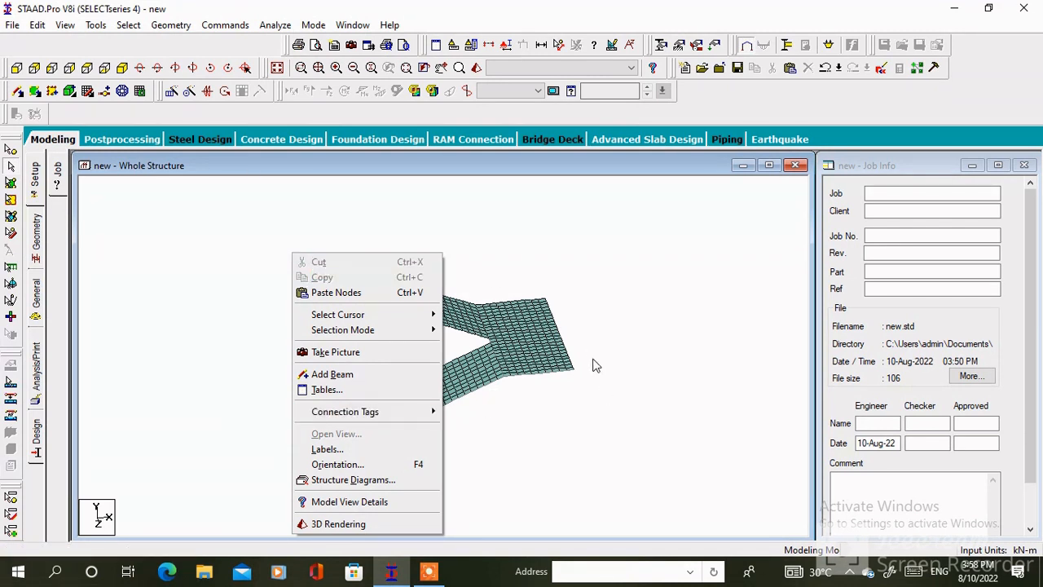
pyautogui.moveTo(264, 251)
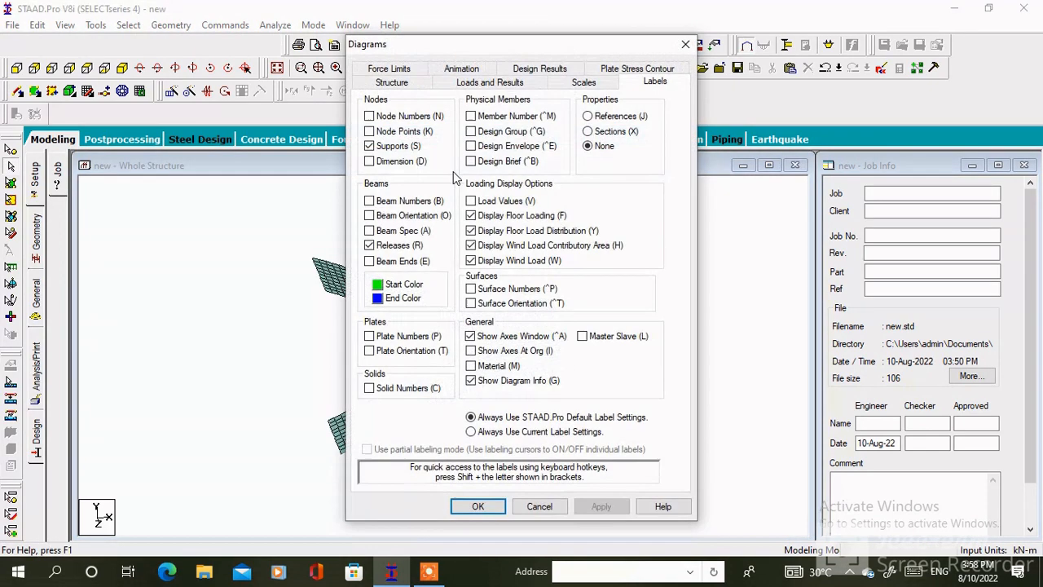
pyautogui.click(391, 81)
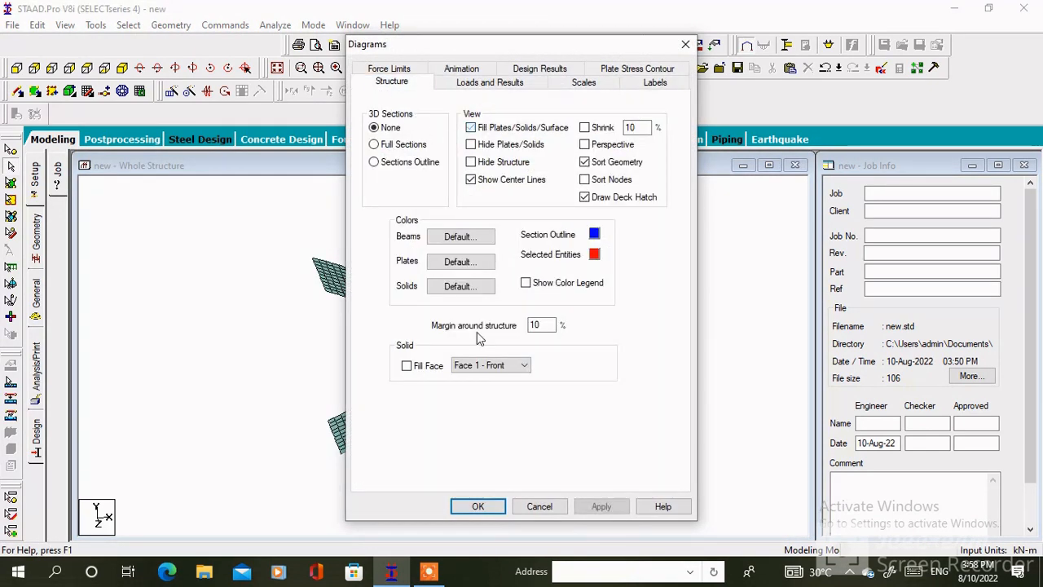
pyautogui.click(478, 506)
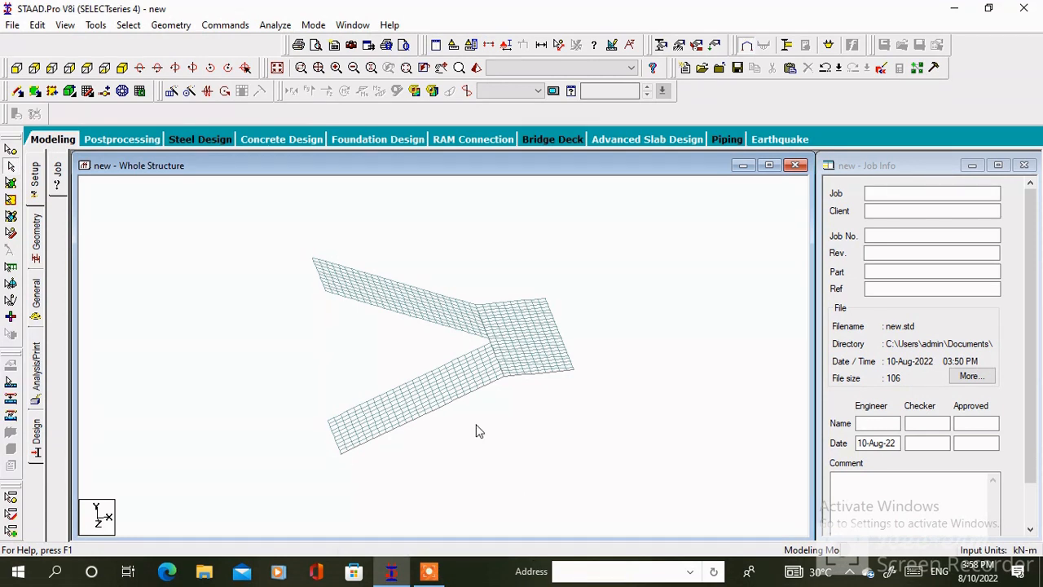
pyautogui.moveTo(454, 244)
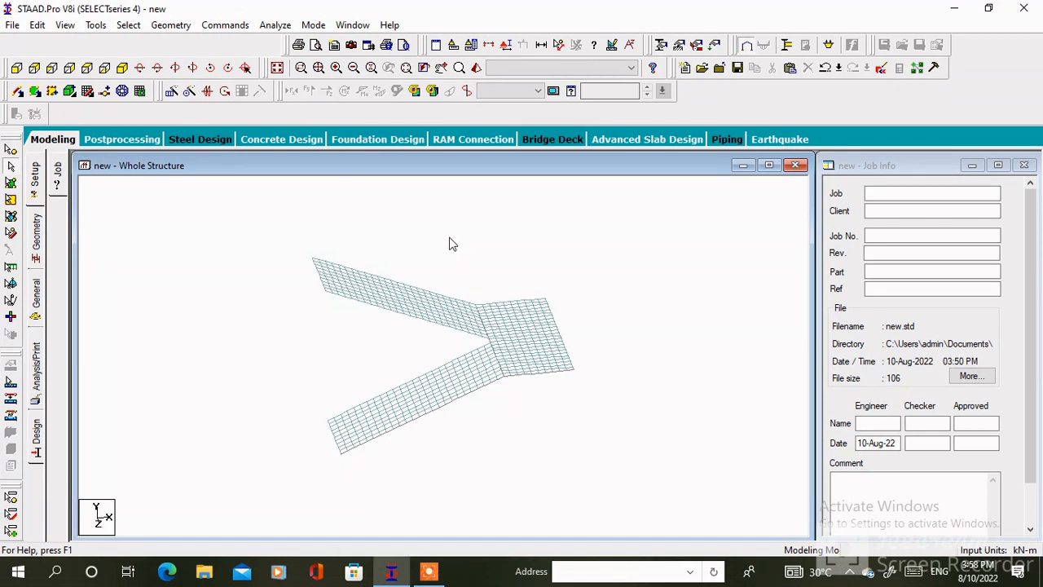
# Show a shaded 3D rendered view of the staircase model
pyautogui.click(476, 68)
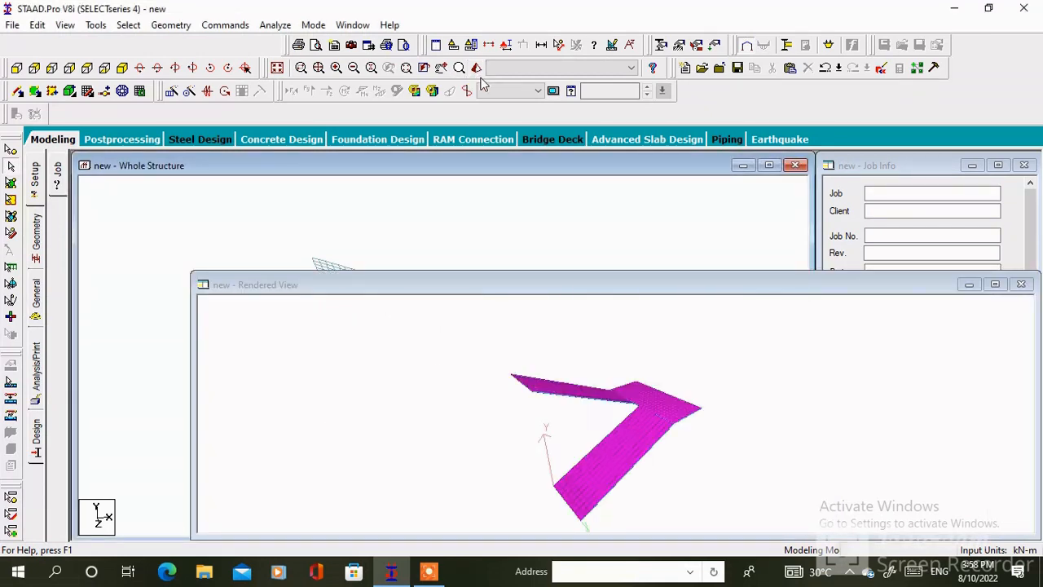
pyautogui.click(994, 283)
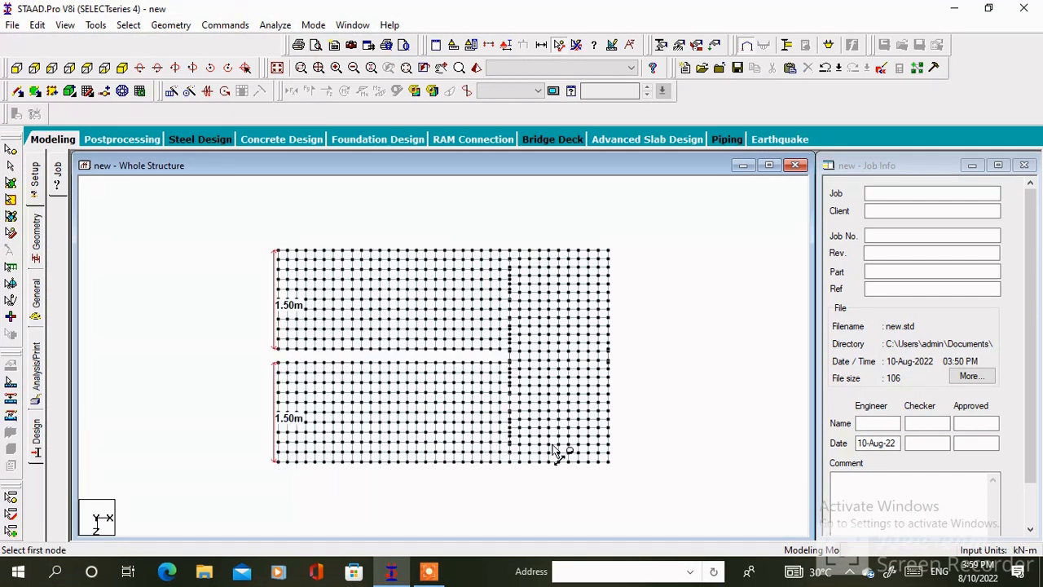
# Dimension the 3.20 m landing and 1.50 m flight edges, then delete boundary beams keeping orphan nodes
pyautogui.click(557, 450)
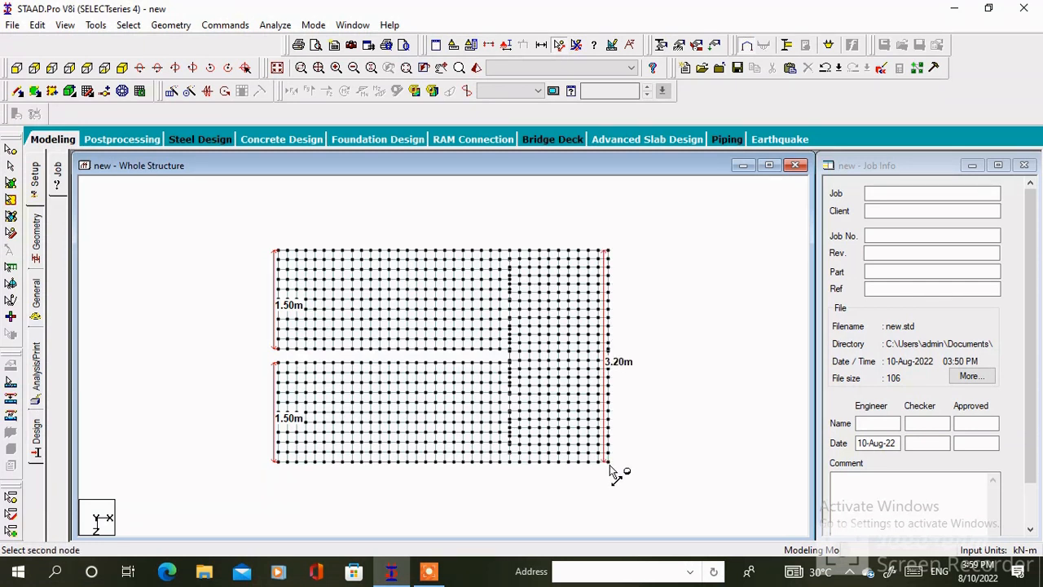
pyautogui.click(613, 471)
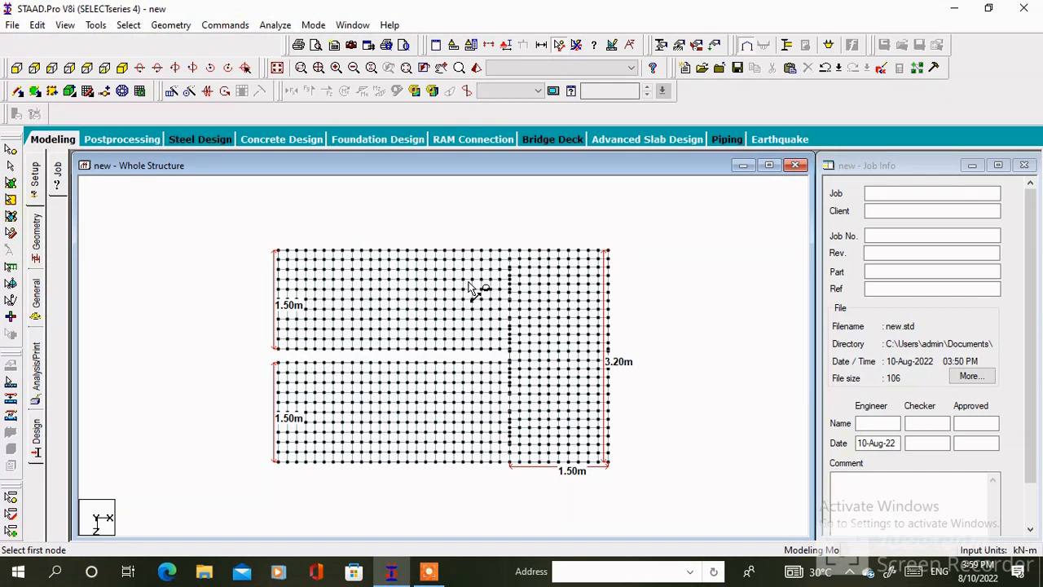
pyautogui.moveTo(476, 286)
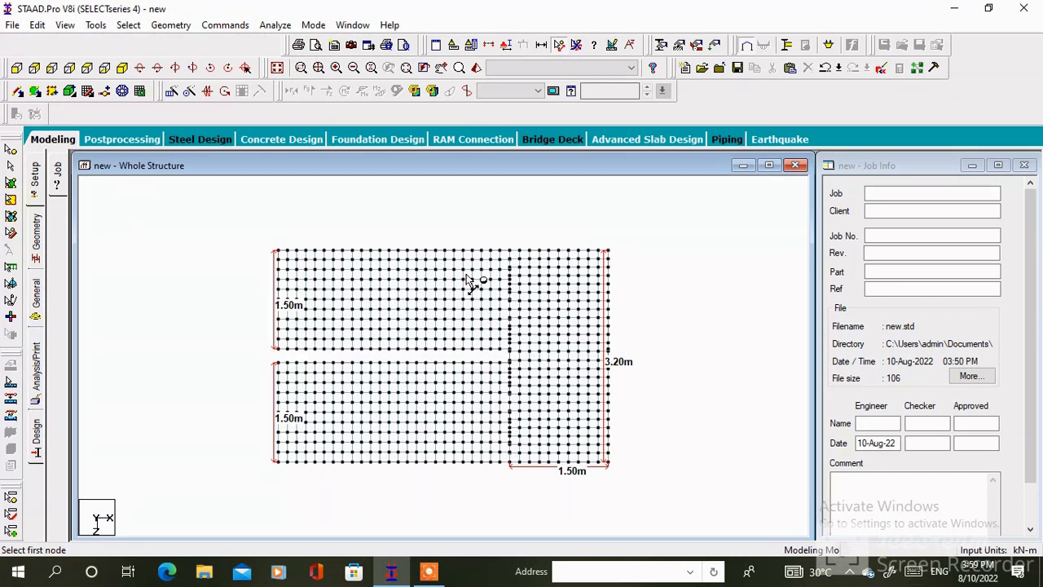
pyautogui.moveTo(529, 204)
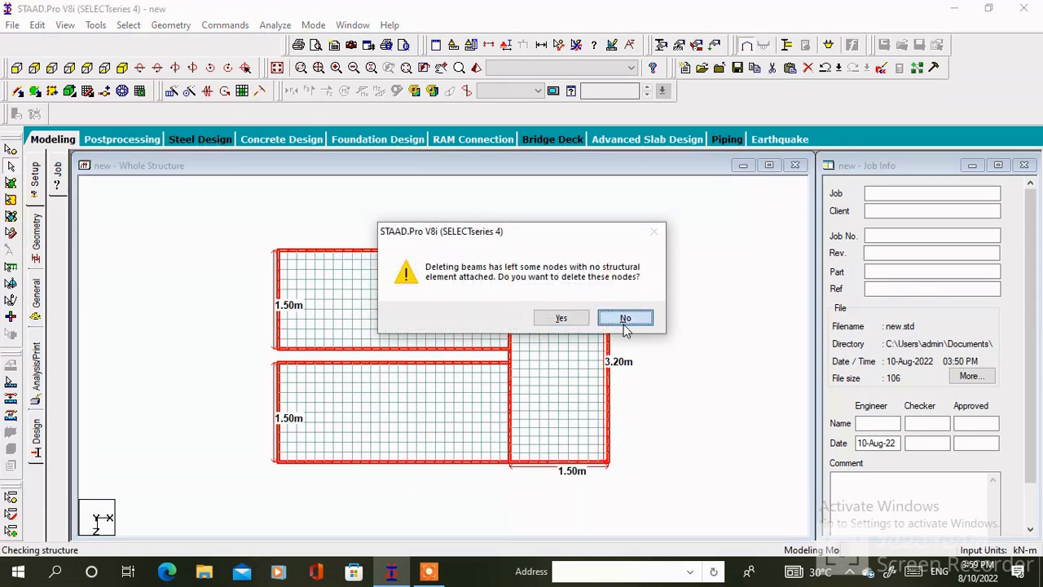
pyautogui.click(626, 317)
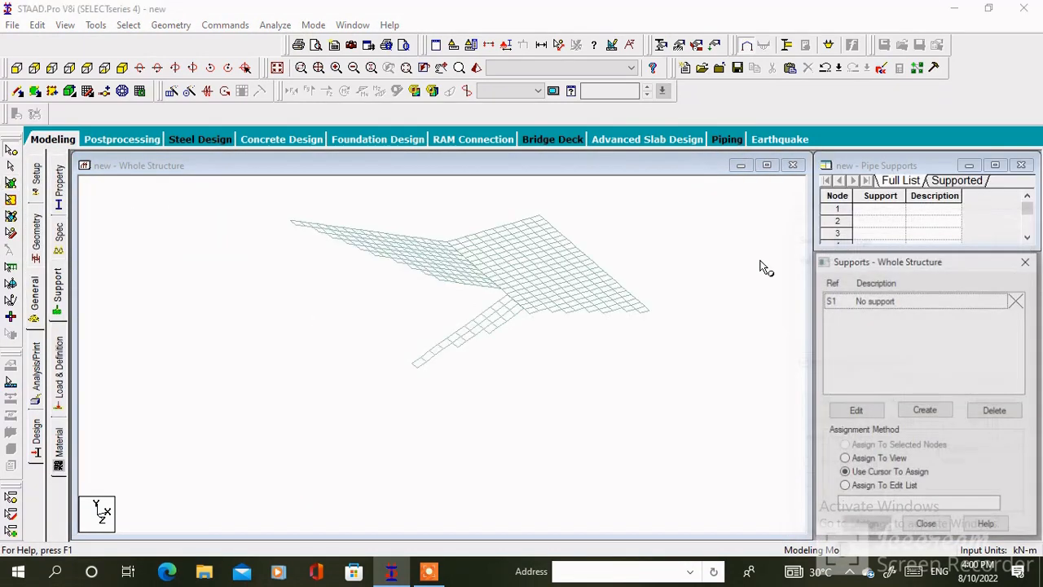
# Create a Fixed support and assign it to the staircase's end and far-landing nodes
pyautogui.click(924, 411)
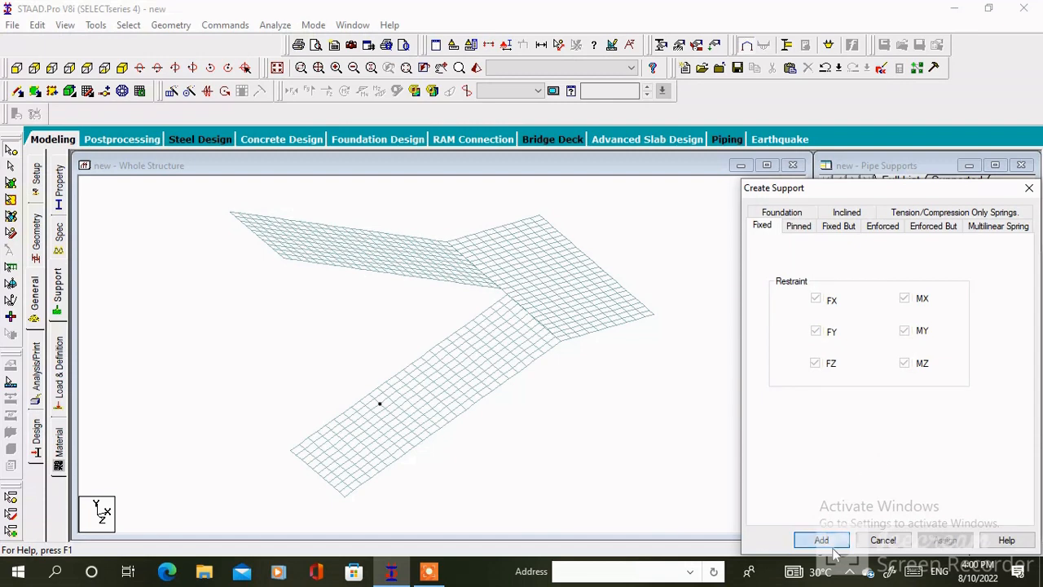
pyautogui.click(822, 539)
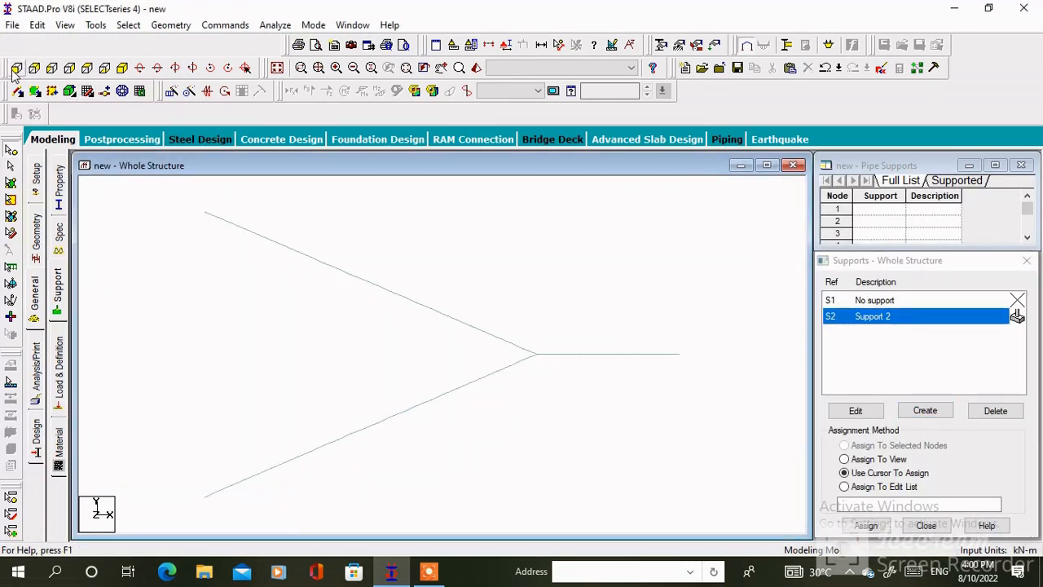
pyautogui.moveTo(198, 214); pyautogui.dragTo(251, 528)
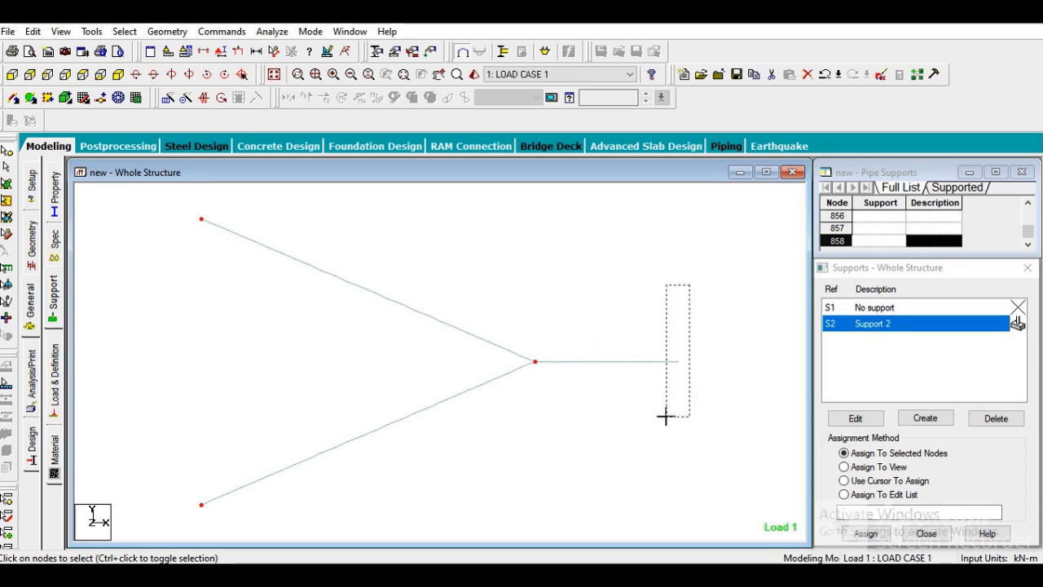
pyautogui.click(864, 533)
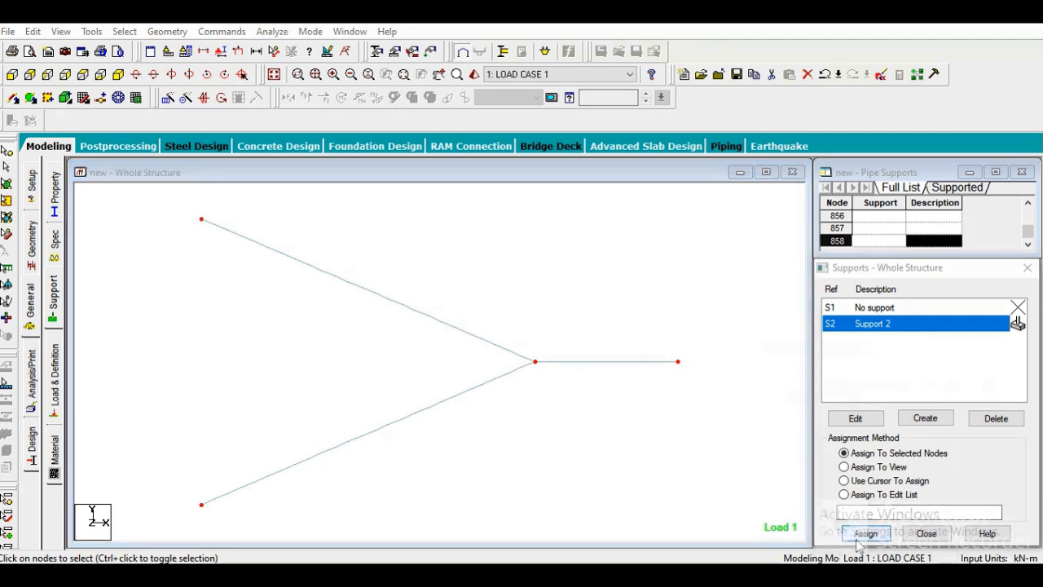
pyautogui.click(865, 533)
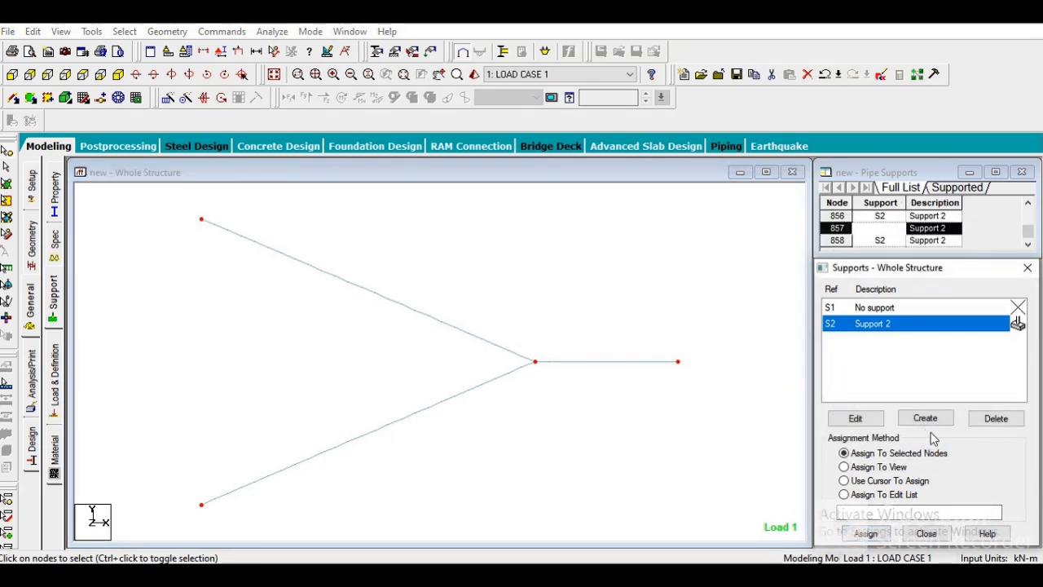
pyautogui.click(866, 533)
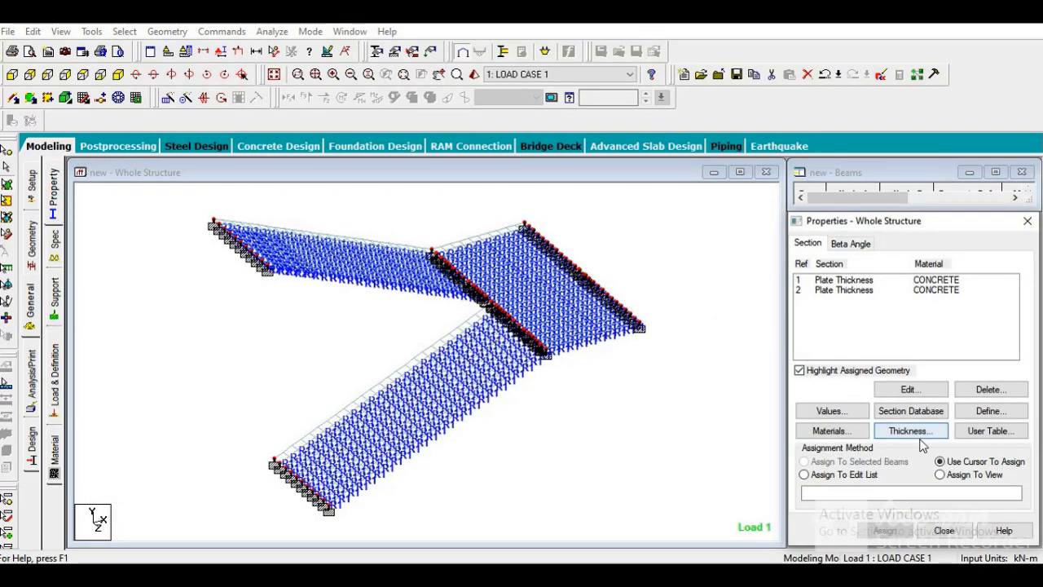
# Add a 0.125 m Concrete plate thickness property and assign it to all plates in view
pyautogui.click(909, 430)
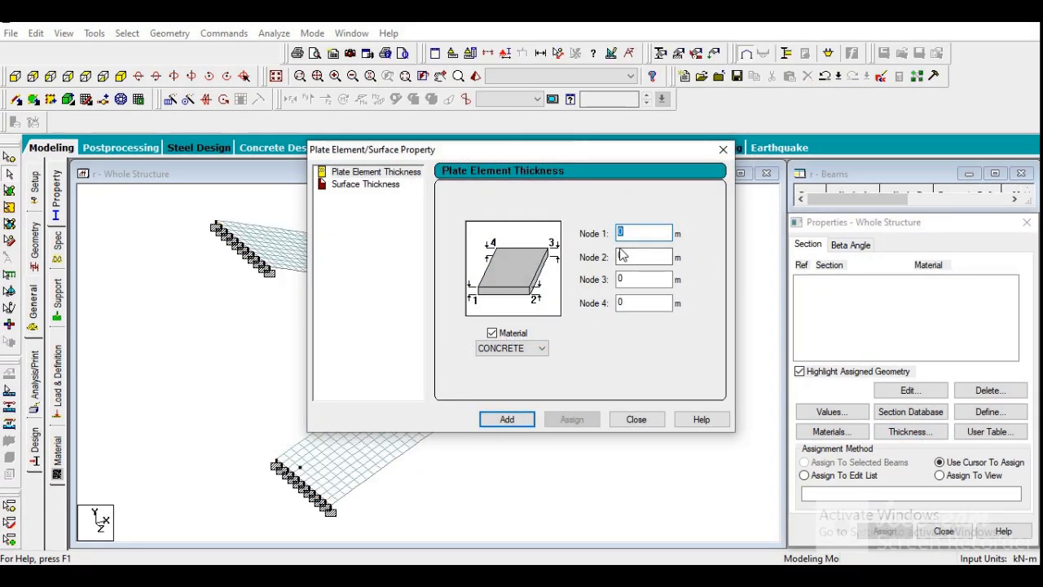
pyautogui.write('.12')
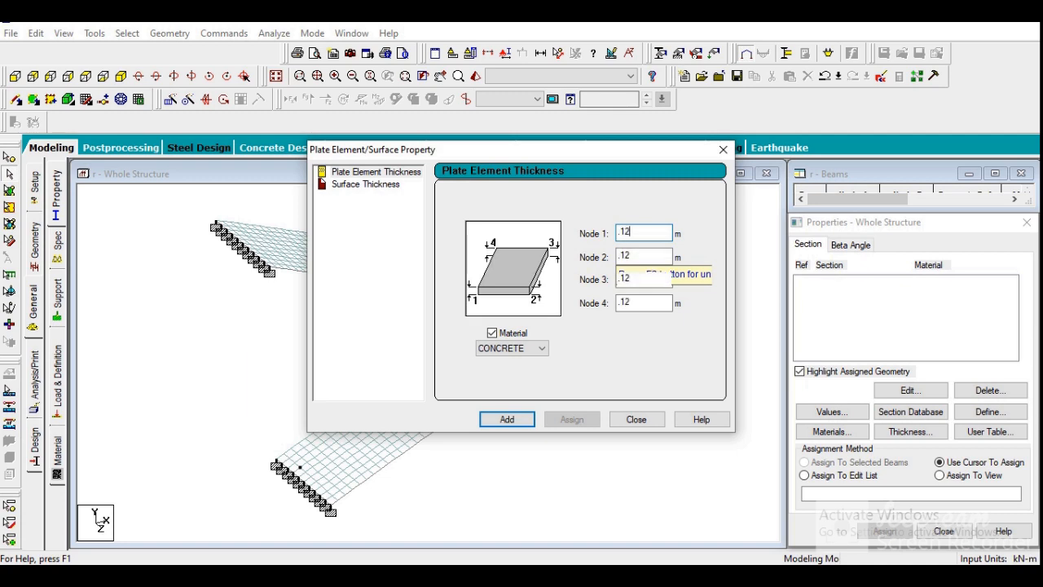
pyautogui.click(505, 419)
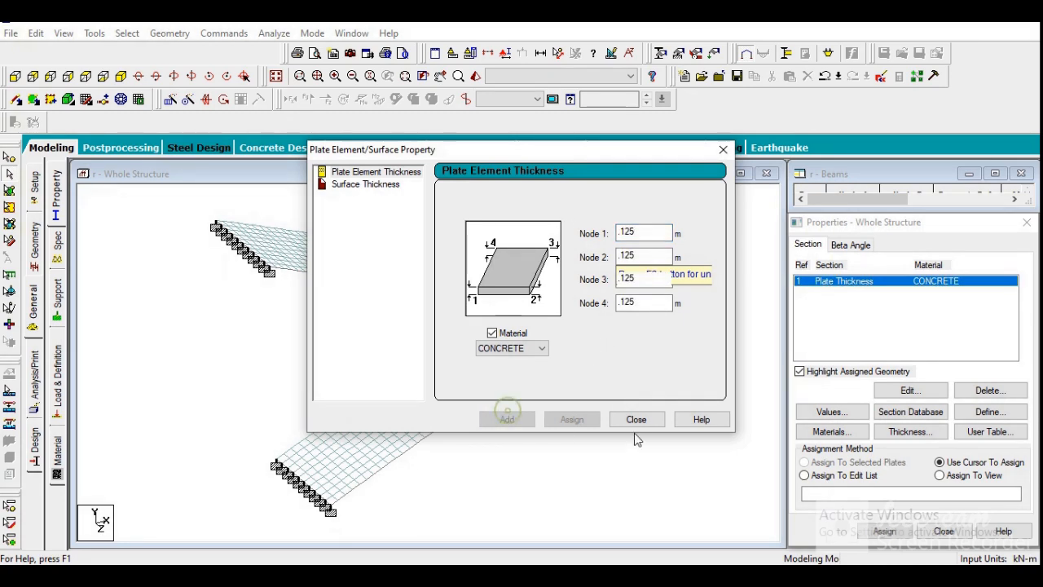
pyautogui.click(635, 419)
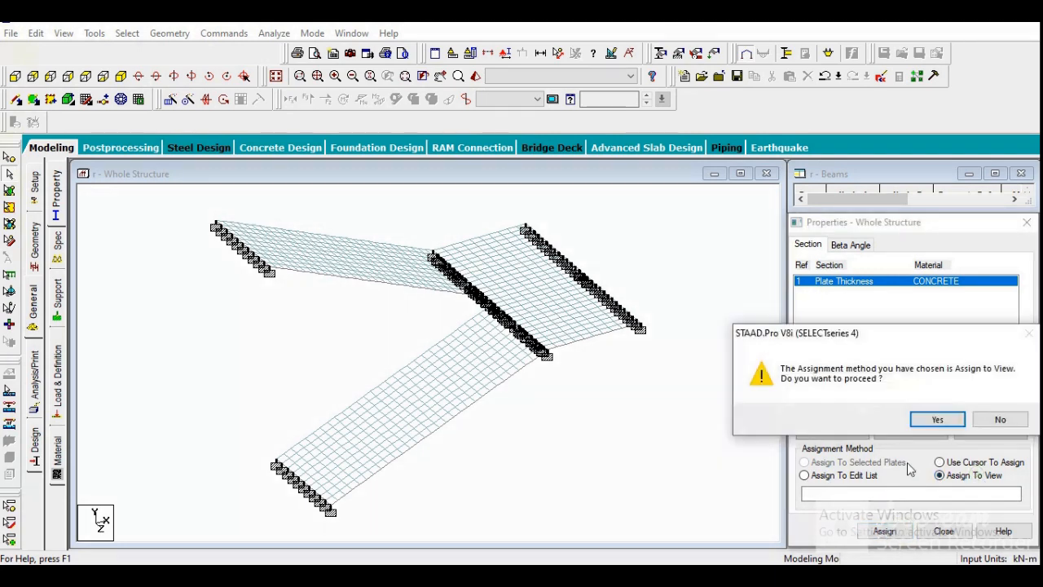
pyautogui.click(936, 419)
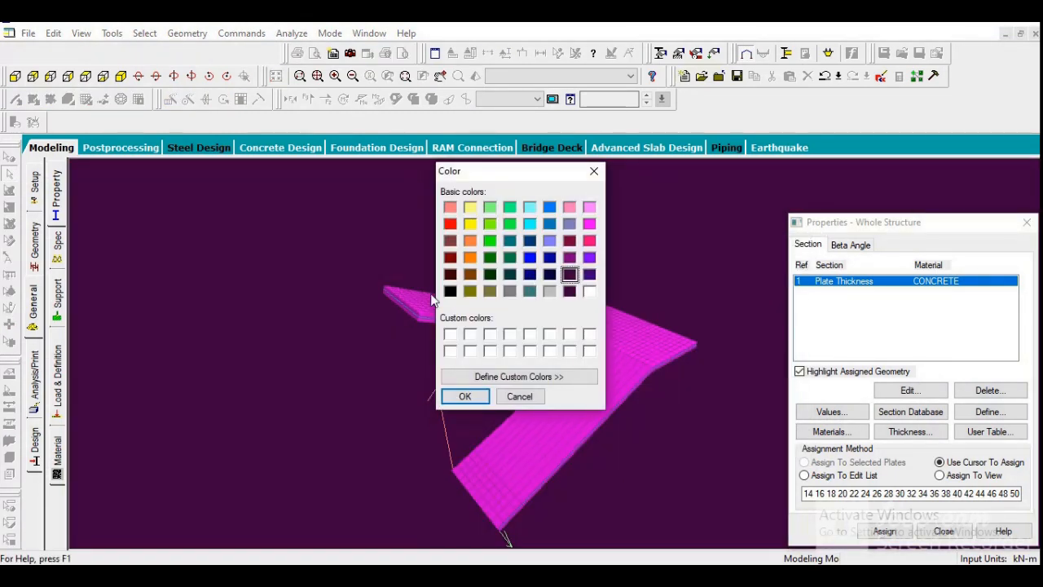
pyautogui.click(465, 396)
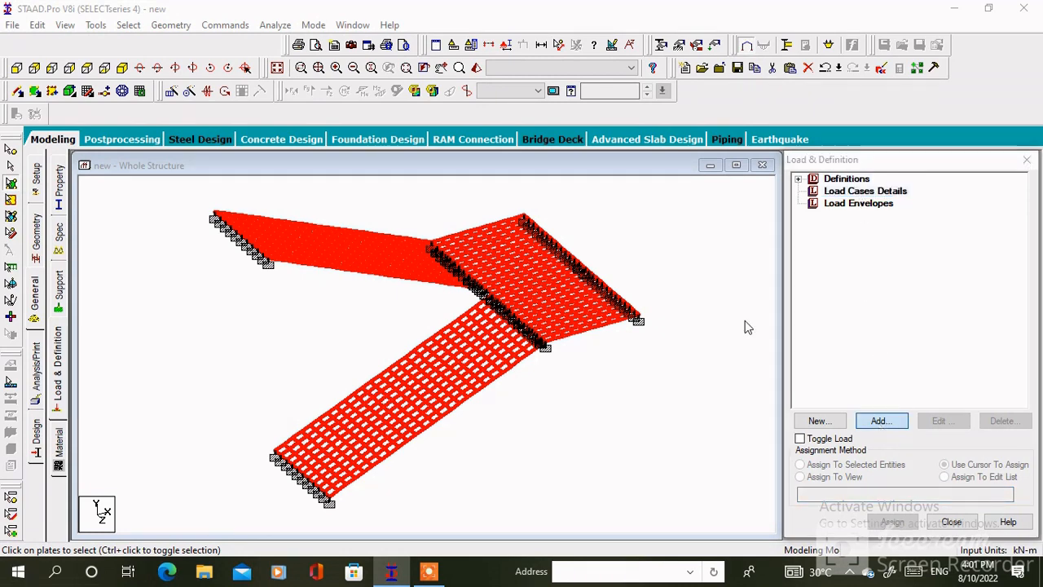
# Create load cases 1 and 2, and add Selfweight Y factor -1 to load case 1
pyautogui.click(880, 421)
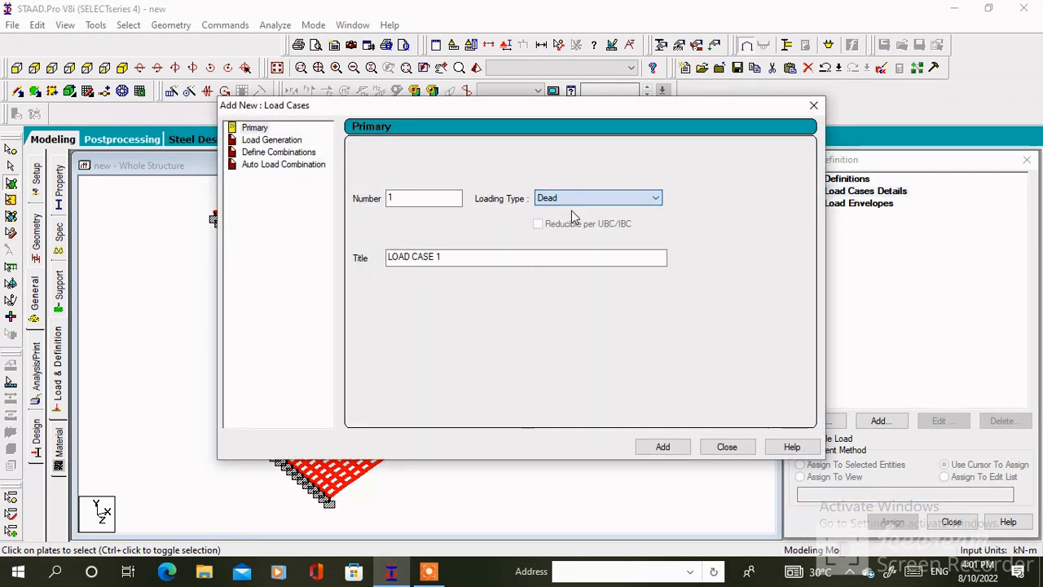
pyautogui.click(655, 197)
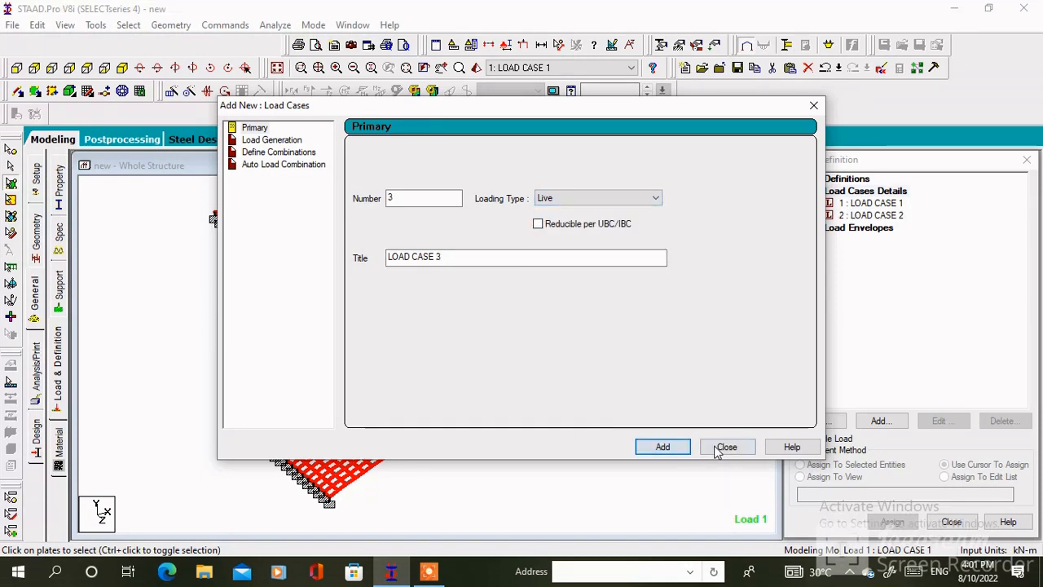
pyautogui.click(727, 447)
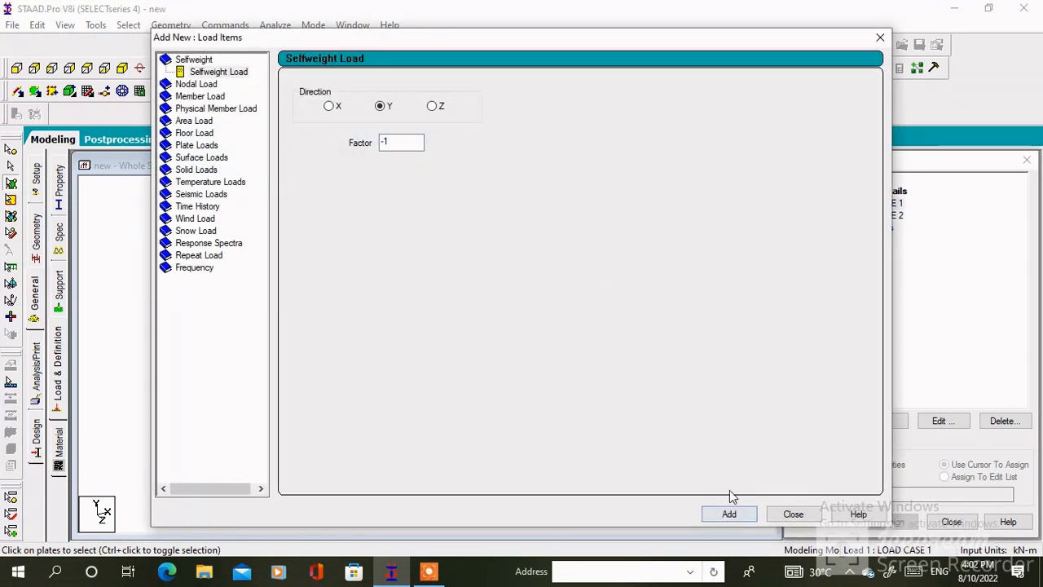
pyautogui.click(729, 514)
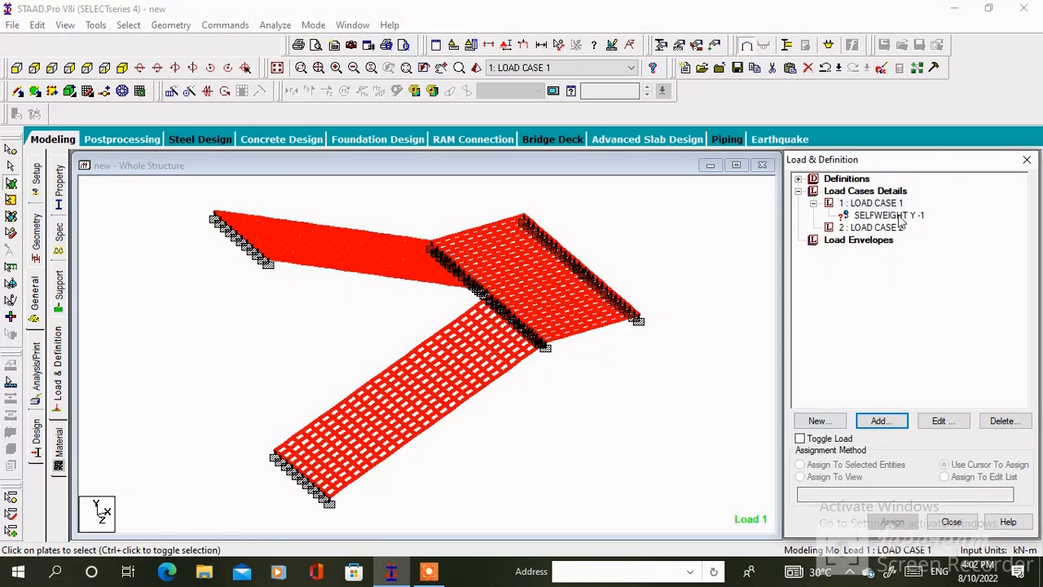
# Add a Pressure on Full Plate load with W1 = -5 kN/m2 to load case 2
pyautogui.click(880, 421)
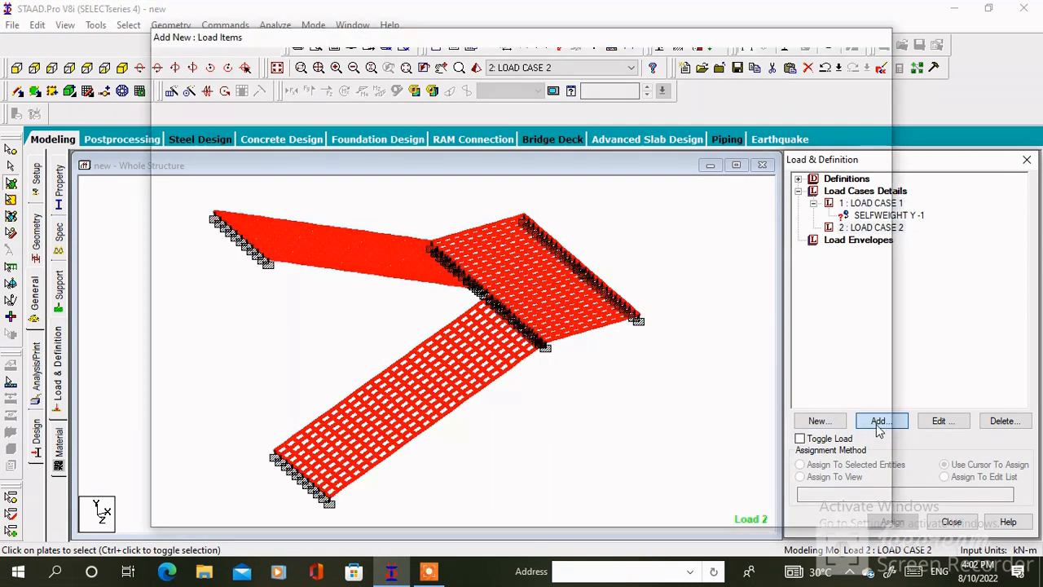
pyautogui.click(880, 420)
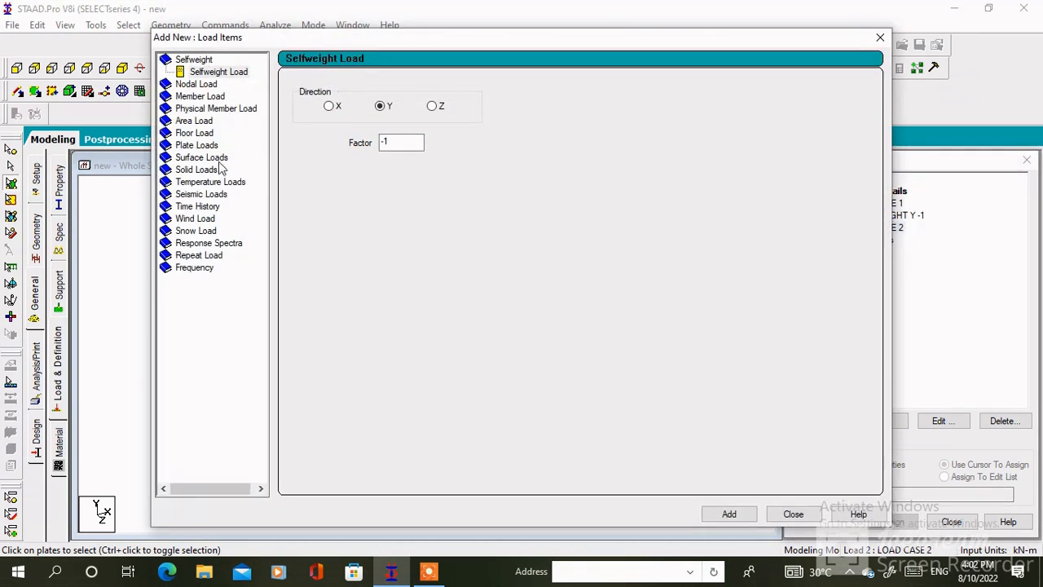
pyautogui.click(194, 134)
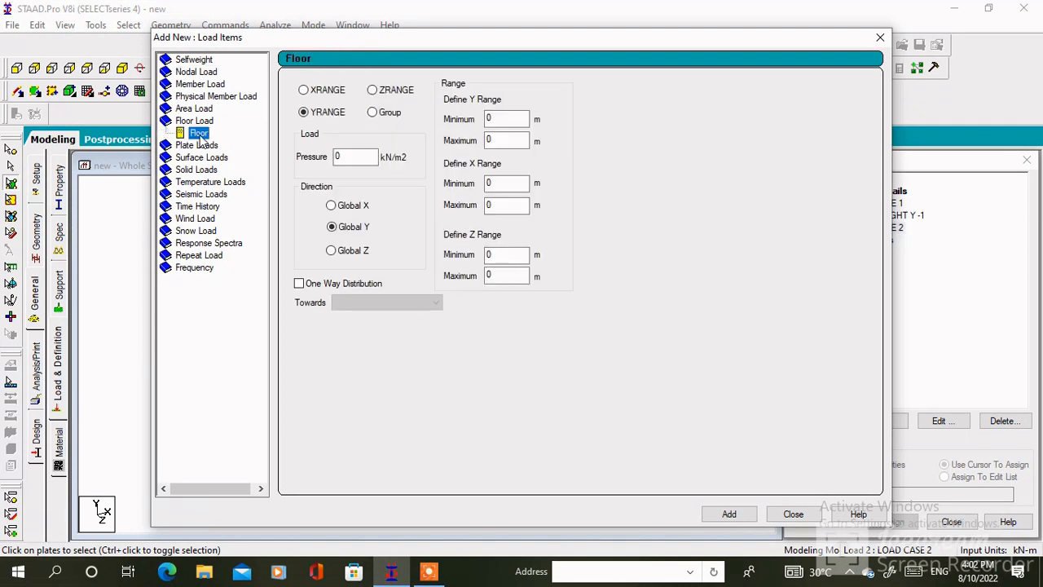
pyautogui.click(196, 134)
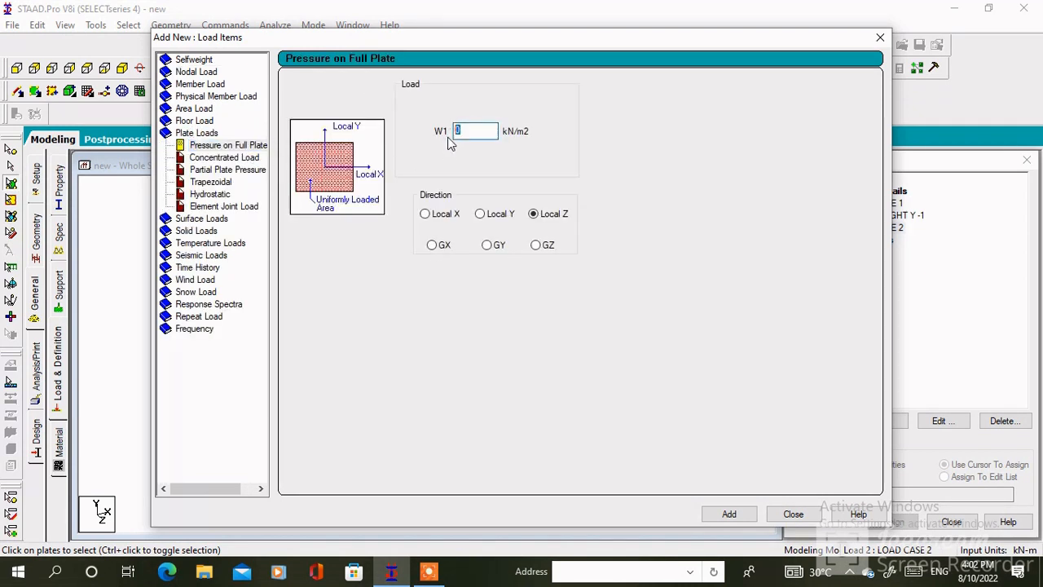
pyautogui.write('-5')
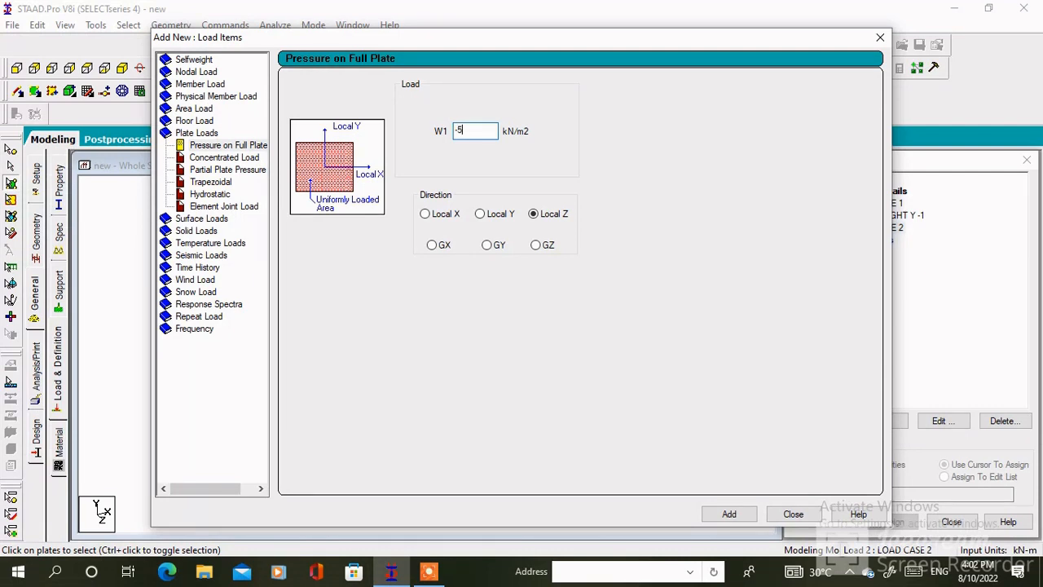
pyautogui.moveTo(525, 281)
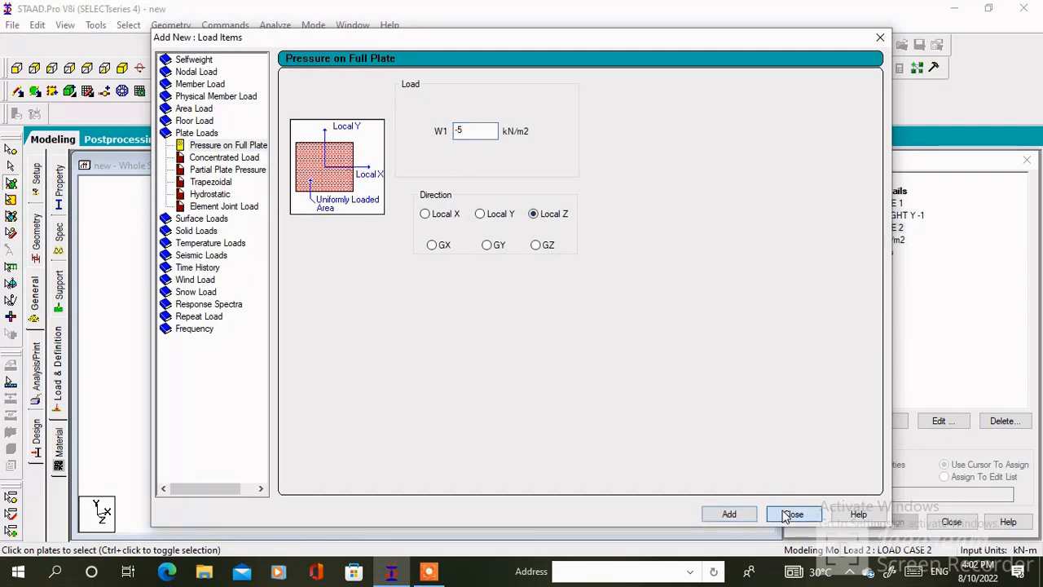
# Assign the -5 kN/m2 pressure load to all plates in view
pyautogui.click(792, 513)
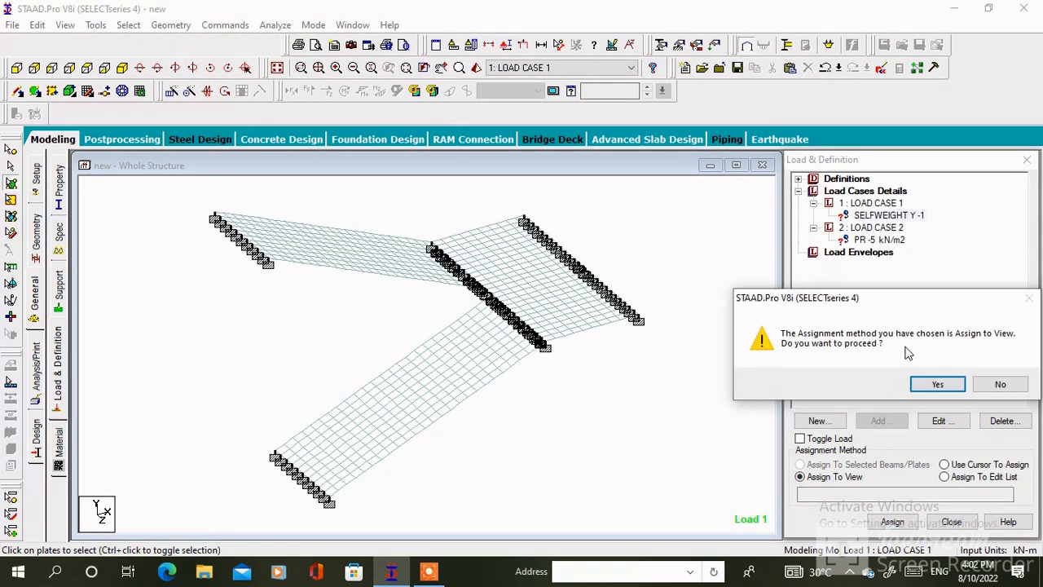
pyautogui.click(938, 385)
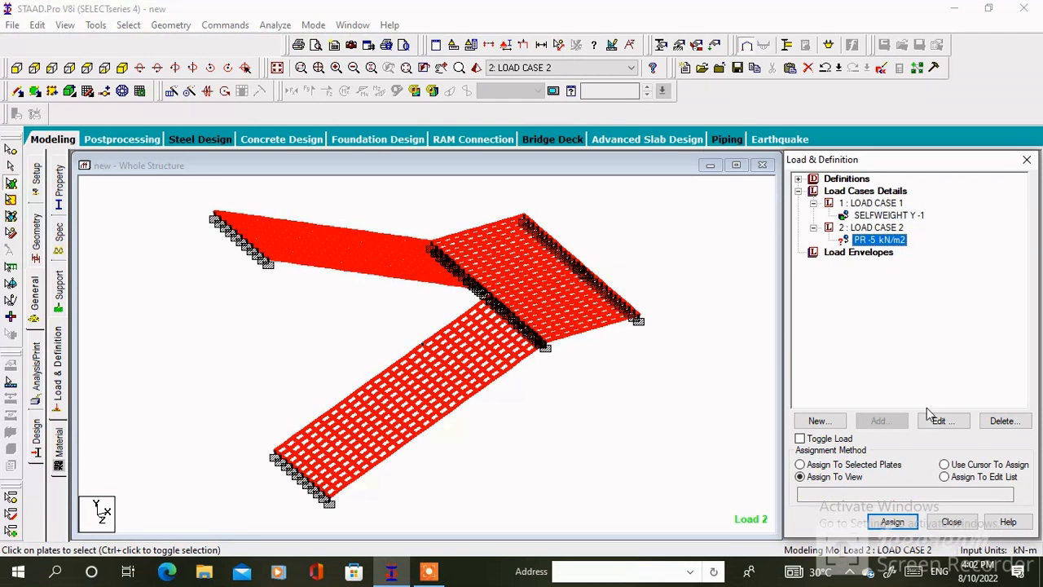
pyautogui.click(891, 522)
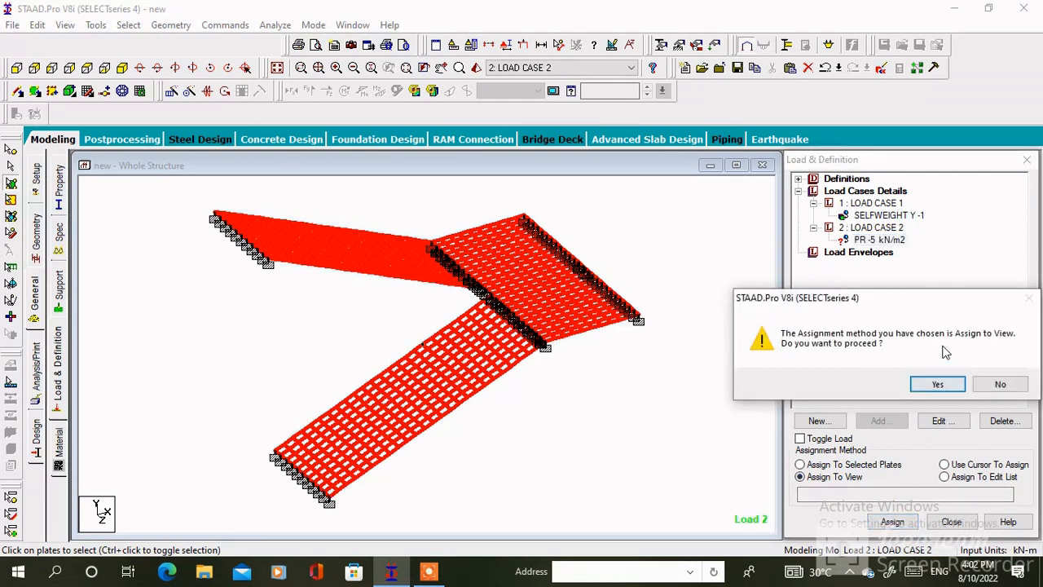
# Generate an Indian Code auto load combination 3 of 1.5 × load 1 plus 1.5 × load 2
pyautogui.click(937, 384)
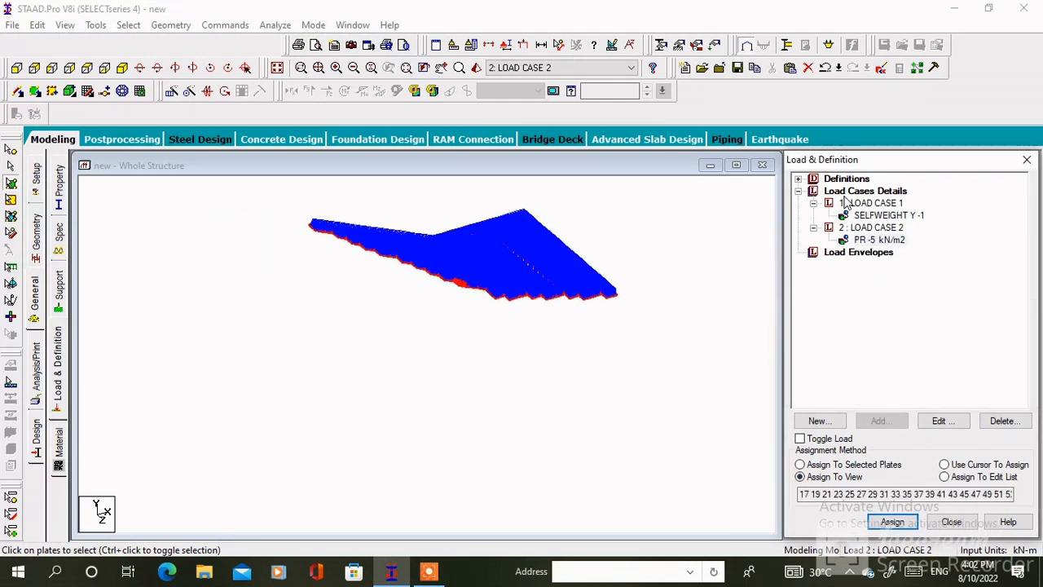
pyautogui.click(818, 421)
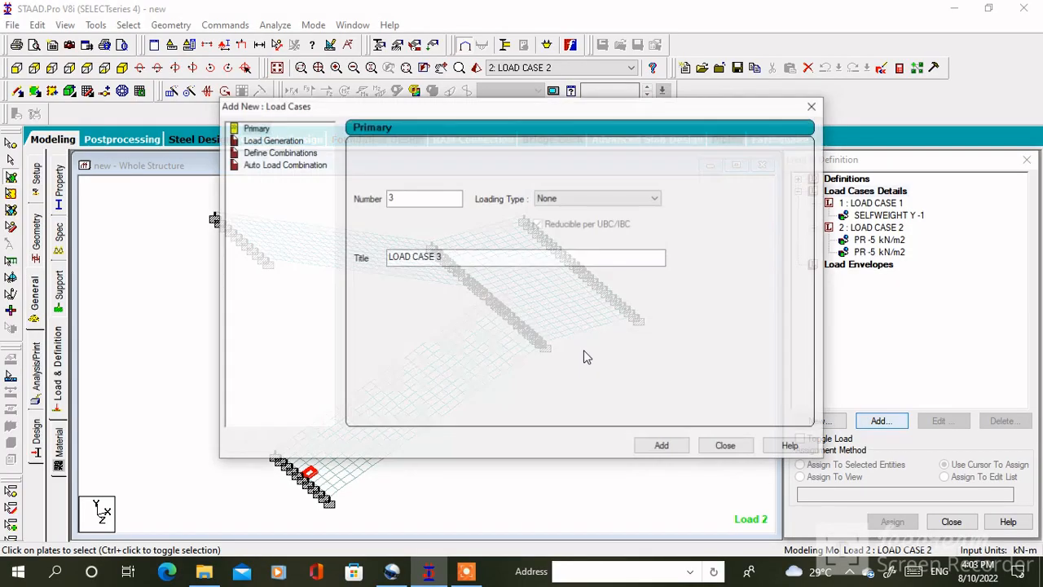
pyautogui.click(284, 163)
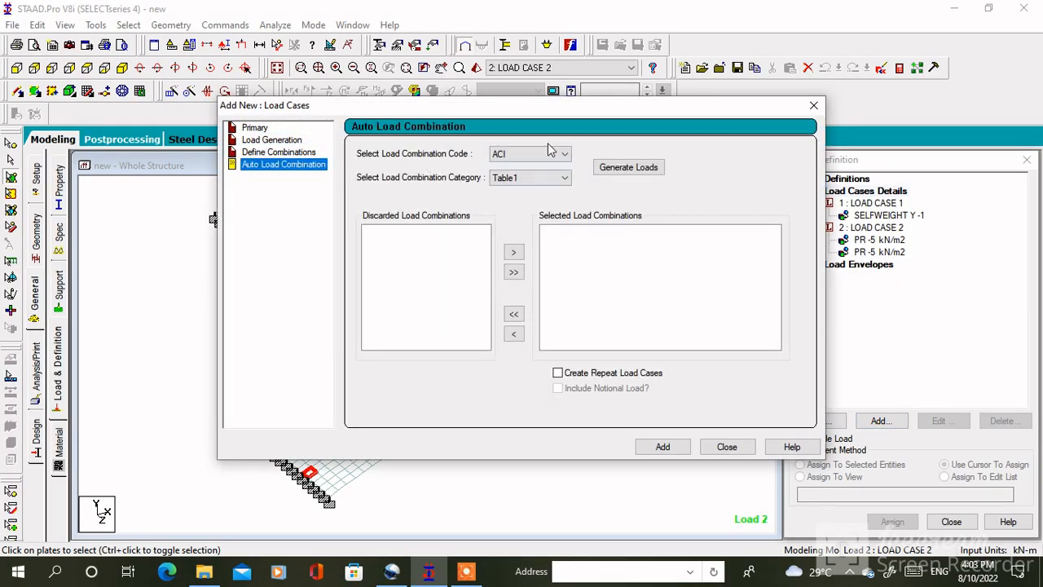
pyautogui.click(564, 154)
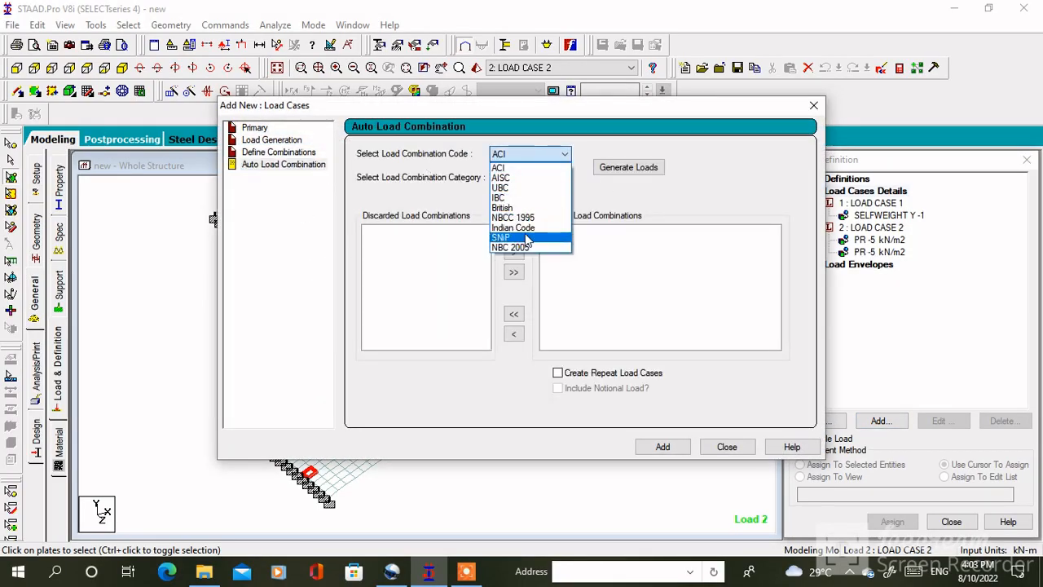
pyautogui.click(512, 229)
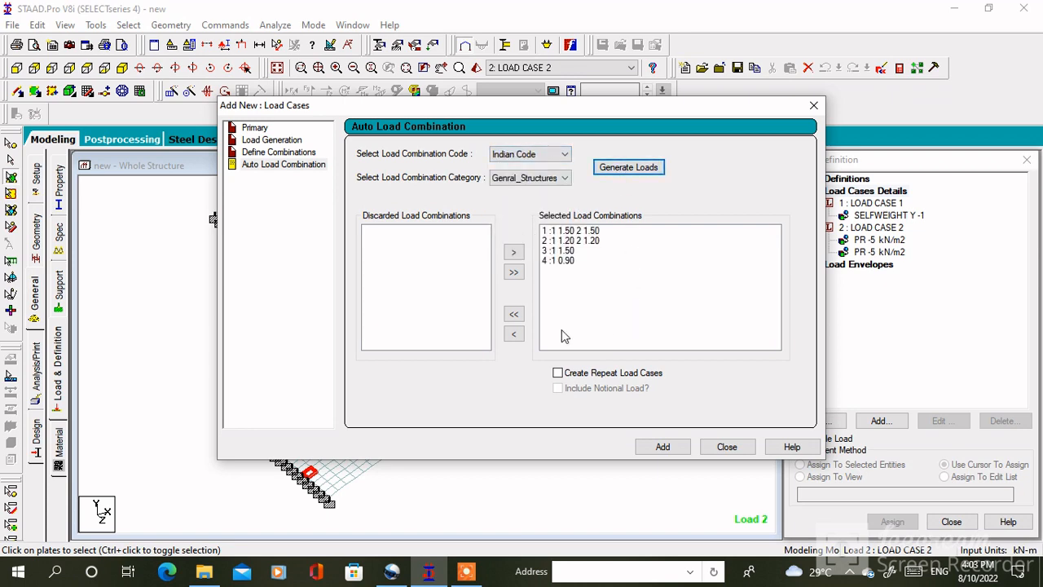
pyautogui.click(514, 313)
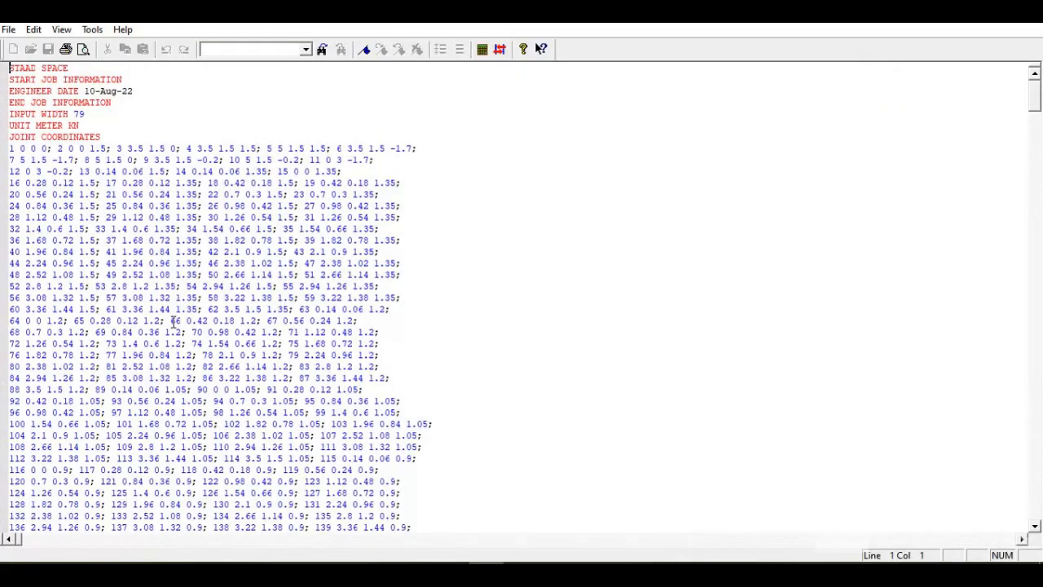
pyautogui.scroll(-3)
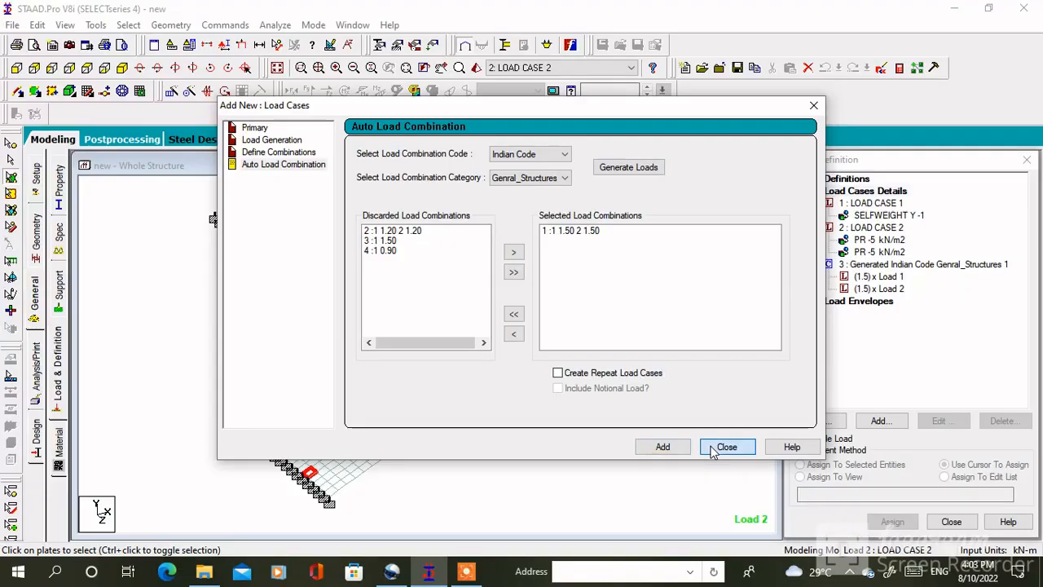
pyautogui.click(727, 446)
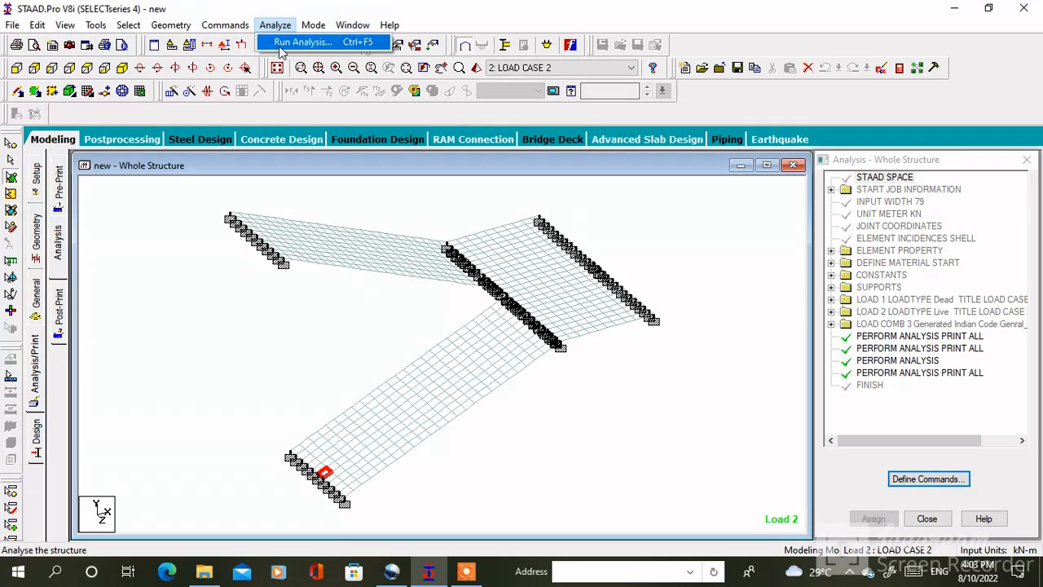
# Run the analysis with zero errors and choose Go to Post Processing Mode
pyautogui.click(303, 42)
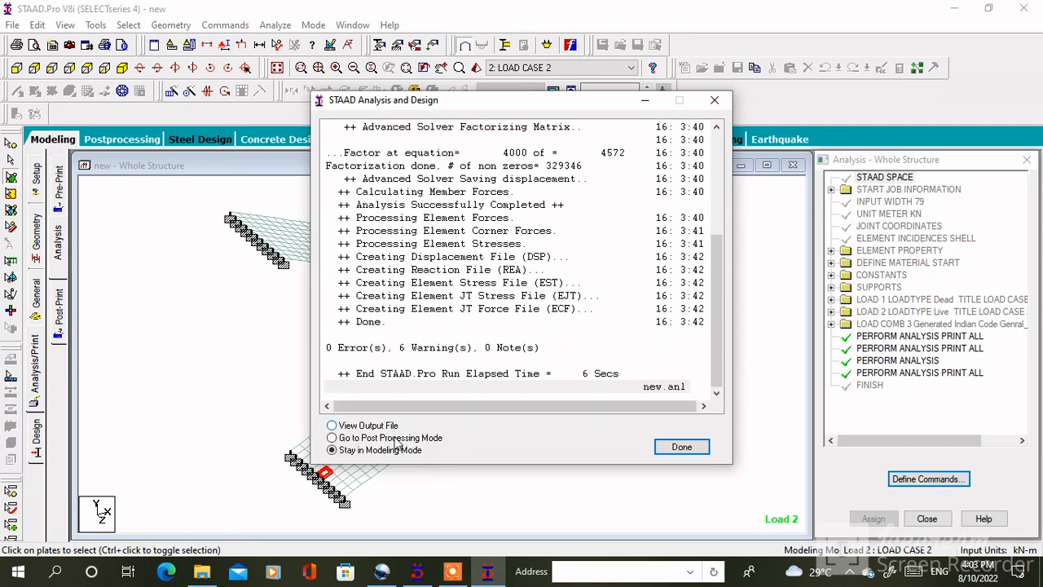
pyautogui.click(333, 437)
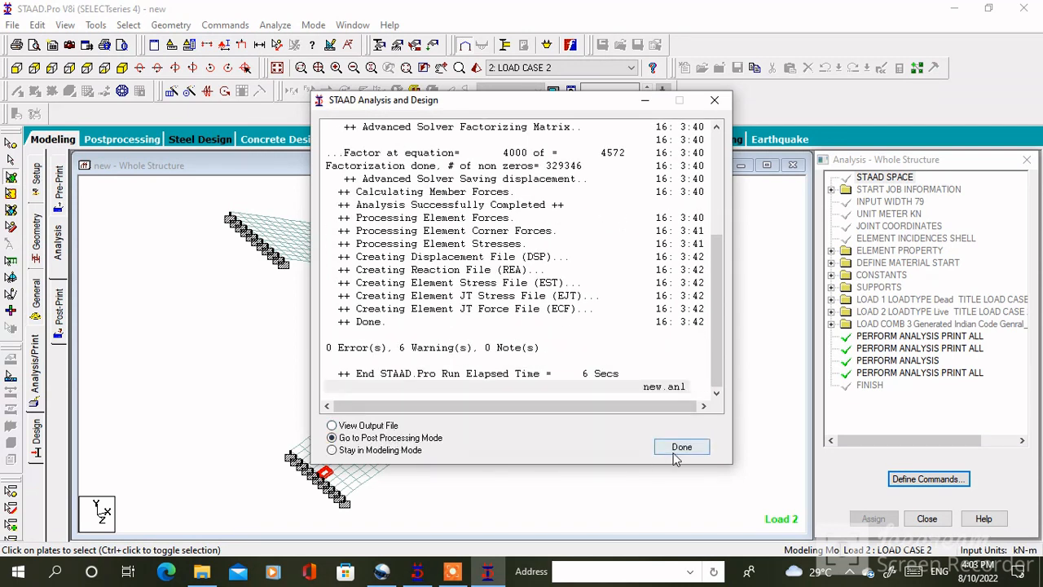
# Enter postprocessing for all three load cases and review plate 94's centre stresses
pyautogui.click(682, 446)
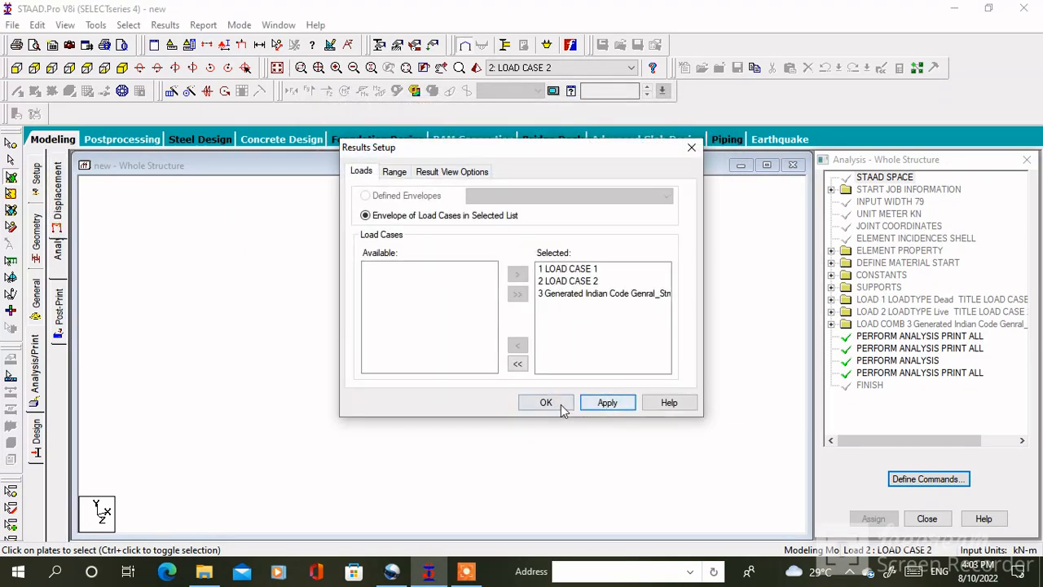
pyautogui.click(546, 401)
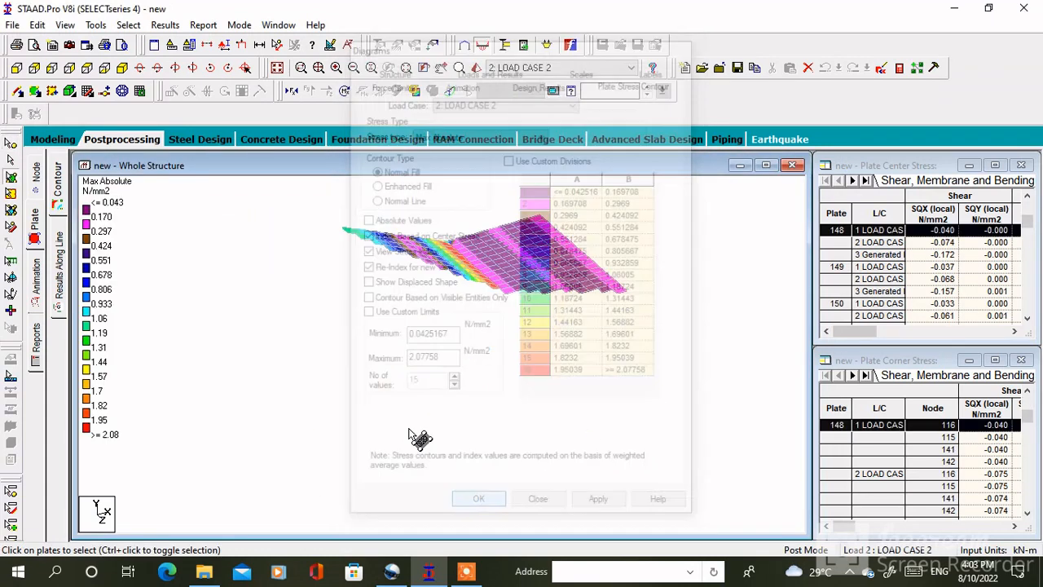
pyautogui.click(479, 499)
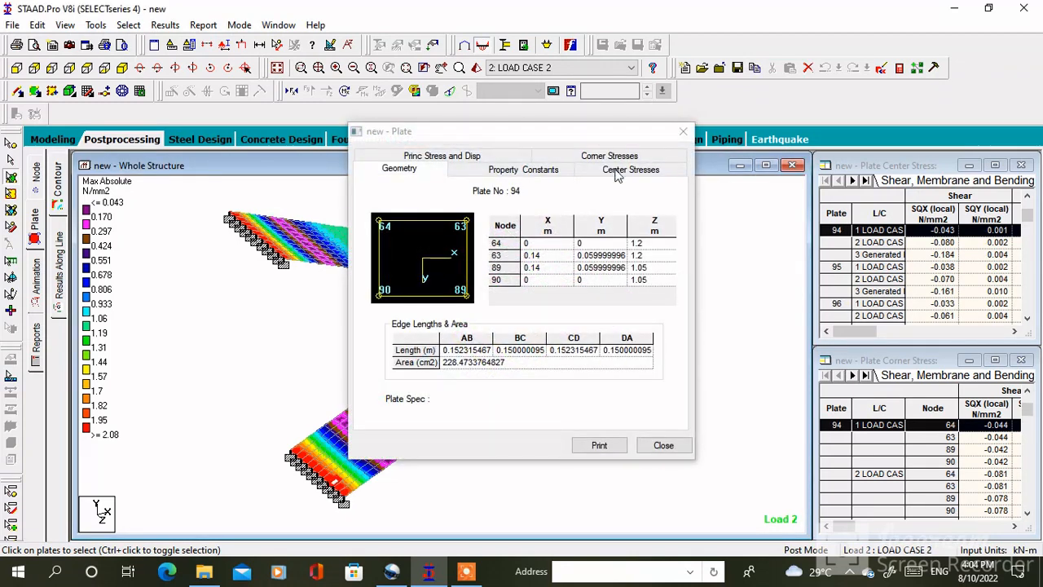
pyautogui.click(629, 168)
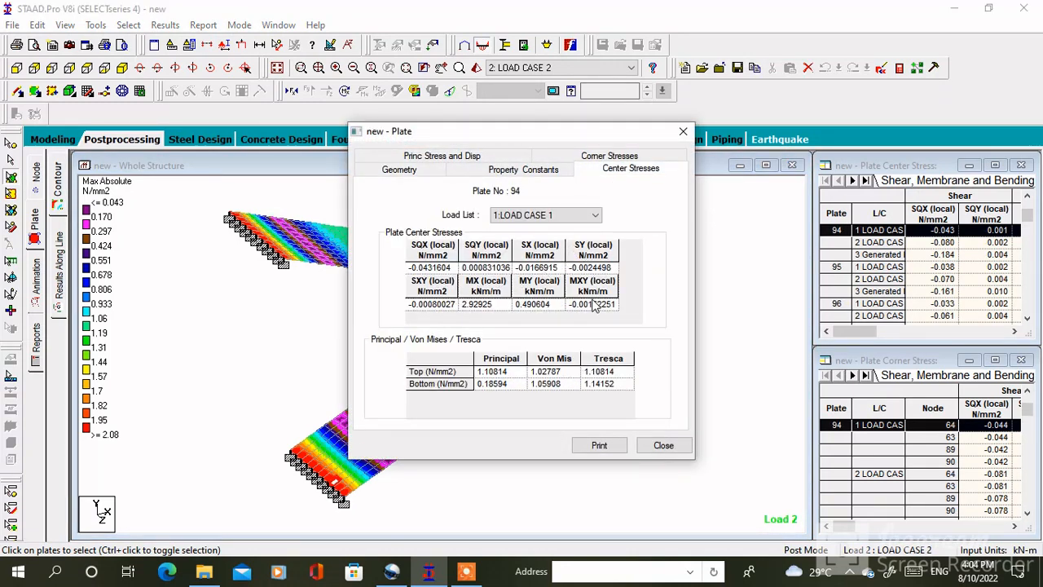
pyautogui.moveTo(652, 238)
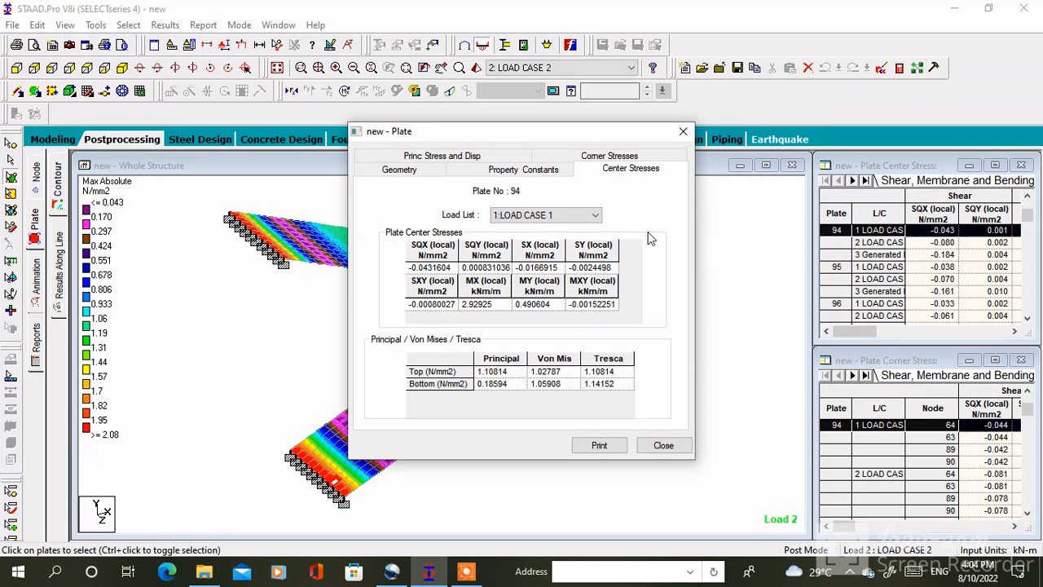
pyautogui.moveTo(688, 148)
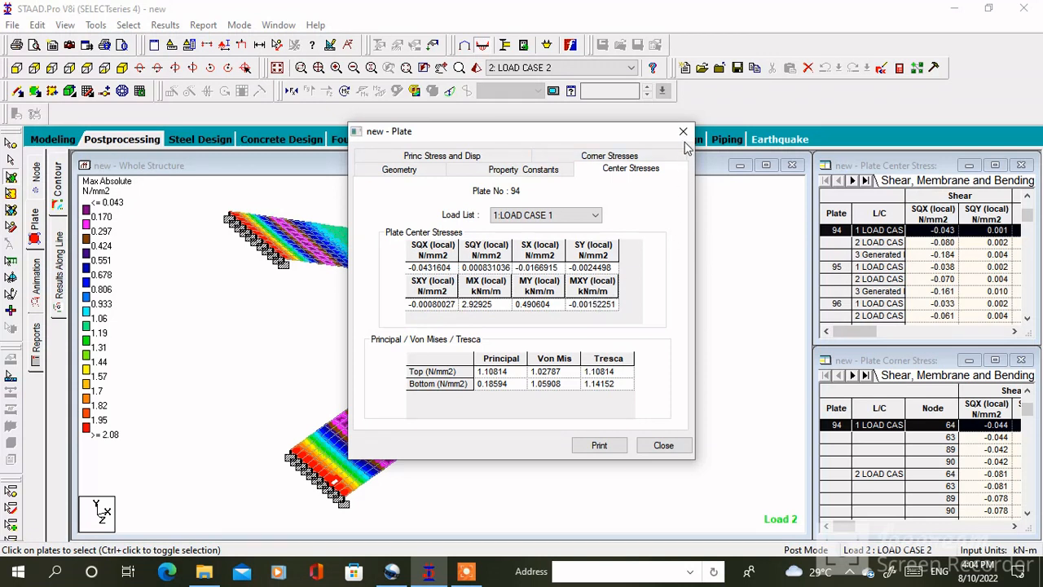
pyautogui.moveTo(695, 134)
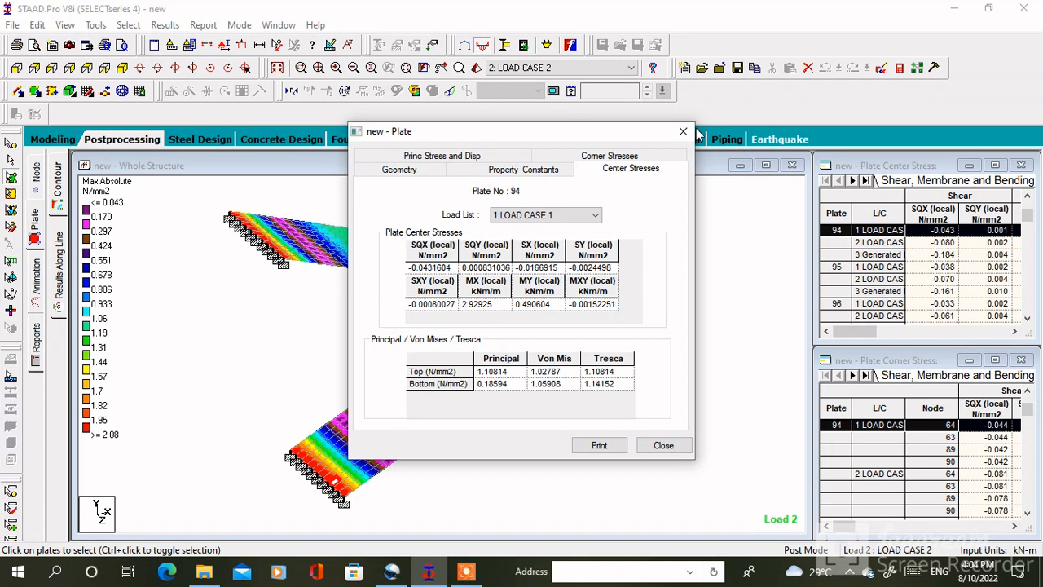
pyautogui.moveTo(699, 140)
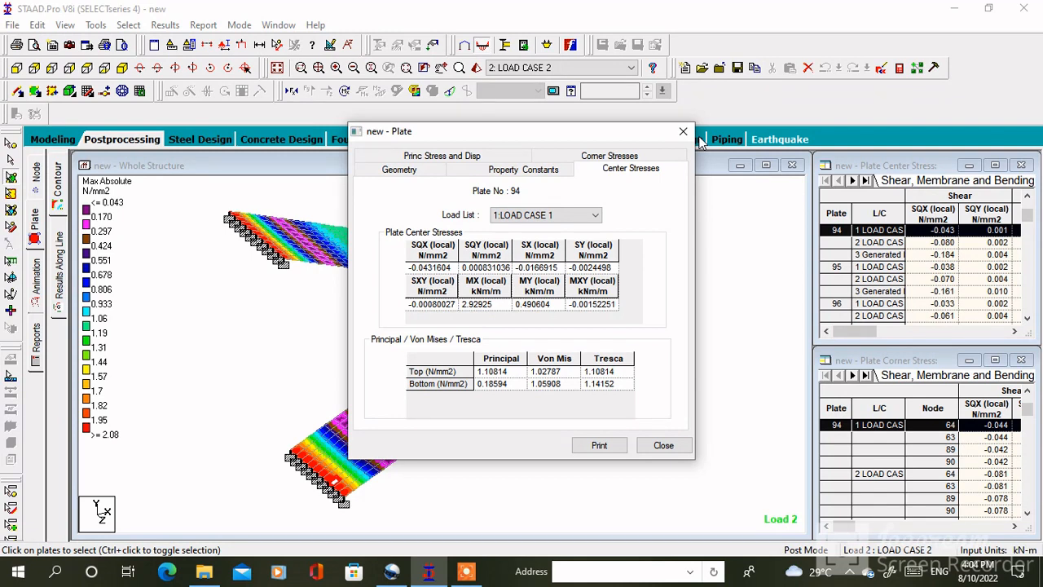
pyautogui.click(663, 445)
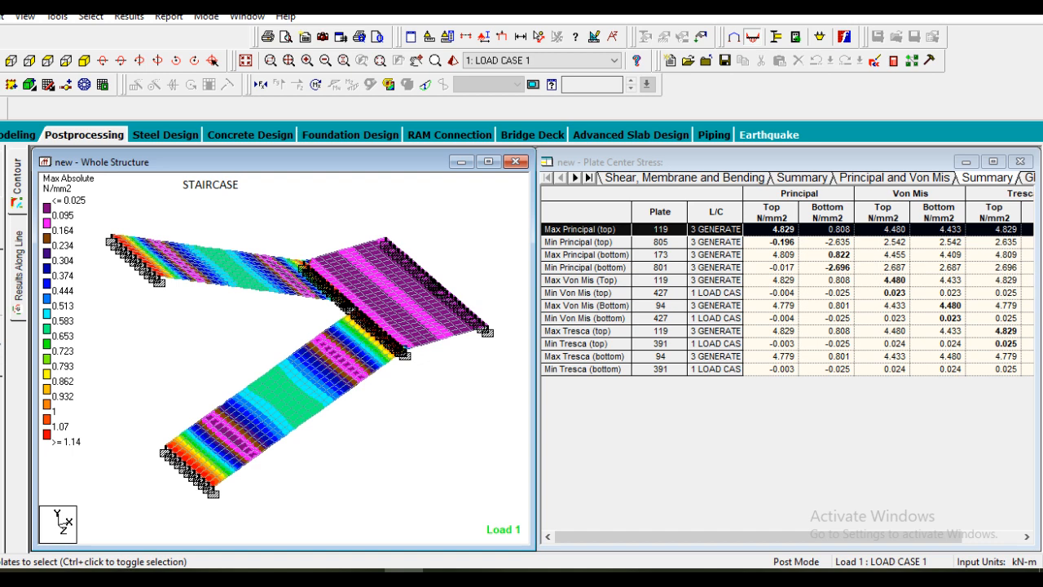
# Switch to IS456 concrete design and add CLEAR 0.015 m cover
pyautogui.click(52, 139)
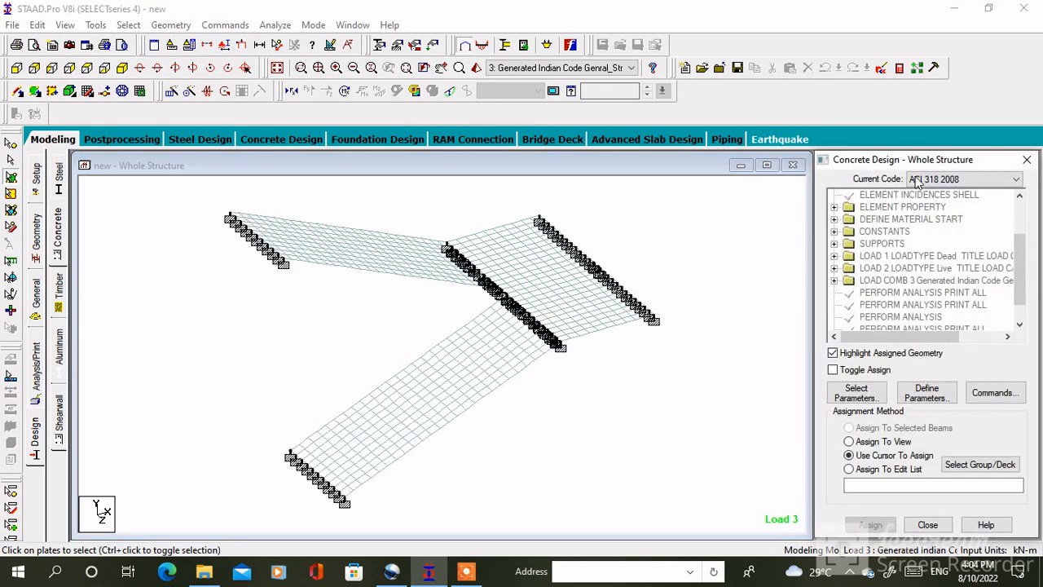
pyautogui.click(1014, 178)
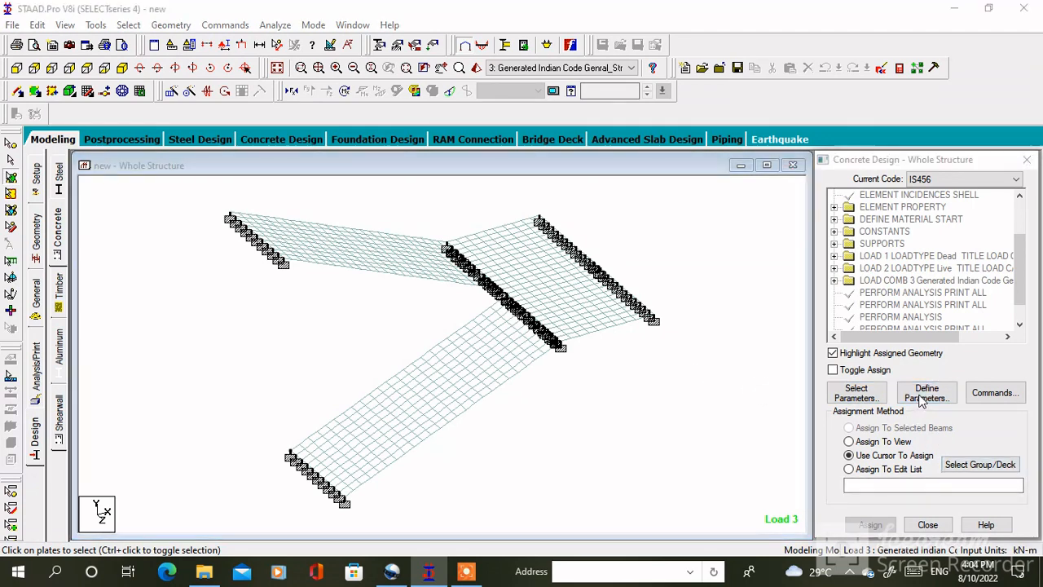
pyautogui.click(926, 393)
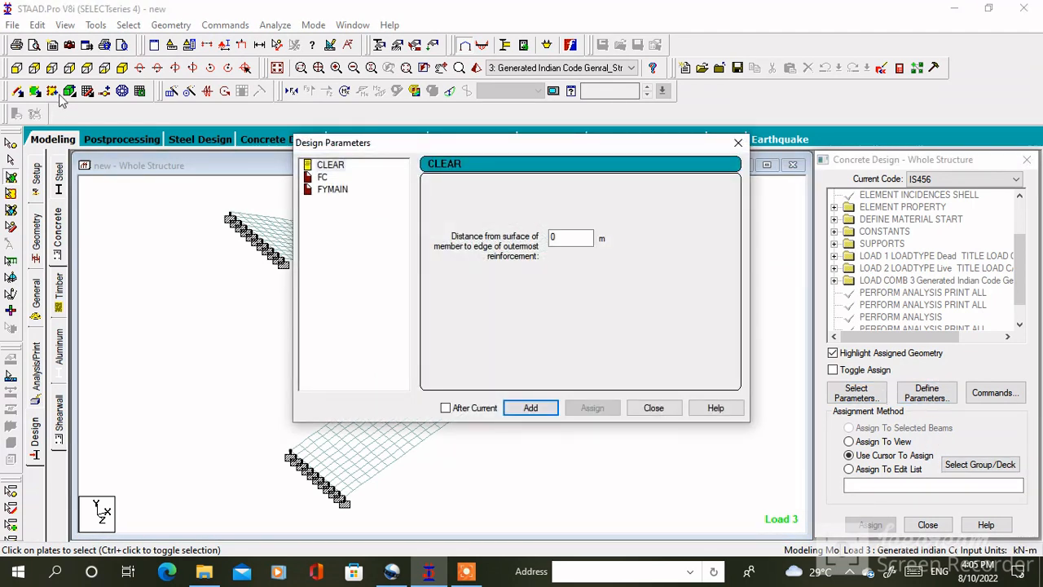
pyautogui.click(331, 163)
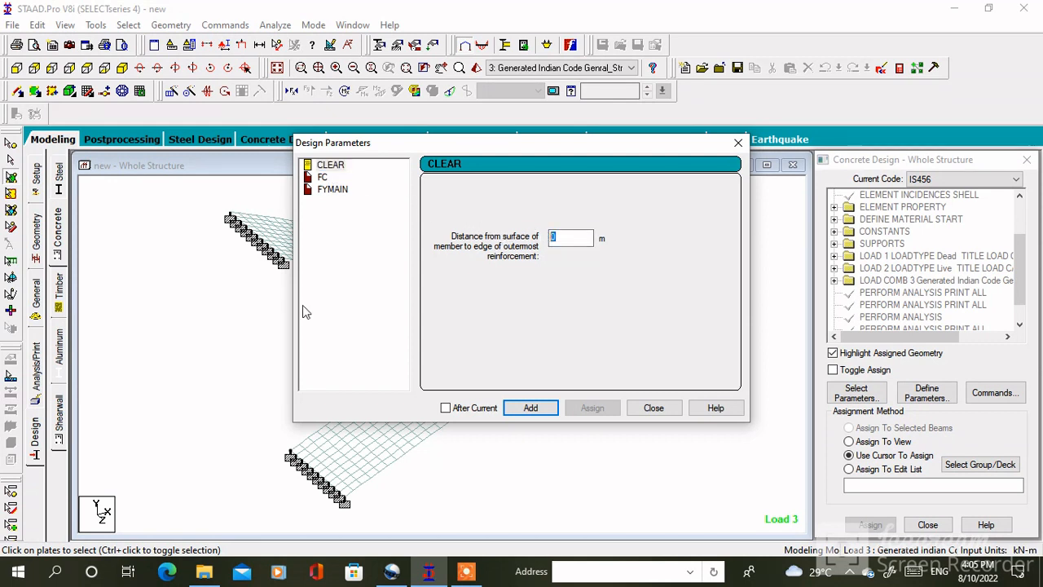
pyautogui.write('.015')
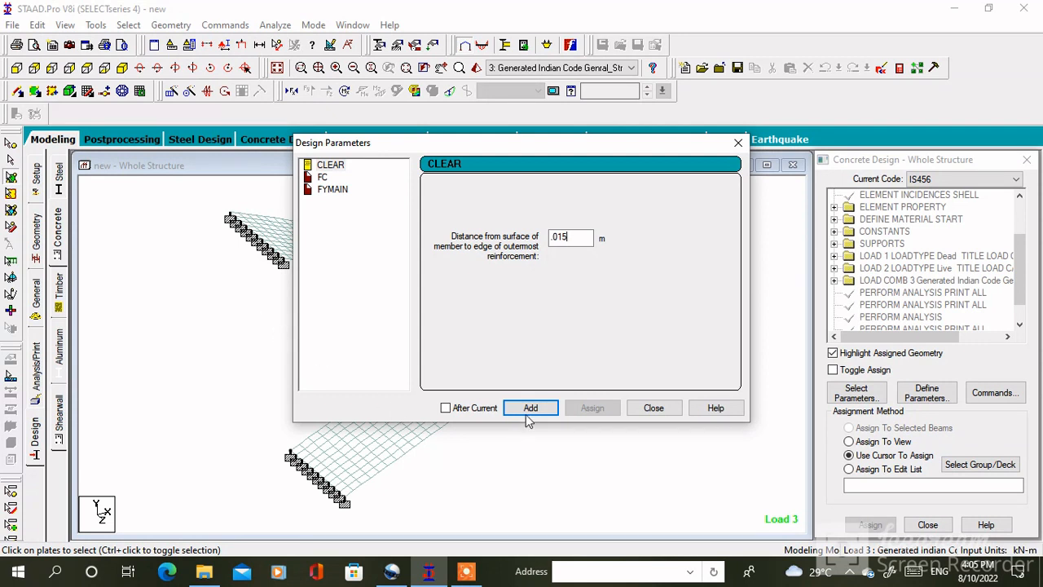
pyautogui.click(322, 176)
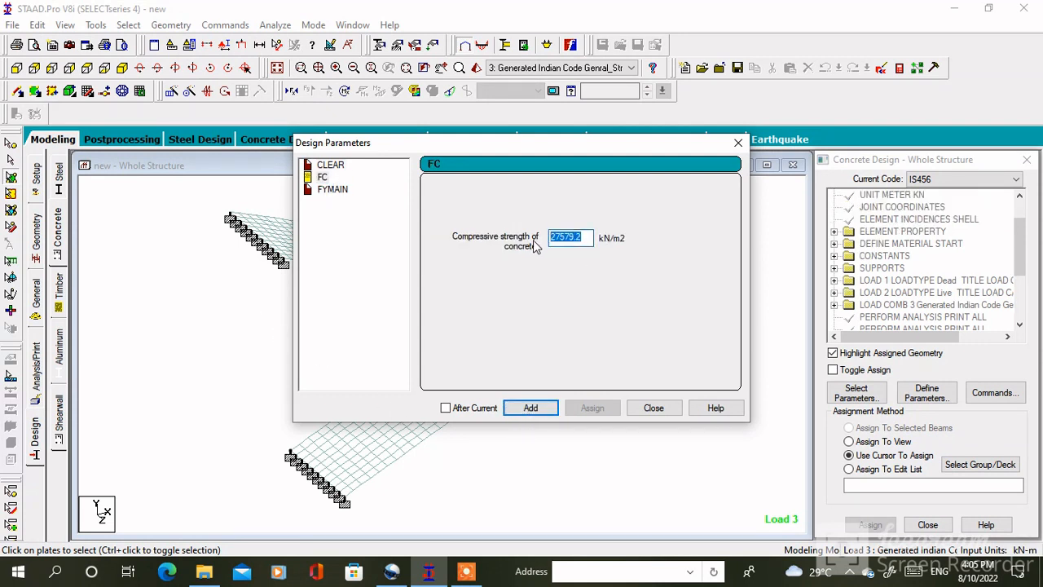
# Add FC 25000 kN/m2 concrete strength and FYMAIN 415000 kN/m2 steel yield
pyautogui.write('25000')
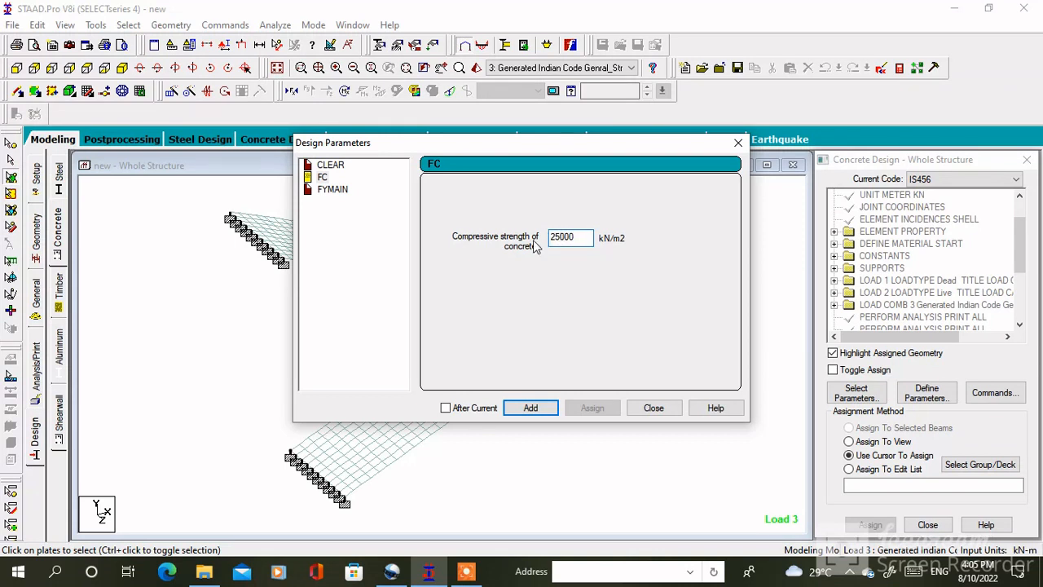
pyautogui.click(333, 189)
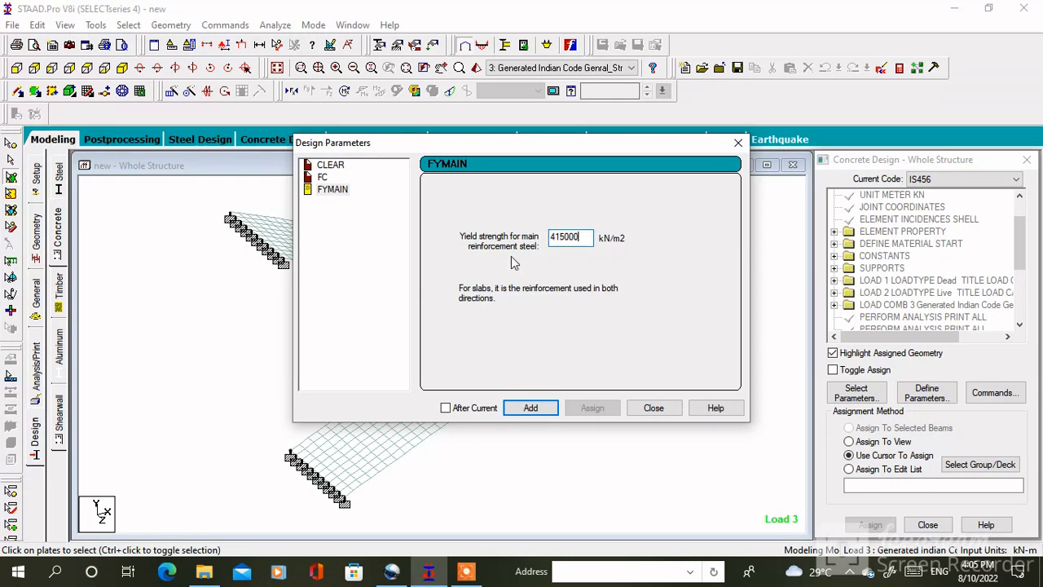
pyautogui.click(653, 408)
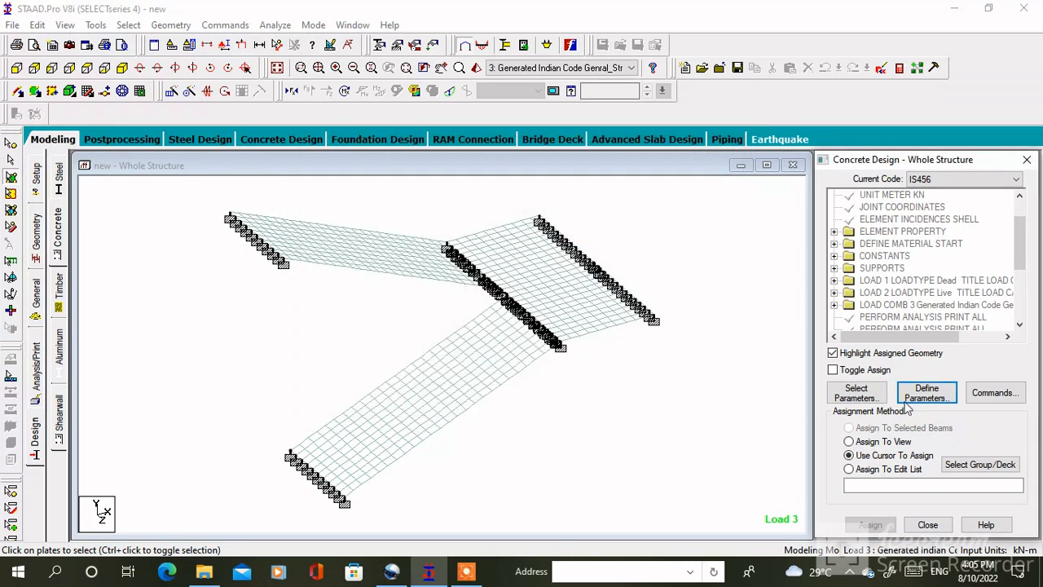
# Add DESIGN SLAB/ELEMENT and TAKE OFF commands and assign them to the whole view
pyautogui.click(994, 391)
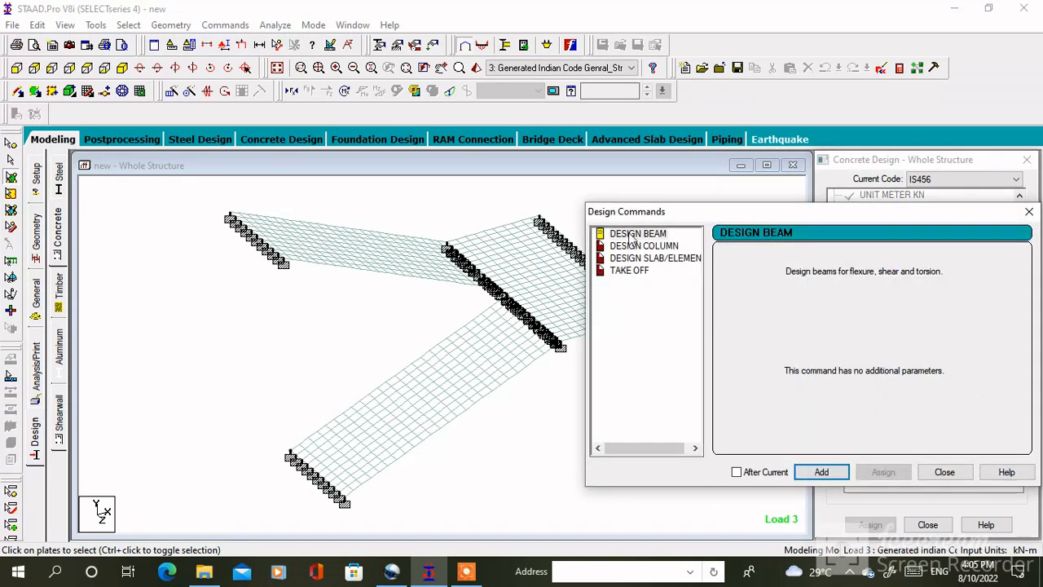
pyautogui.click(655, 258)
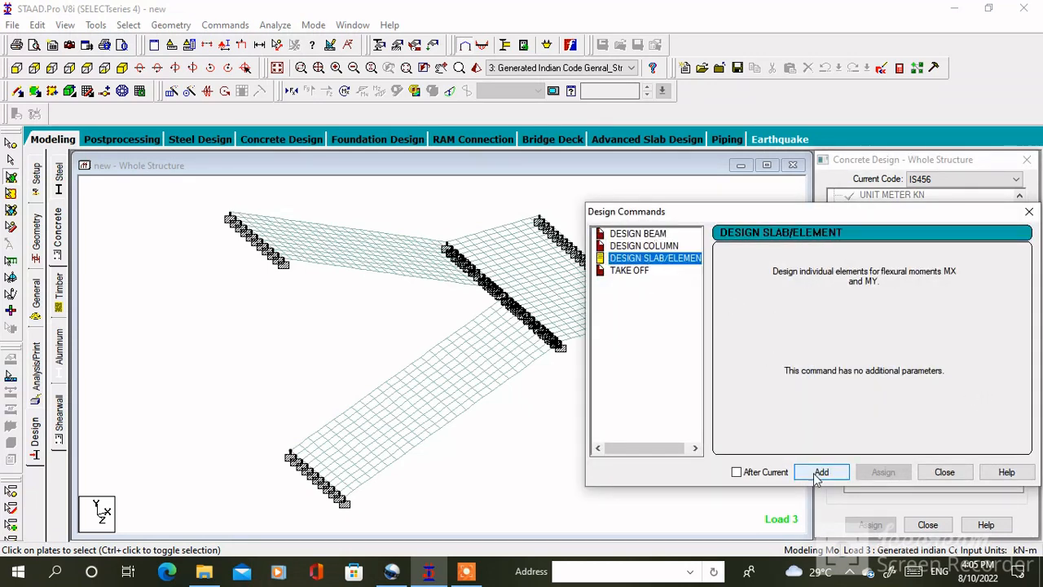
pyautogui.click(629, 271)
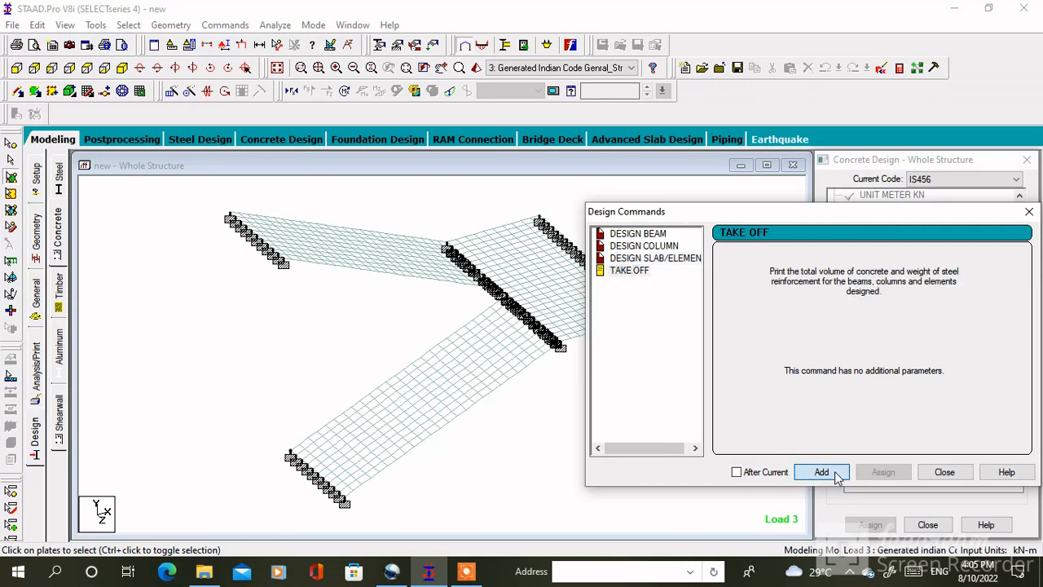
pyautogui.click(822, 472)
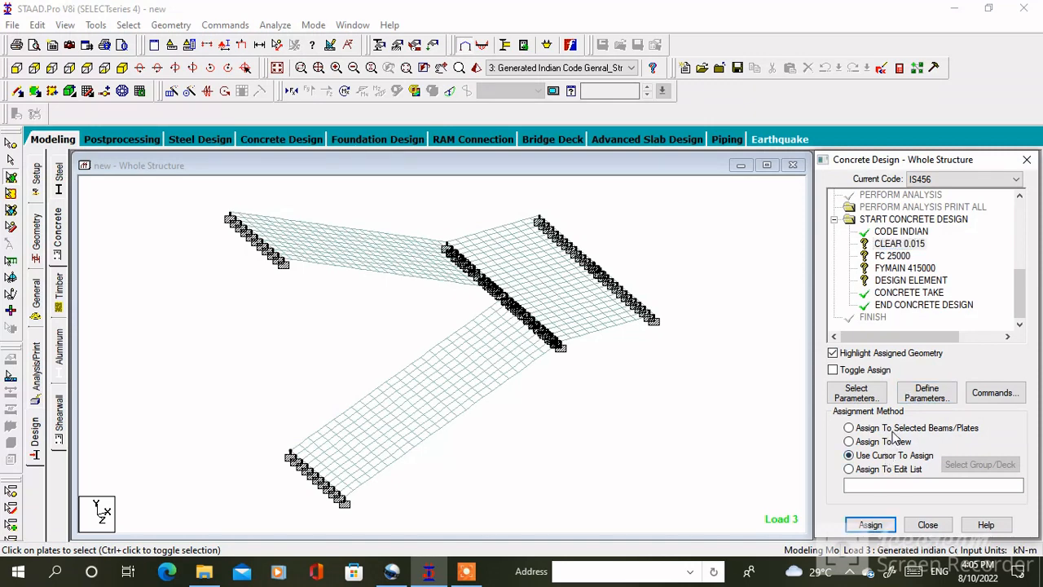
pyautogui.click(848, 440)
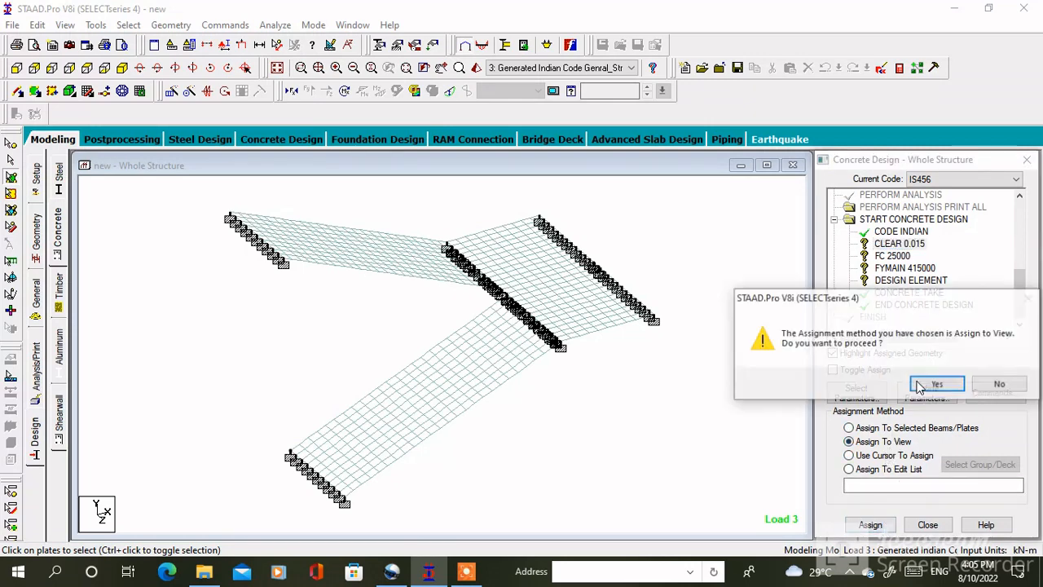
pyautogui.click(935, 383)
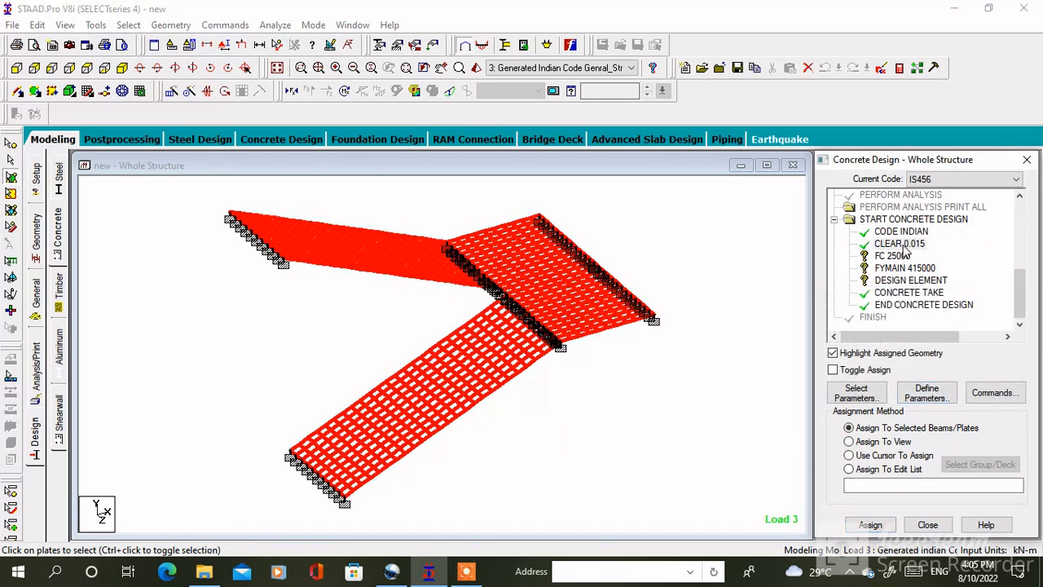
pyautogui.click(847, 440)
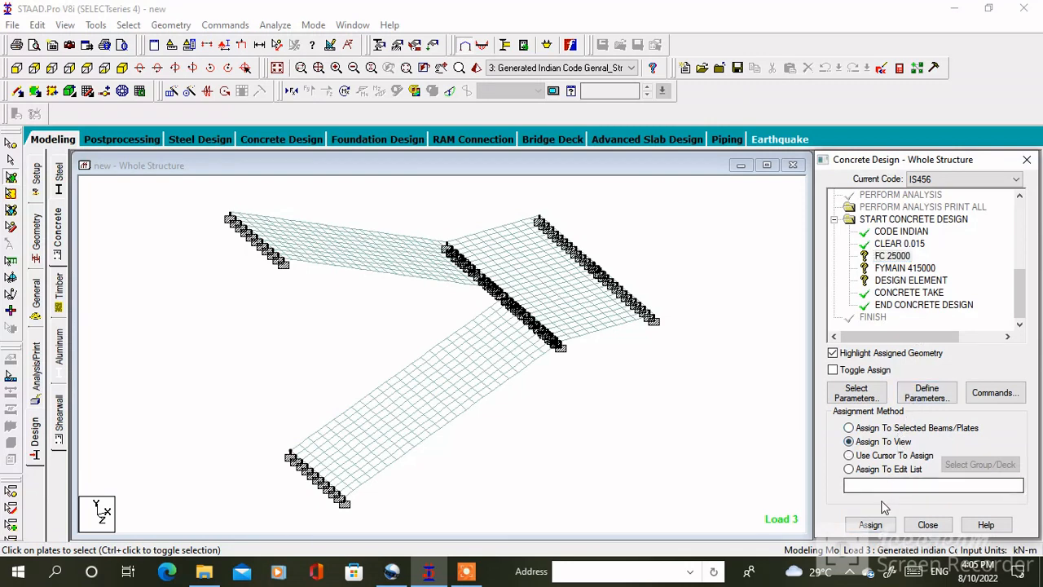
pyautogui.click(848, 427)
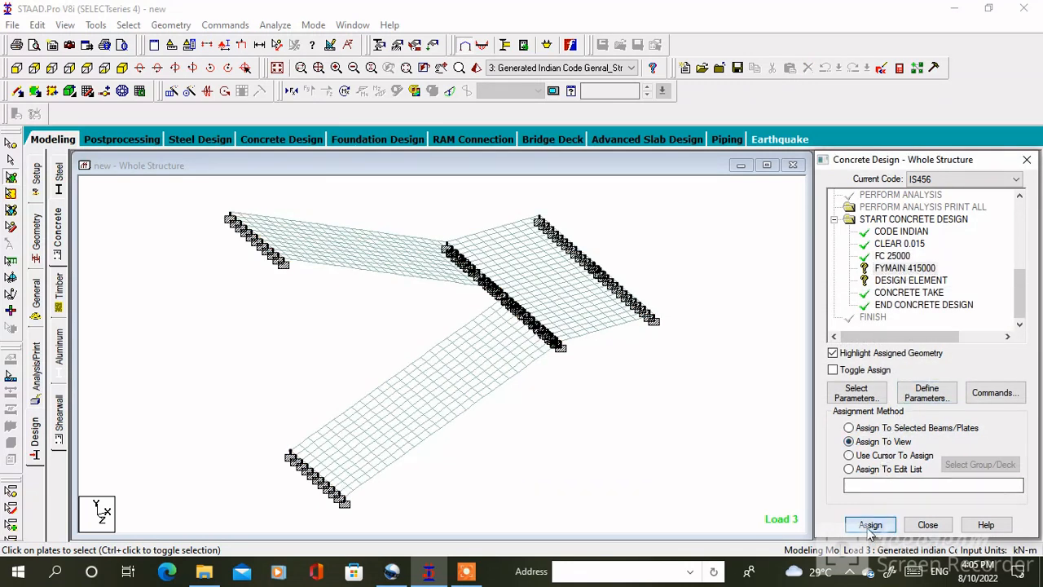
# Assign the DESIGN ELEMENT command to every plate in view and start the run
pyautogui.click(910, 280)
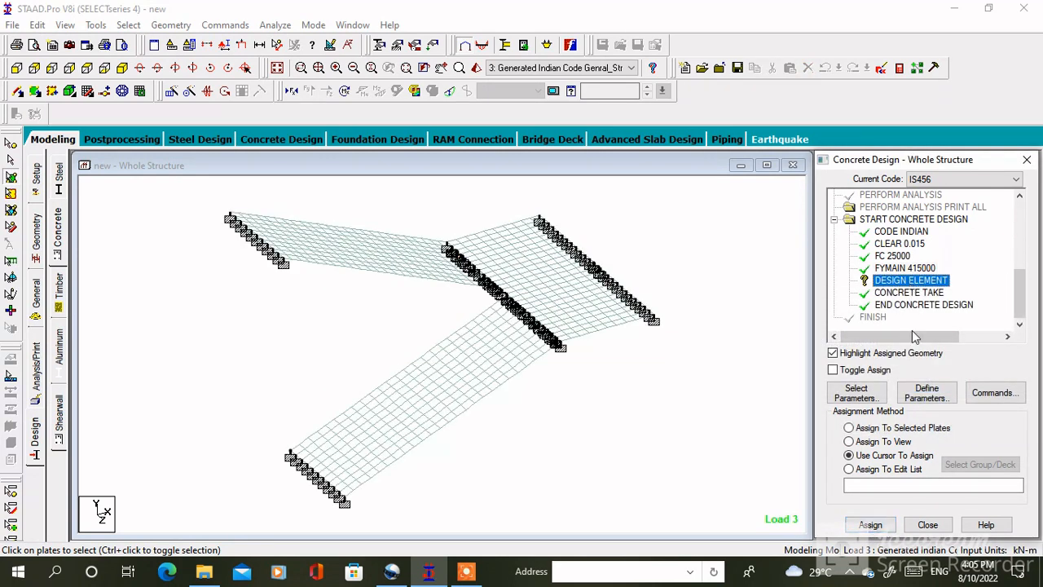
pyautogui.click(848, 440)
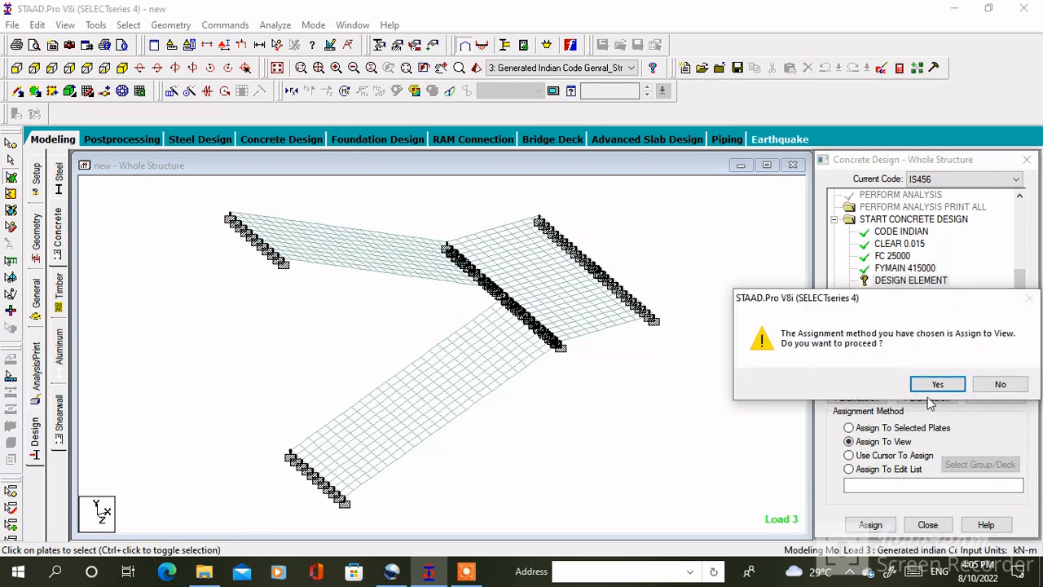
pyautogui.click(936, 385)
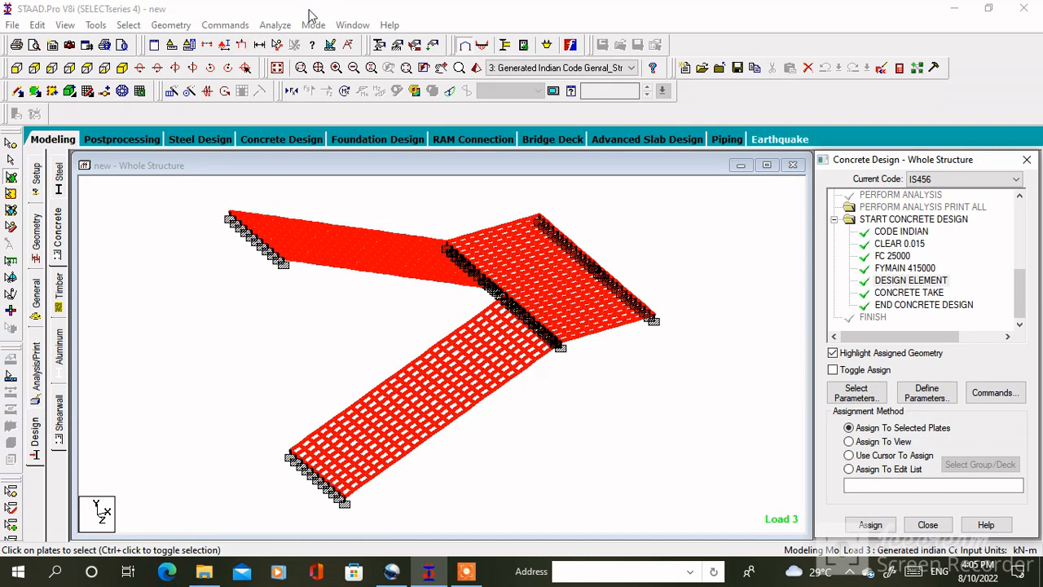
pyautogui.click(274, 24)
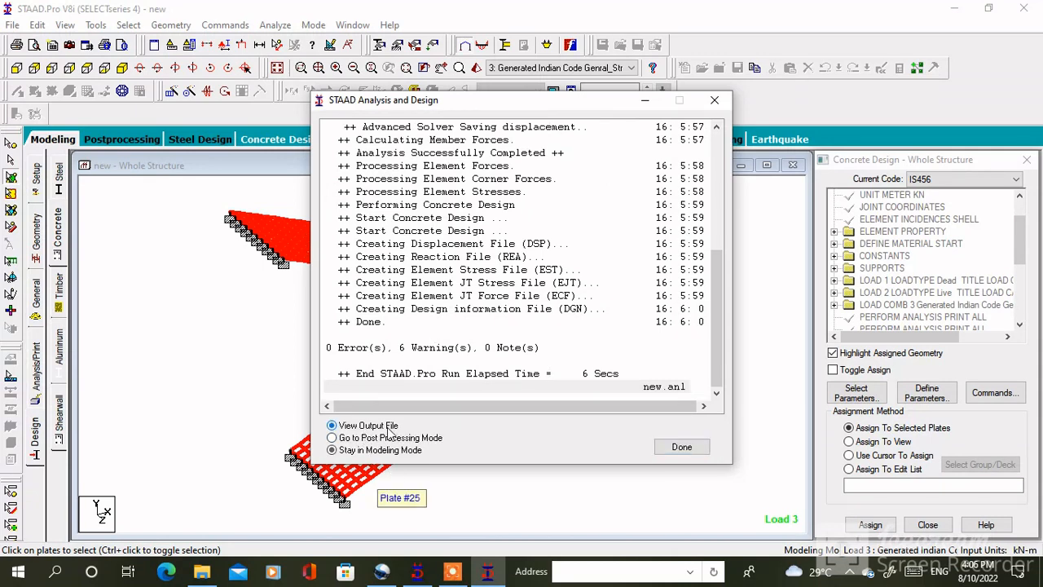
# Open the output file at CONCRETE DESIGN and scroll the element reinforcement design summary
pyautogui.click(682, 447)
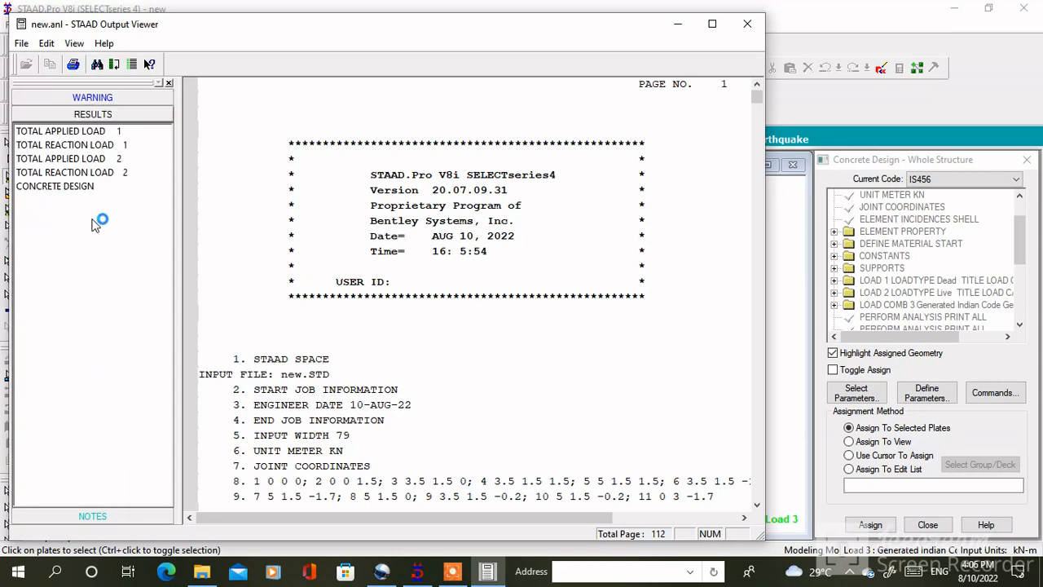
pyautogui.click(56, 186)
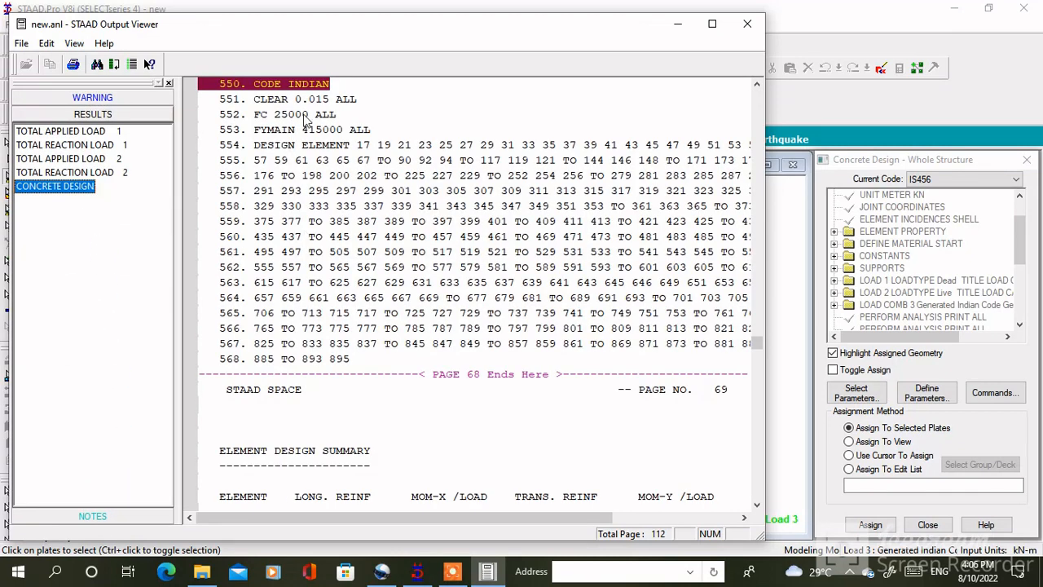
pyautogui.scroll(-3)
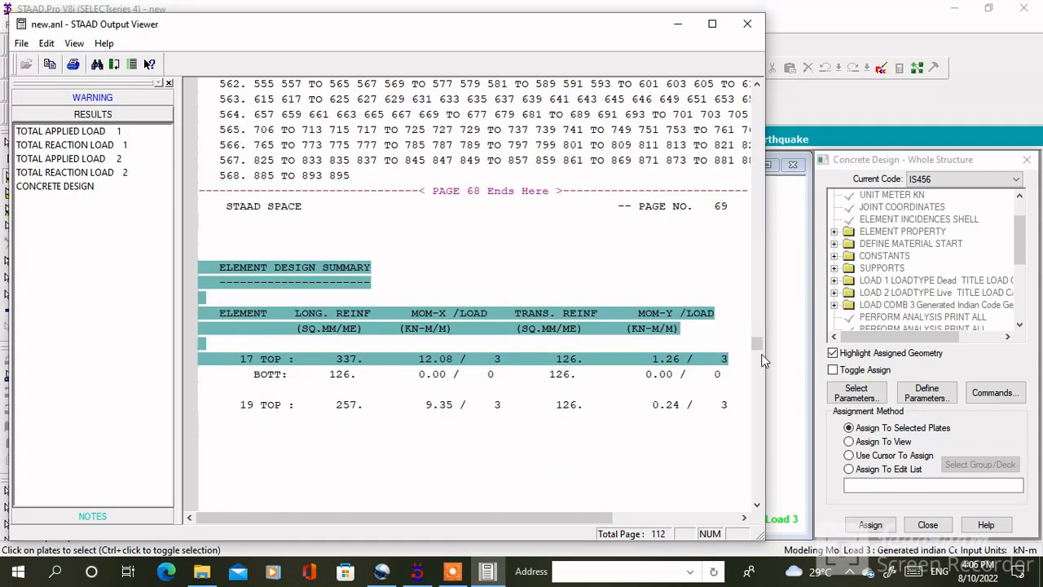
pyautogui.scroll(-3)
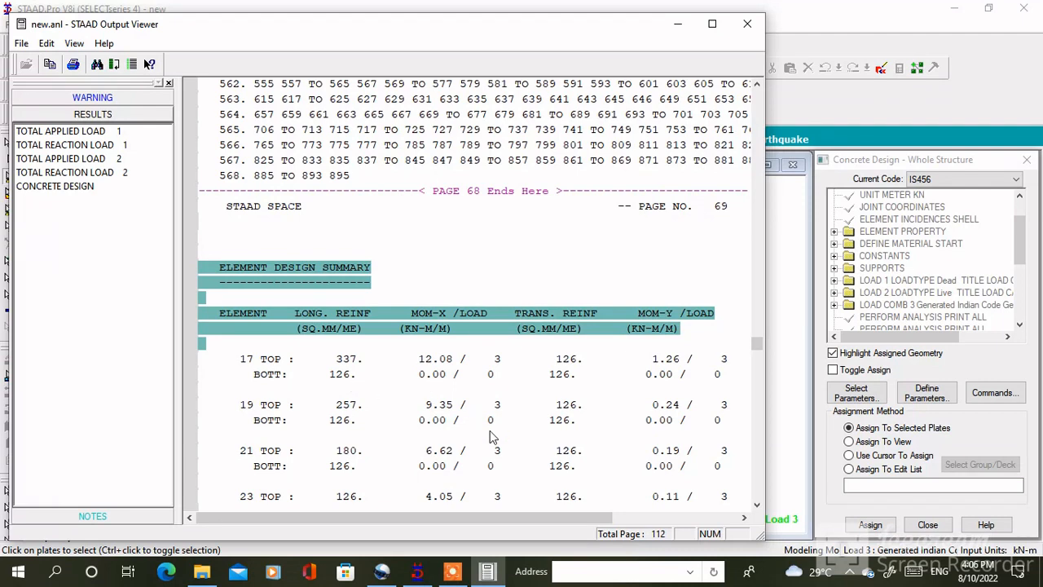
pyautogui.scroll(-3)
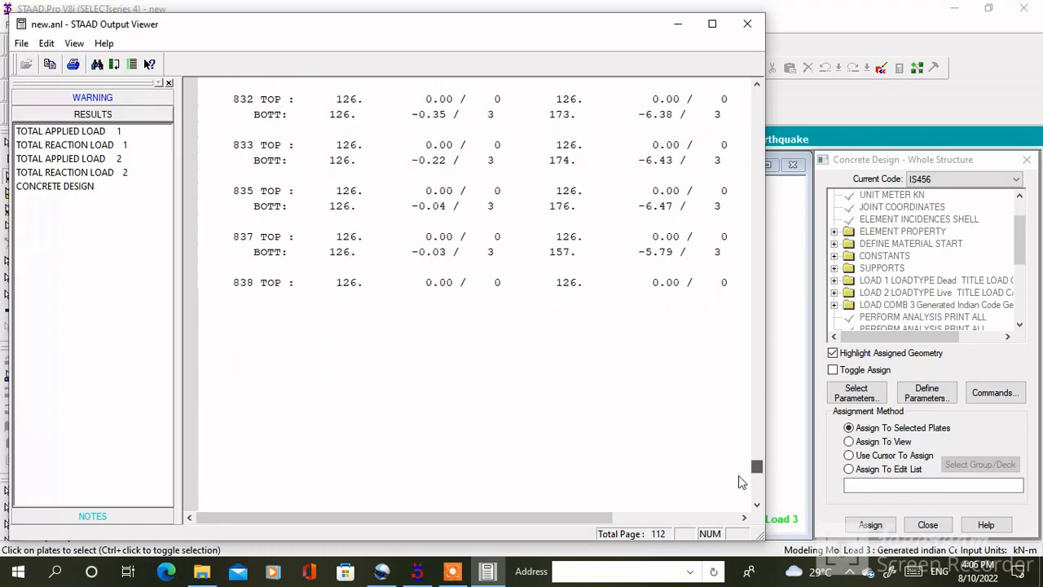
pyautogui.scroll(-3)
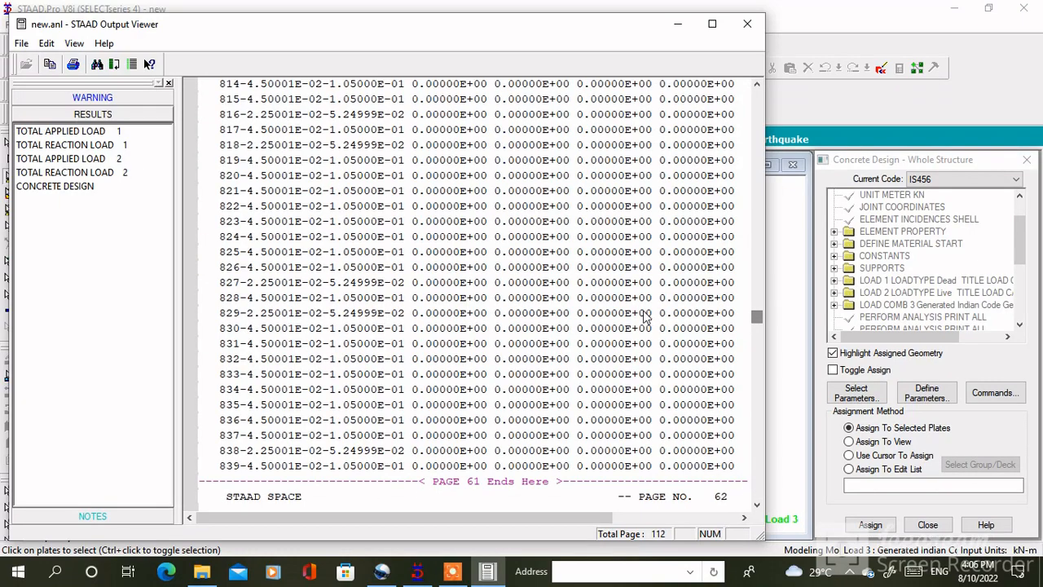